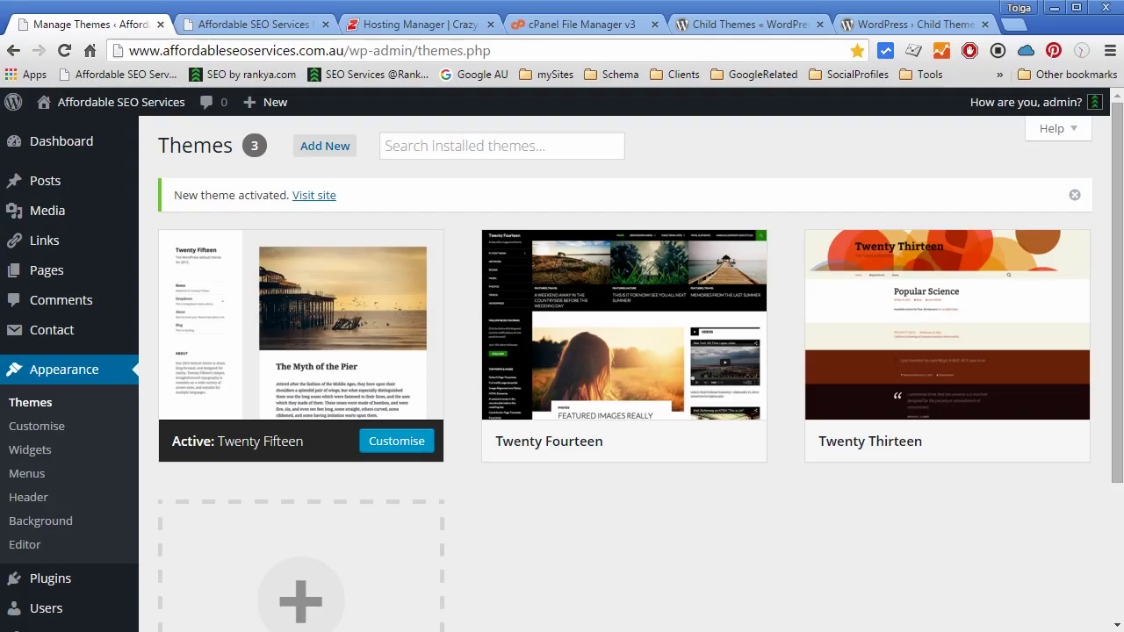
mouse_move(660, 590)
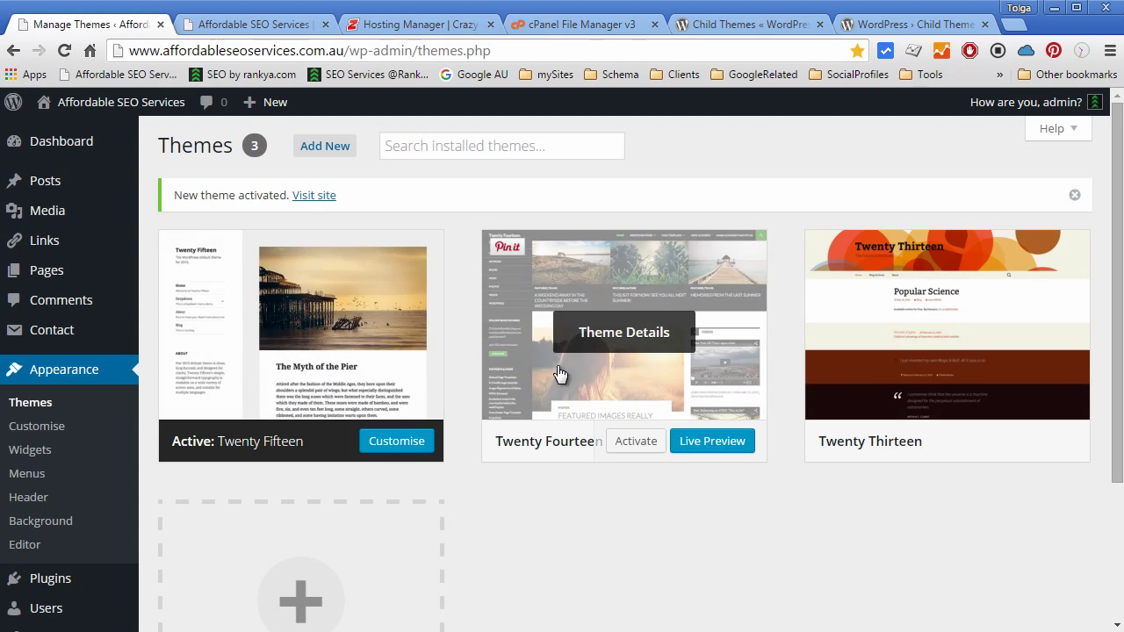
mouse_move(766, 566)
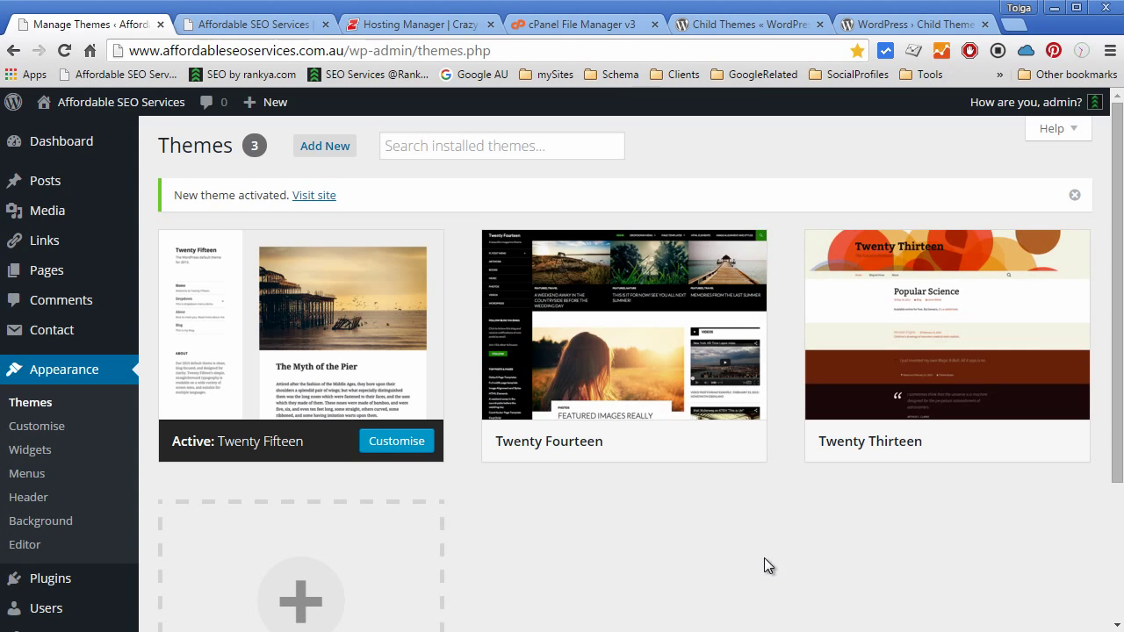
mouse_move(654, 536)
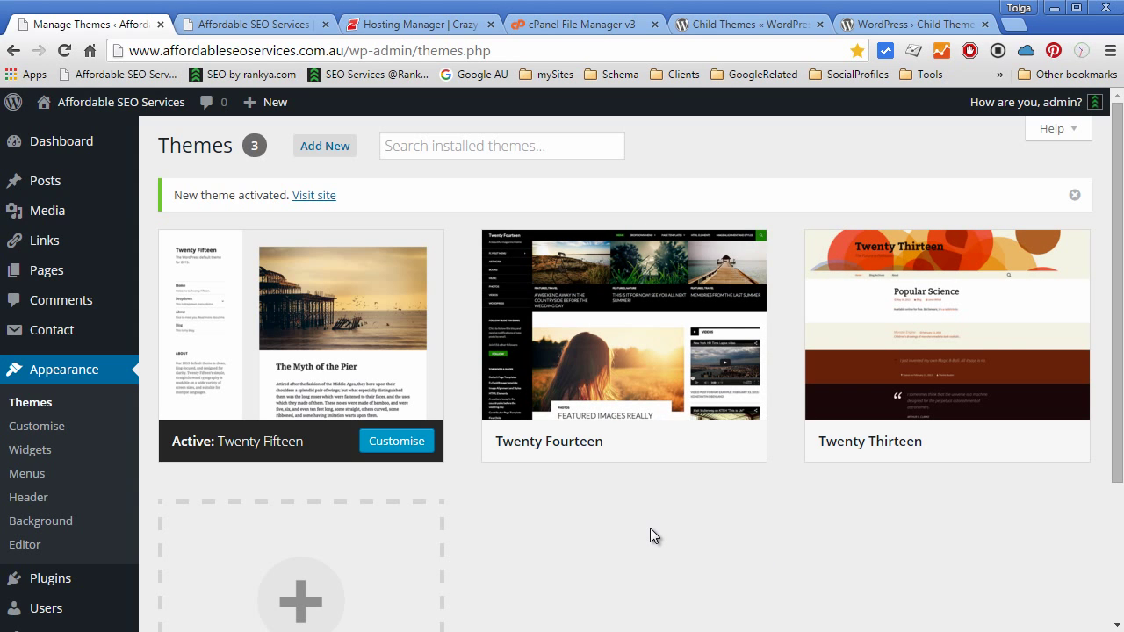
mouse_move(537, 587)
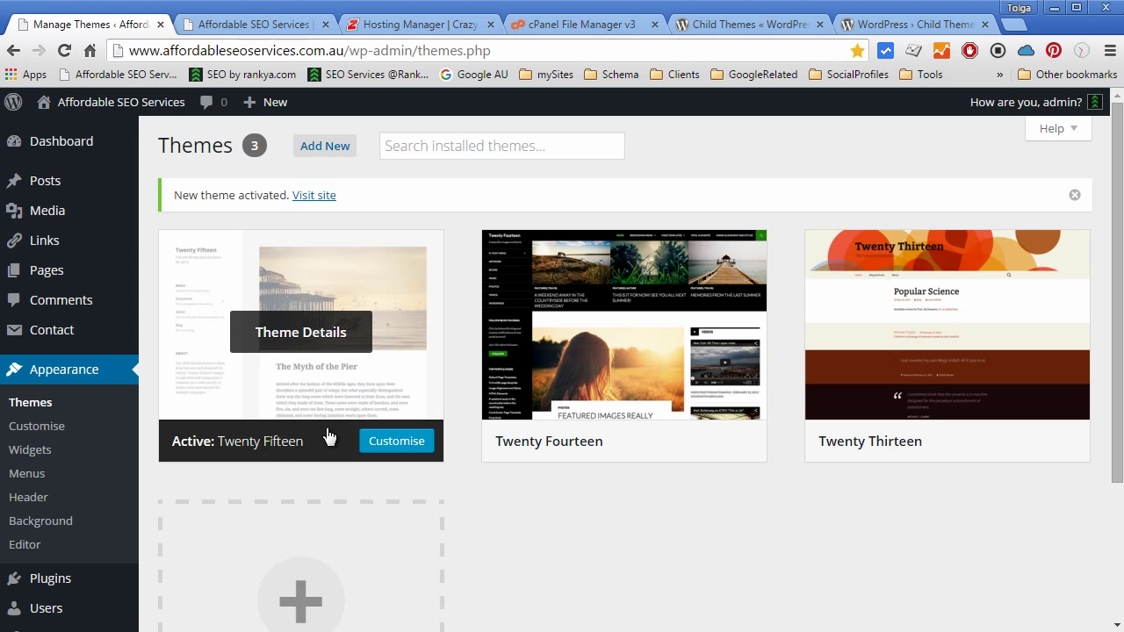
mouse_move(277, 453)
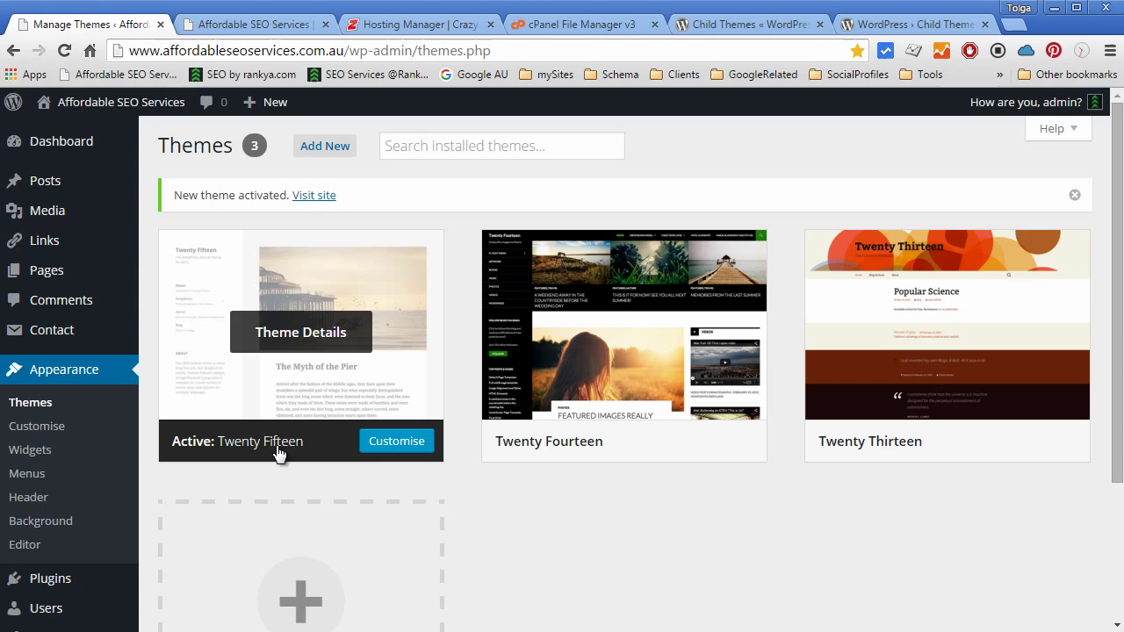
mouse_move(601, 530)
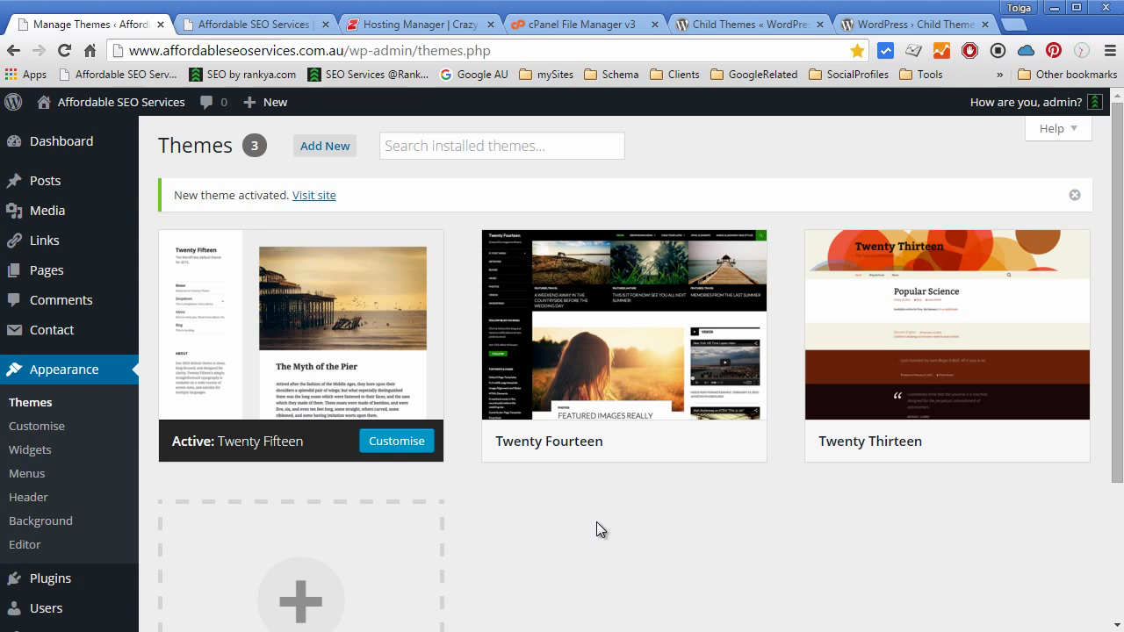
mouse_move(599, 524)
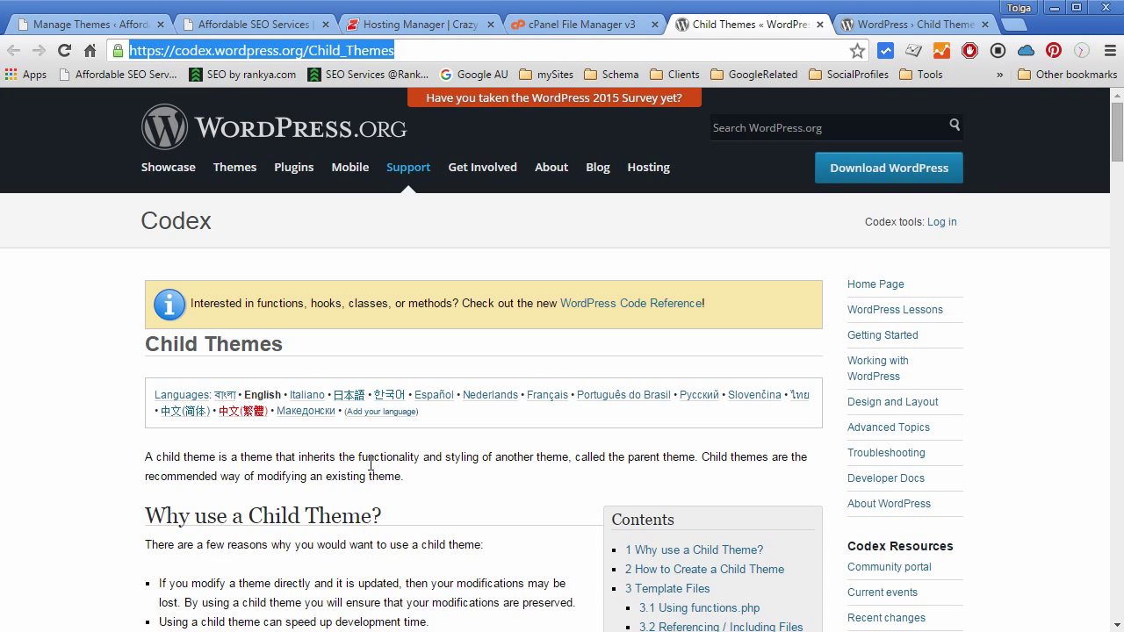
Step: Switch from the Codex Child Themes page to the Crazy Domains Hosting Manager
click(418, 24)
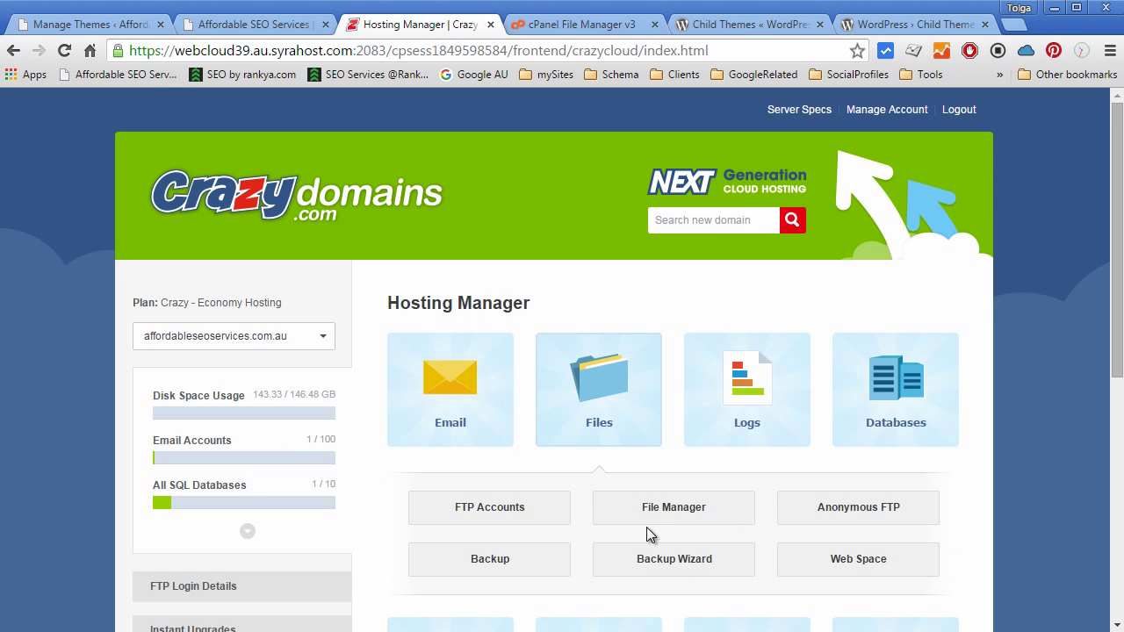
Step: Launch File Manager and browse to public_html/wp-content/themes
click(675, 507)
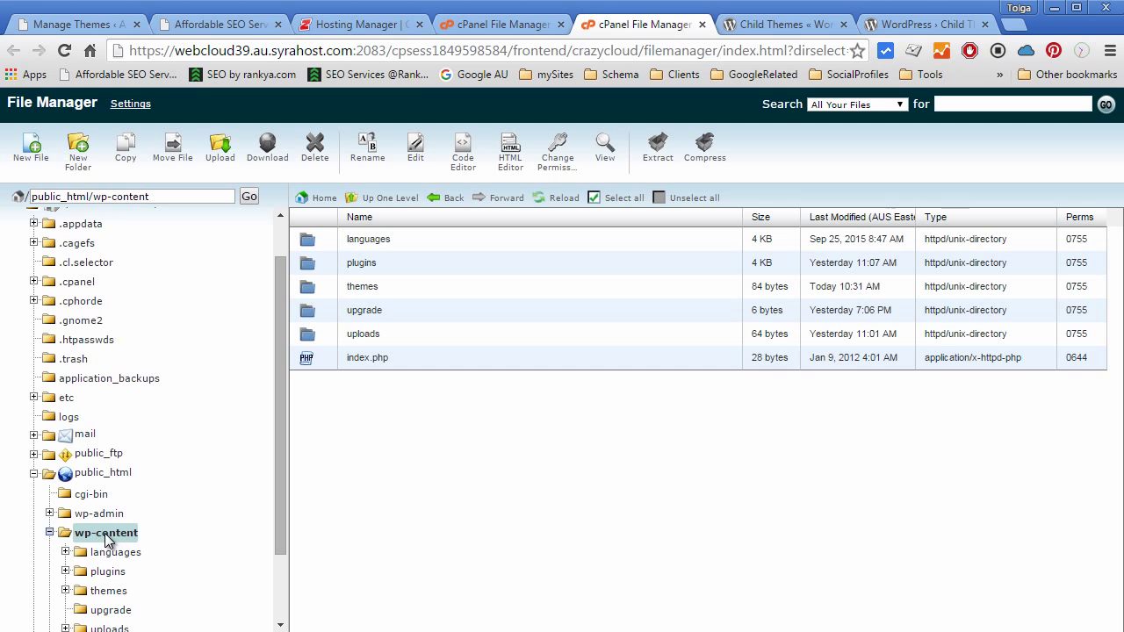
mouse_move(210, 584)
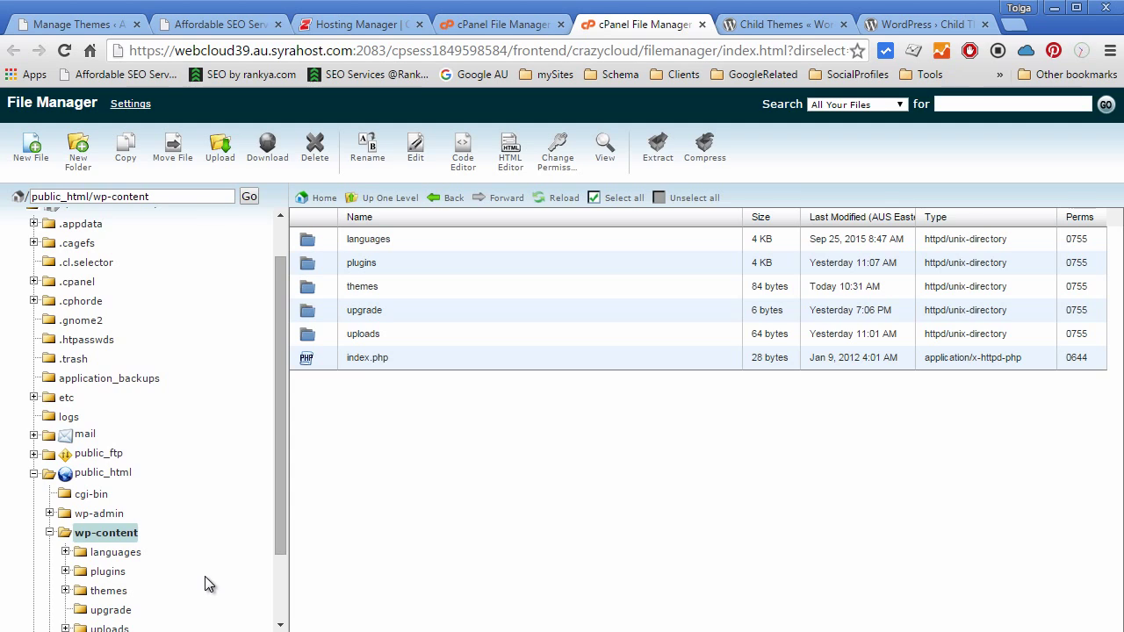
mouse_move(320, 295)
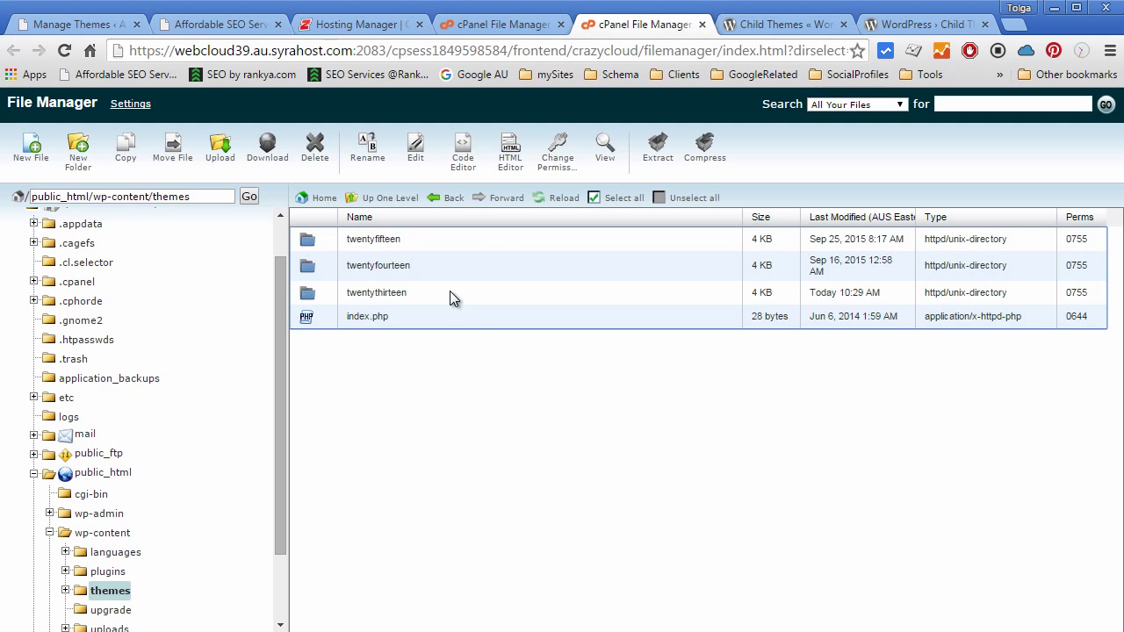
mouse_move(318, 295)
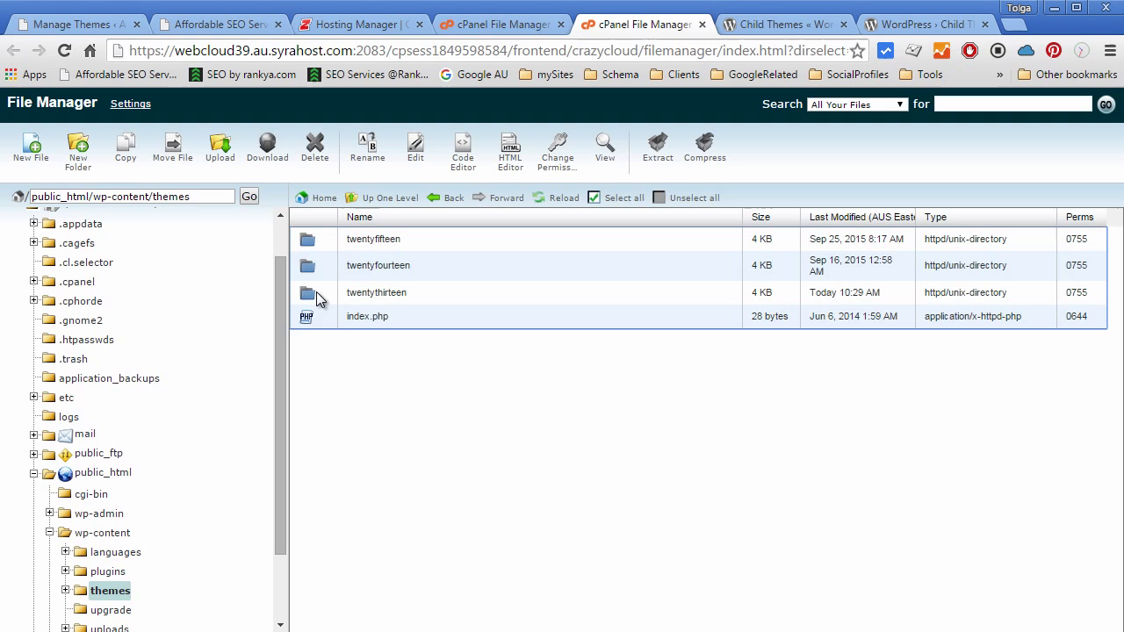
mouse_move(323, 298)
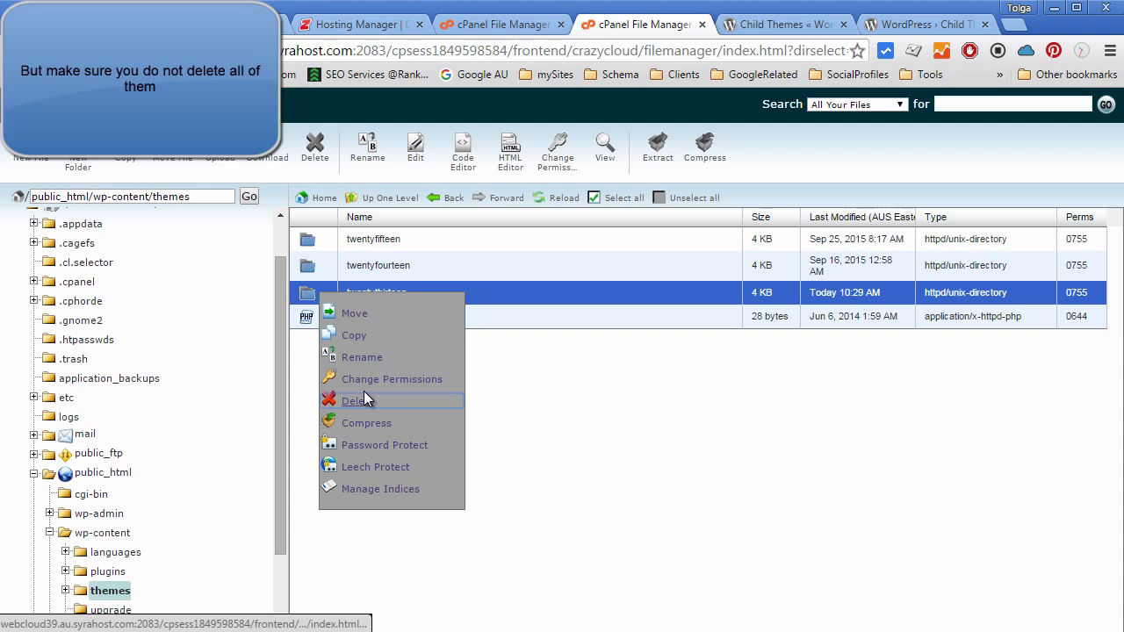
Step: Delete the twentythirteen theme folder, keeping twentyfifteen and twentyfourteen
click(356, 401)
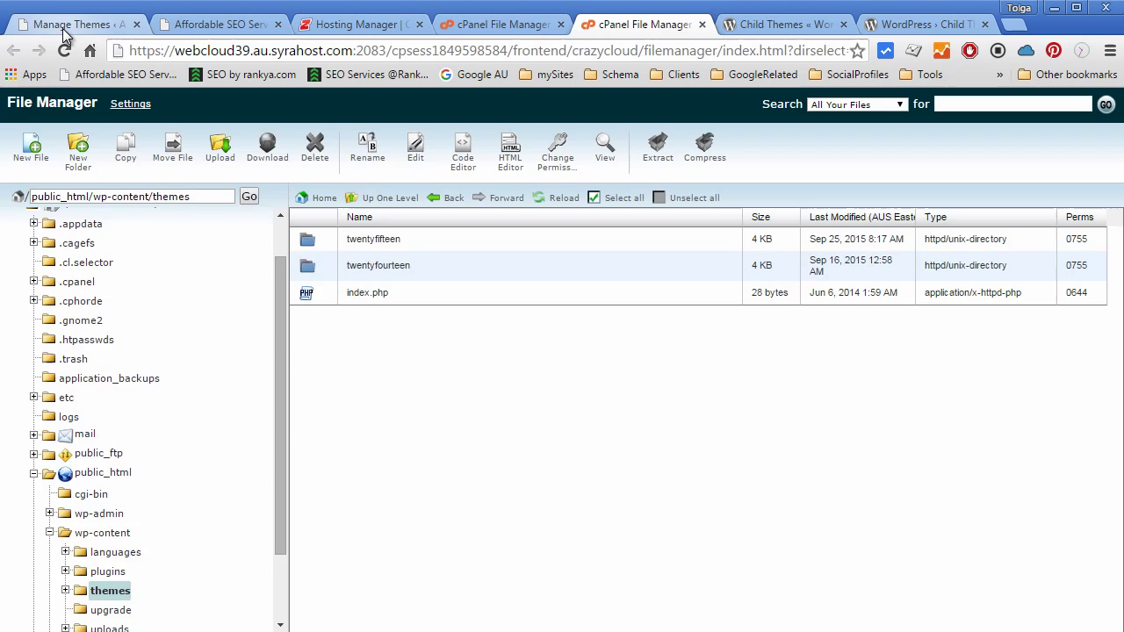
click(74, 24)
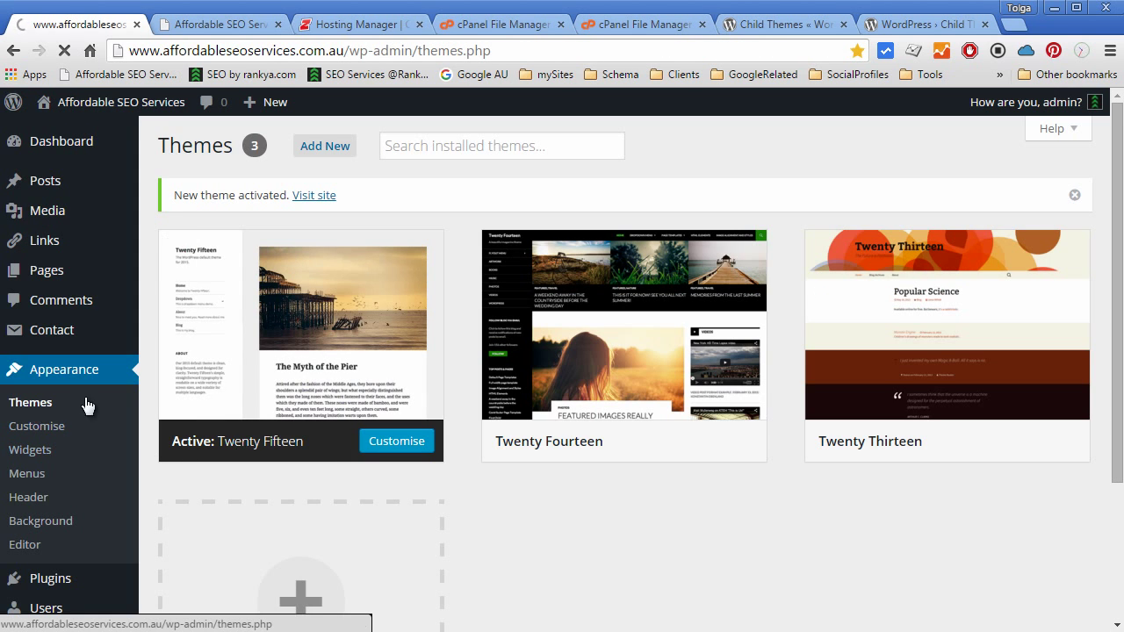
mouse_move(300, 327)
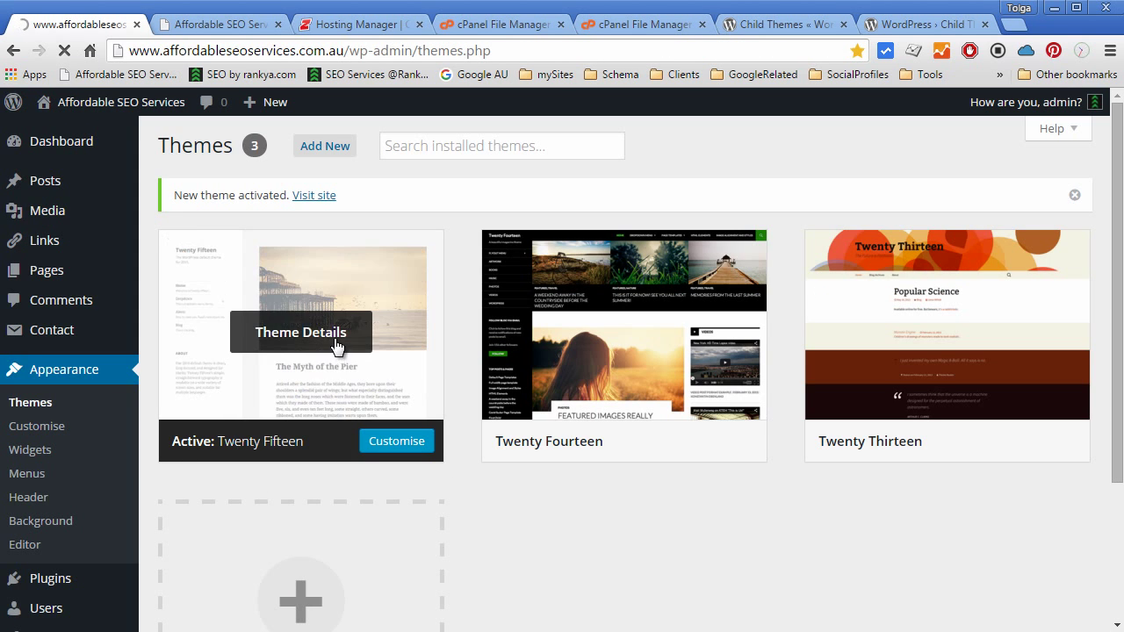
mouse_move(931, 302)
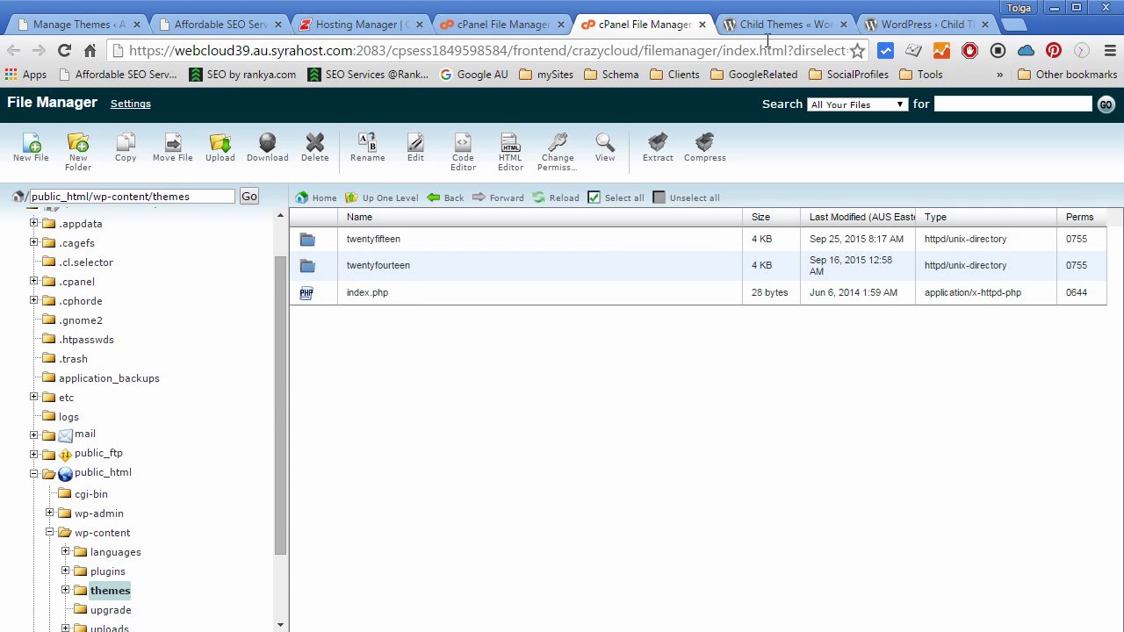
click(780, 24)
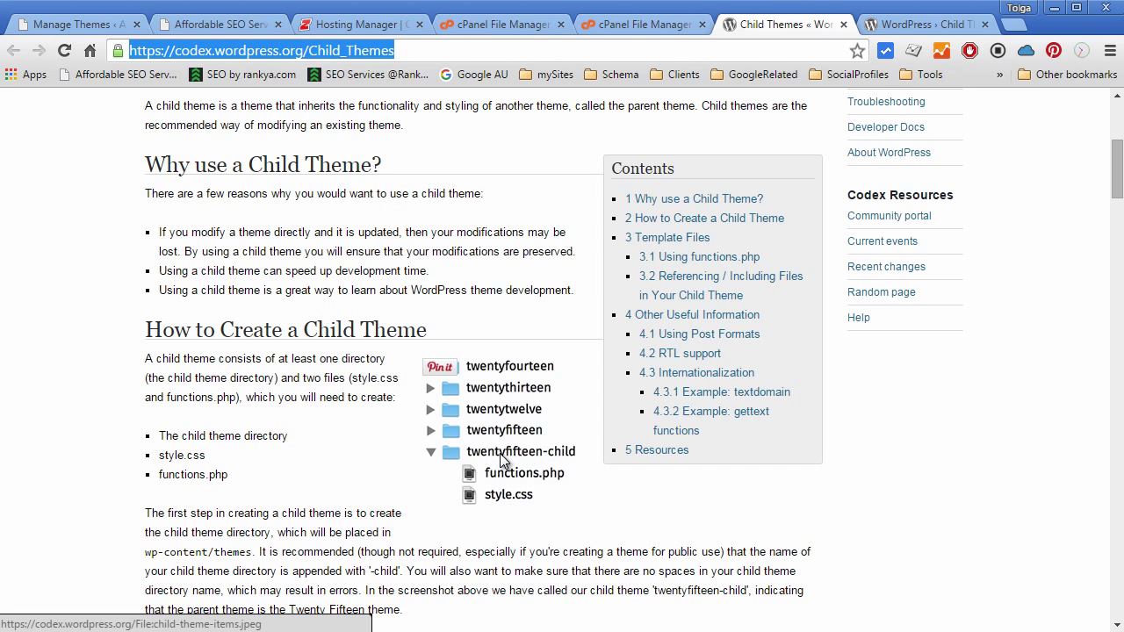
click(641, 25)
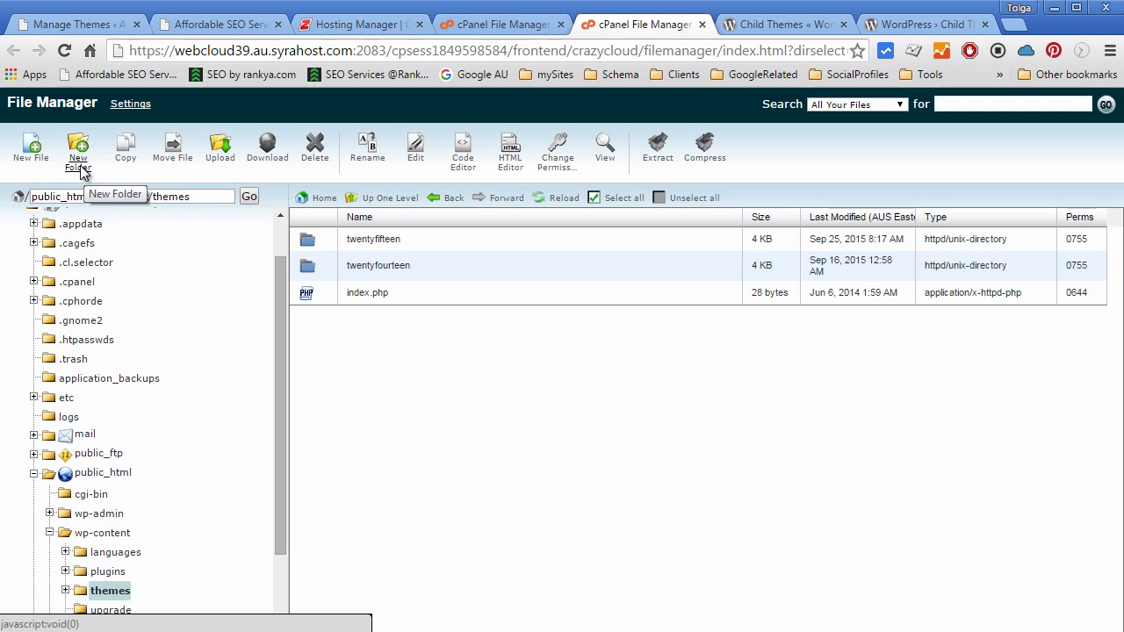
Step: Create a new folder named twentyfifteen-child inside themes
click(77, 149)
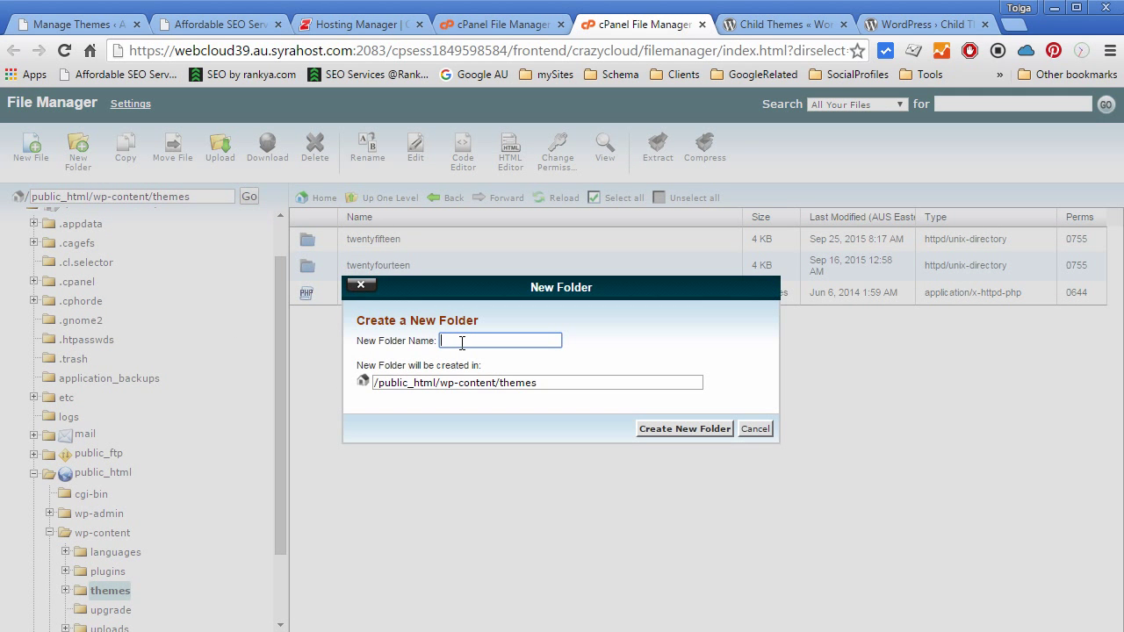
text(twentyfifteen-child)
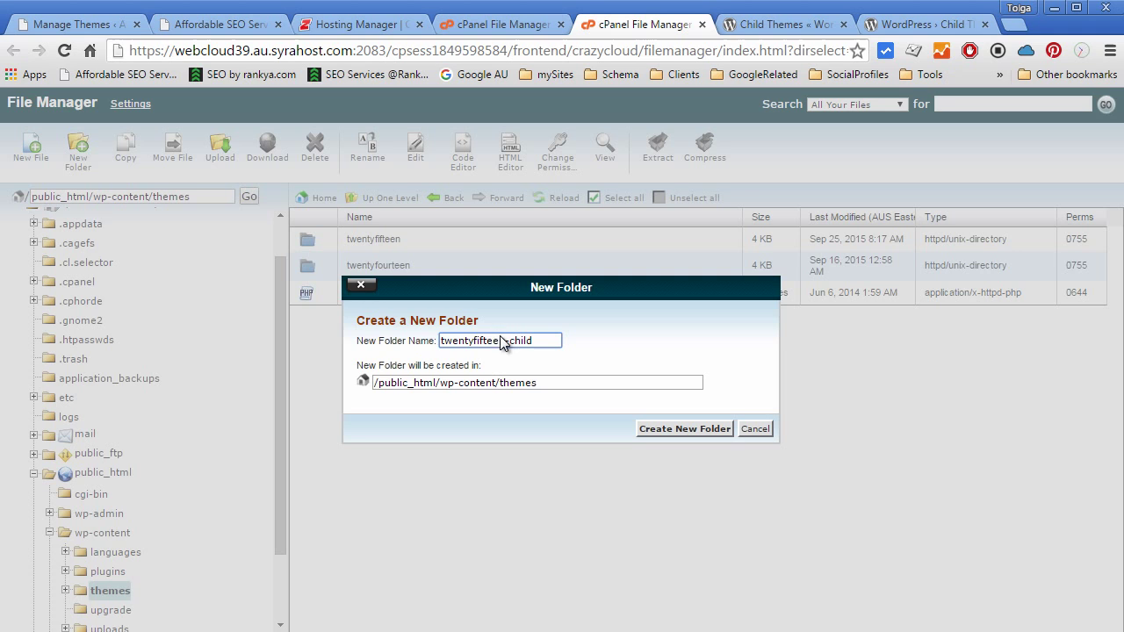
double_click(473, 341)
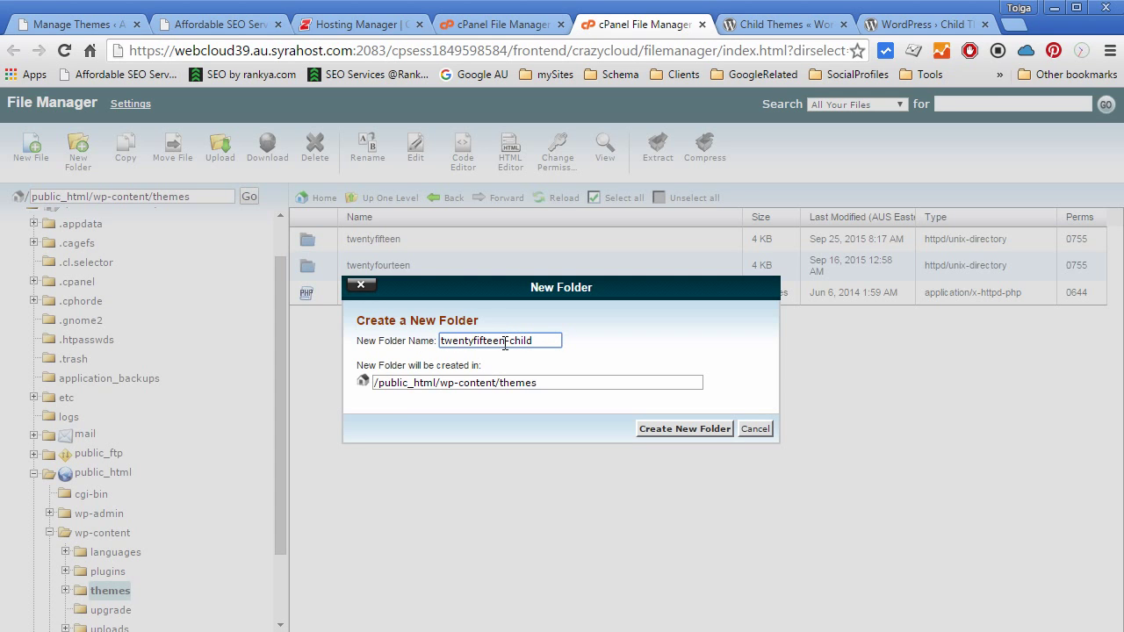
double_click(509, 341)
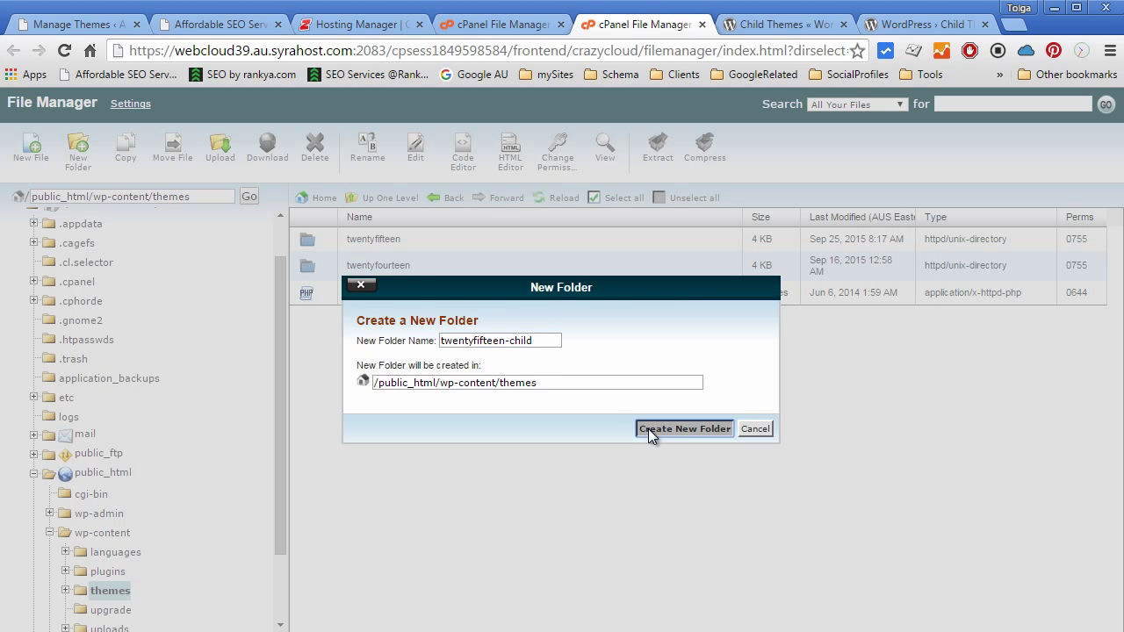
click(685, 428)
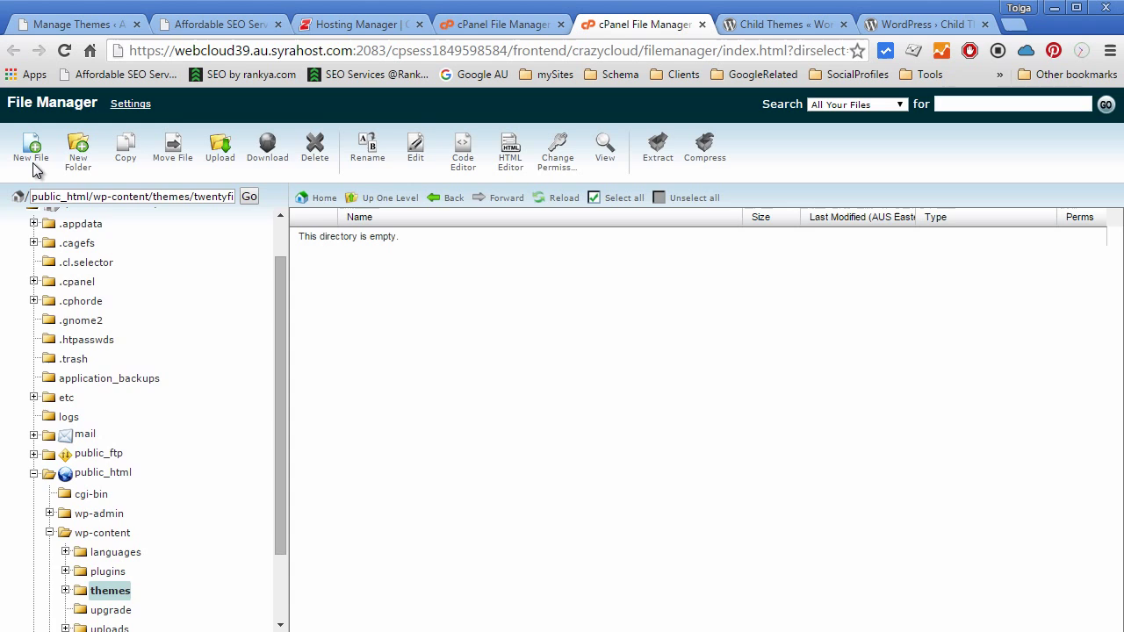
Step: Create an empty style.css file in the twentyfifteen-child folder
click(30, 148)
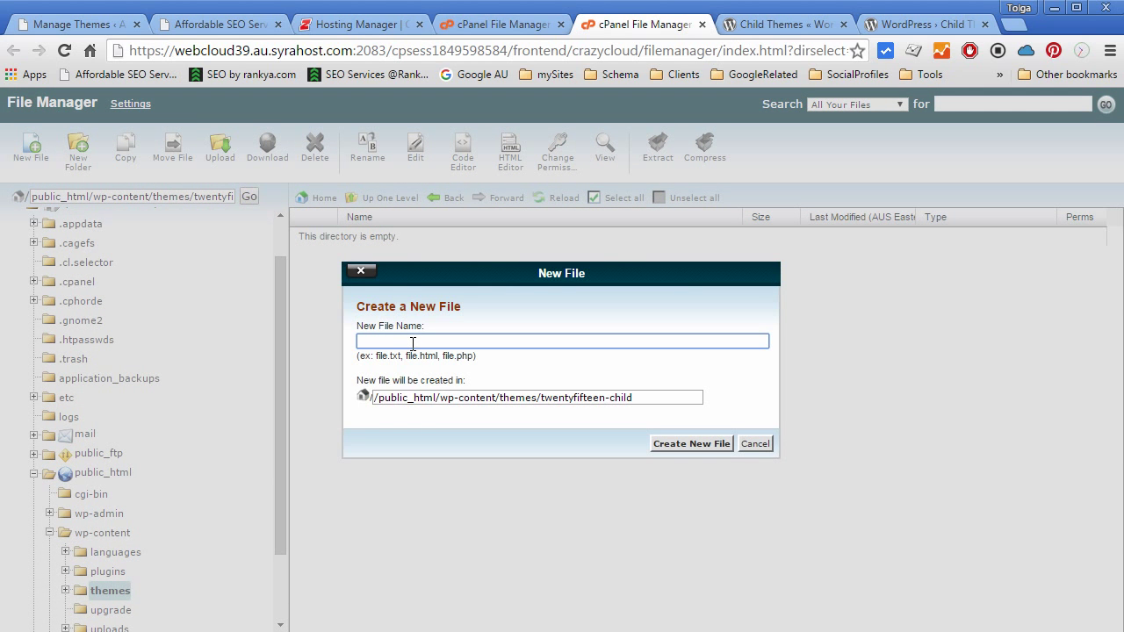
text(style)
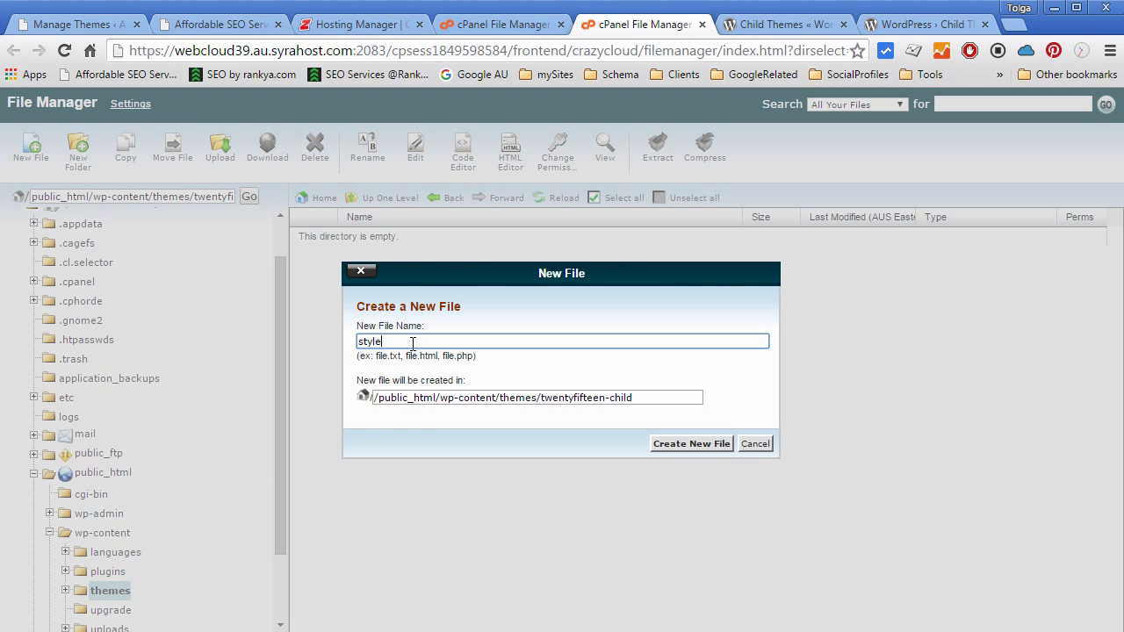
text(.css)
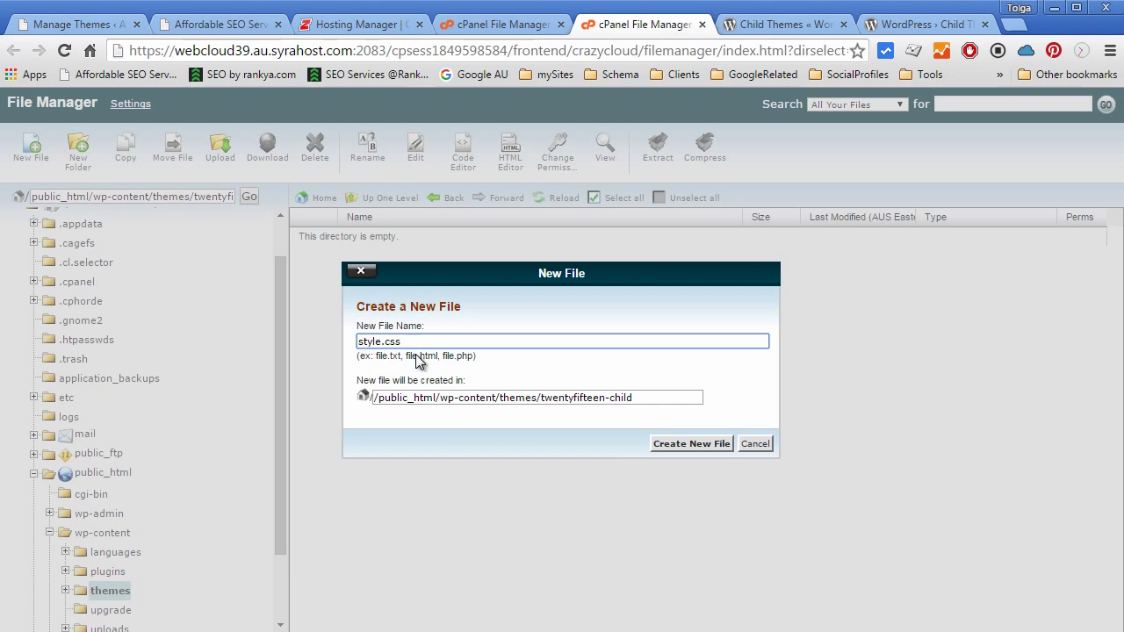
click(692, 443)
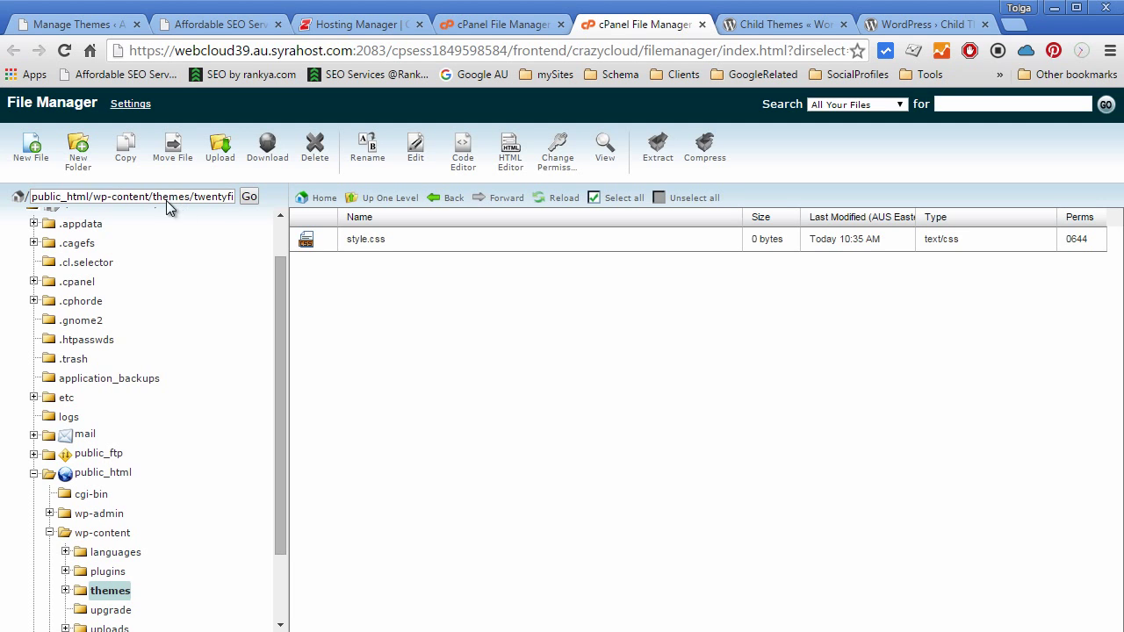
Step: Create an empty functions.php file alongside style.css
click(30, 149)
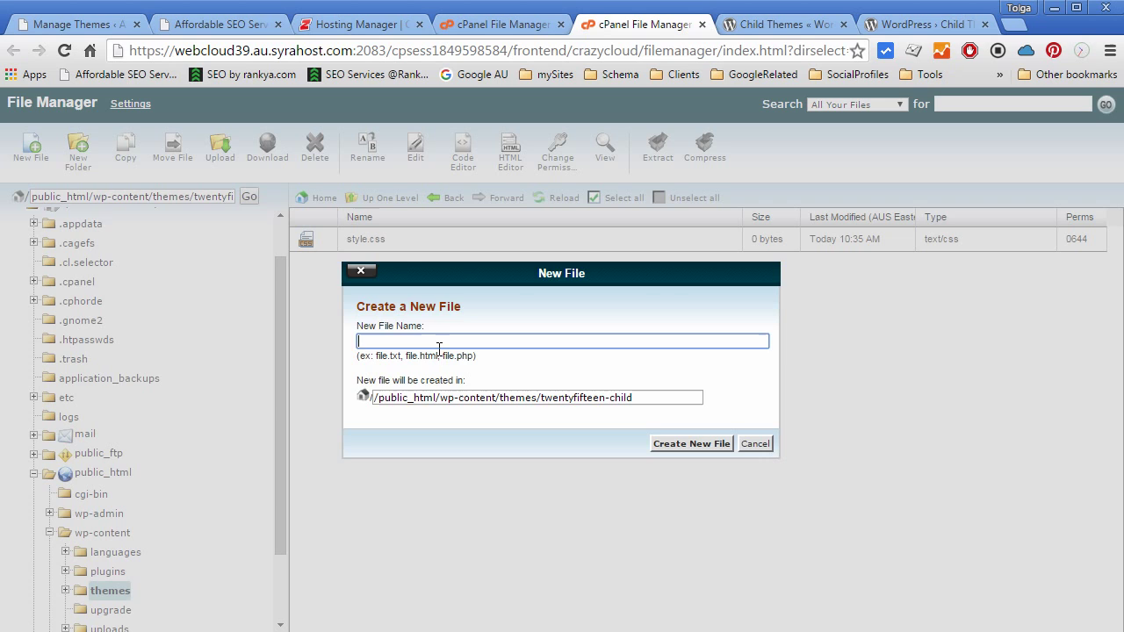
text(functions.php)
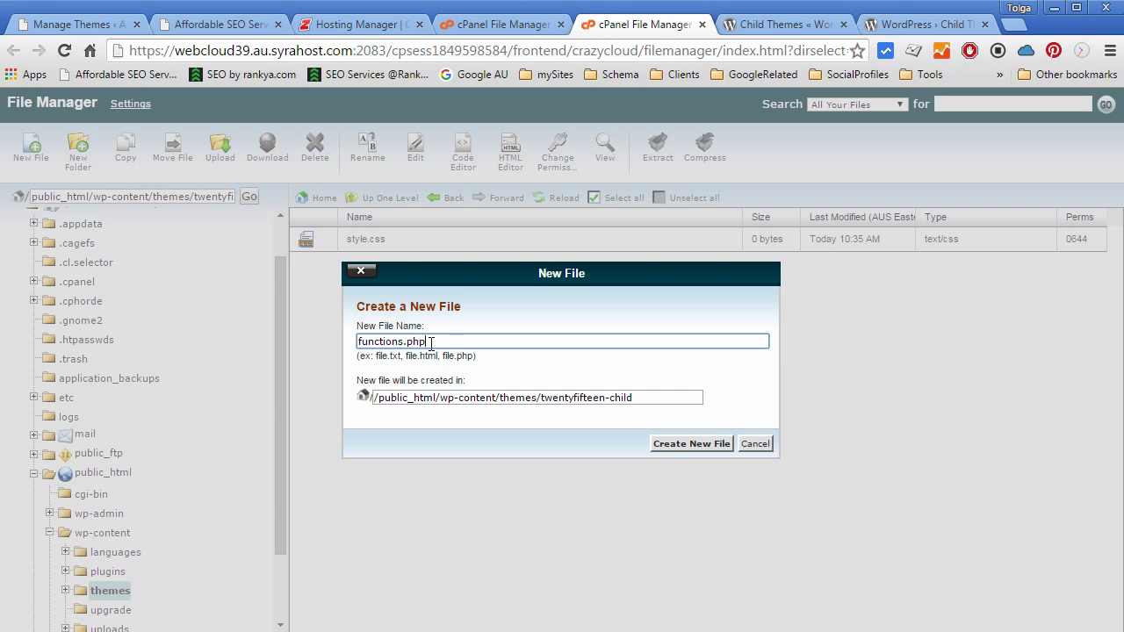
click(693, 442)
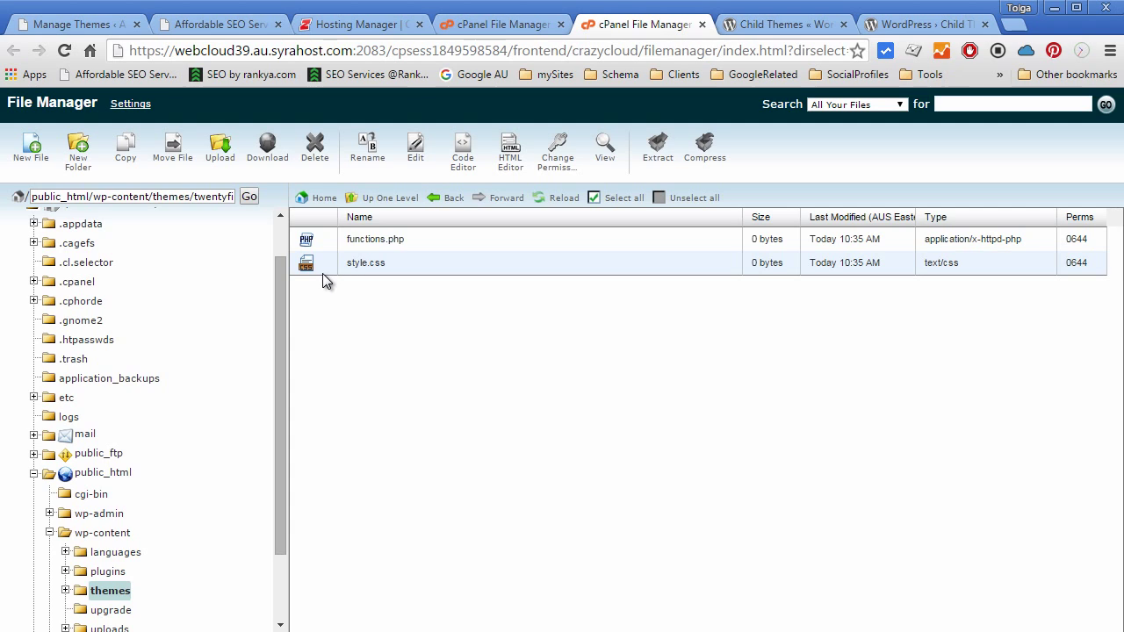
mouse_move(358, 338)
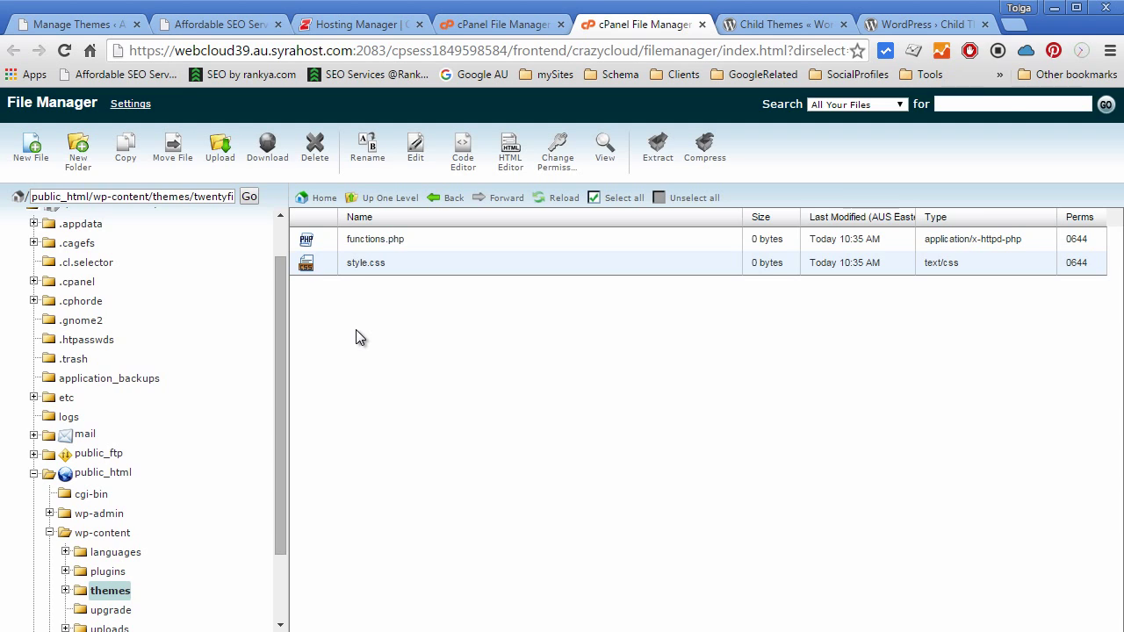
Step: Open style.css in the editor and review the Codex stylesheet header example
click(365, 263)
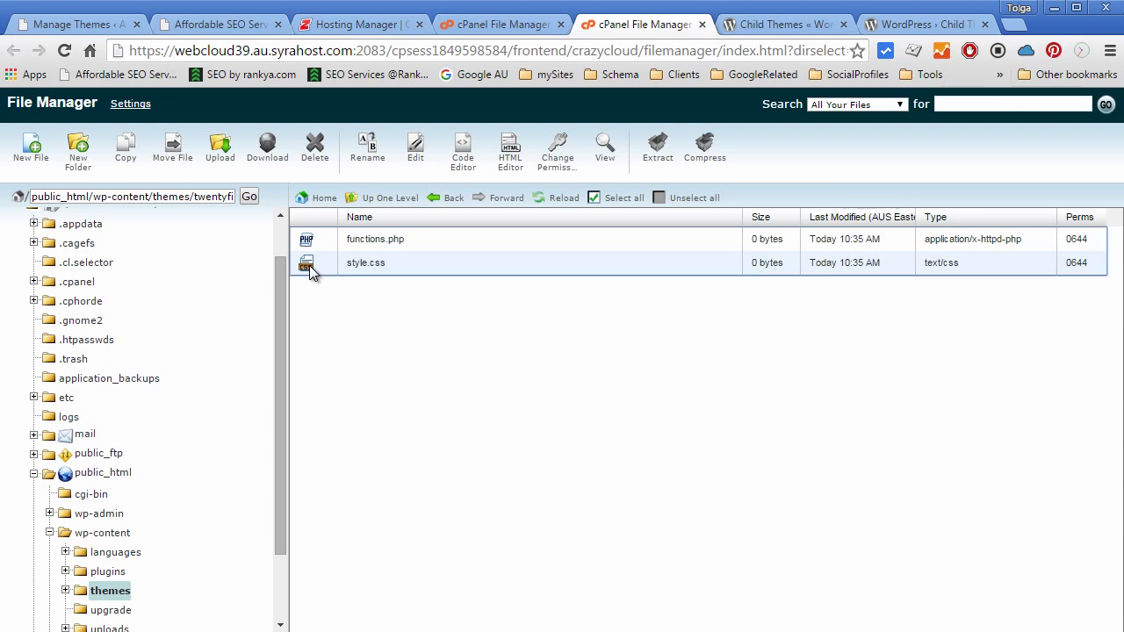
click(801, 25)
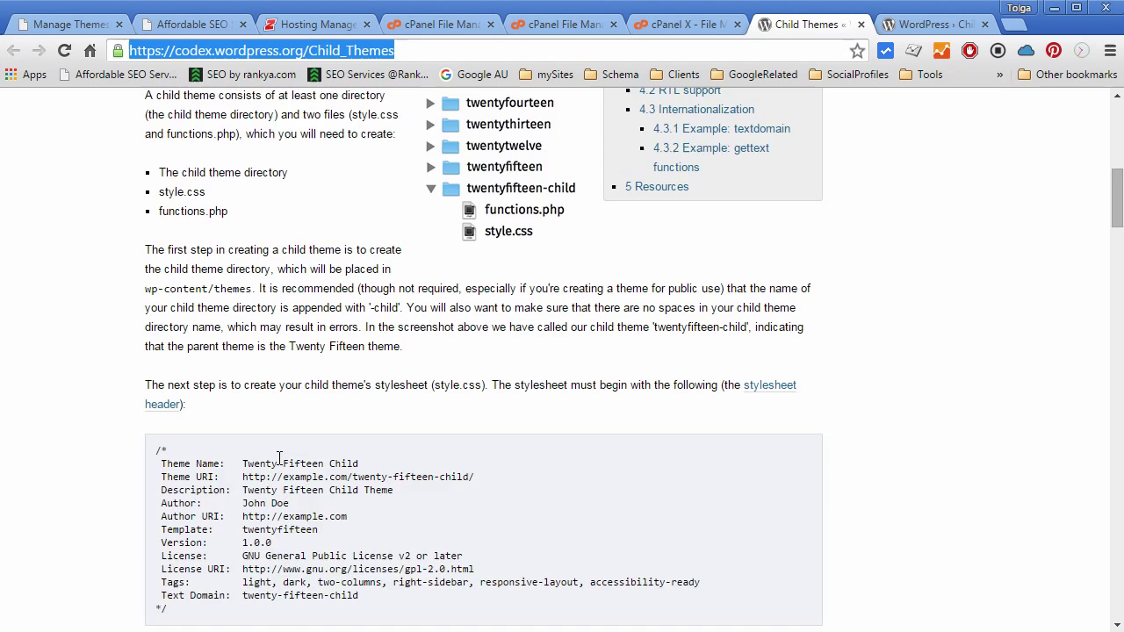
scroll(down, 3)
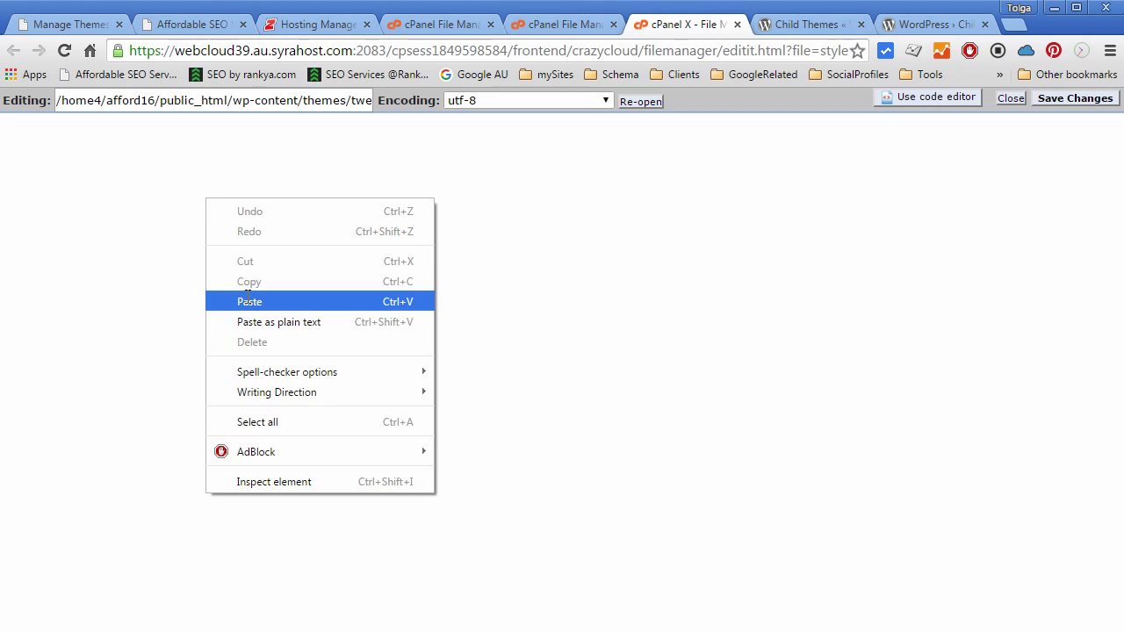
Step: Paste the stylesheet header into style.css and rename the theme My Child Theme
click(250, 302)
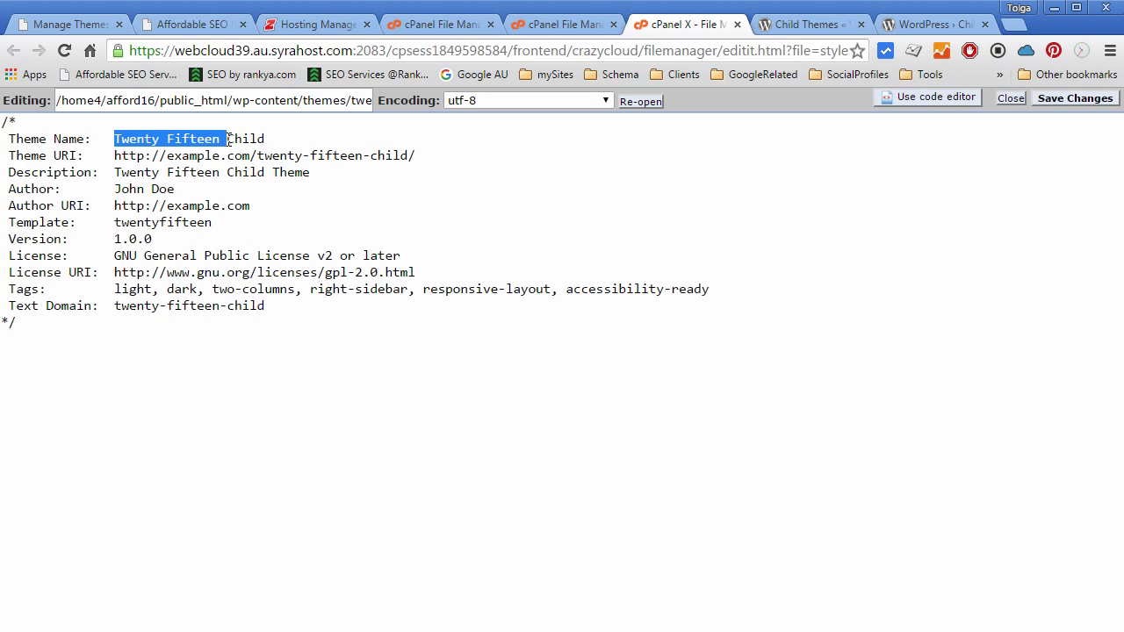
text(My)
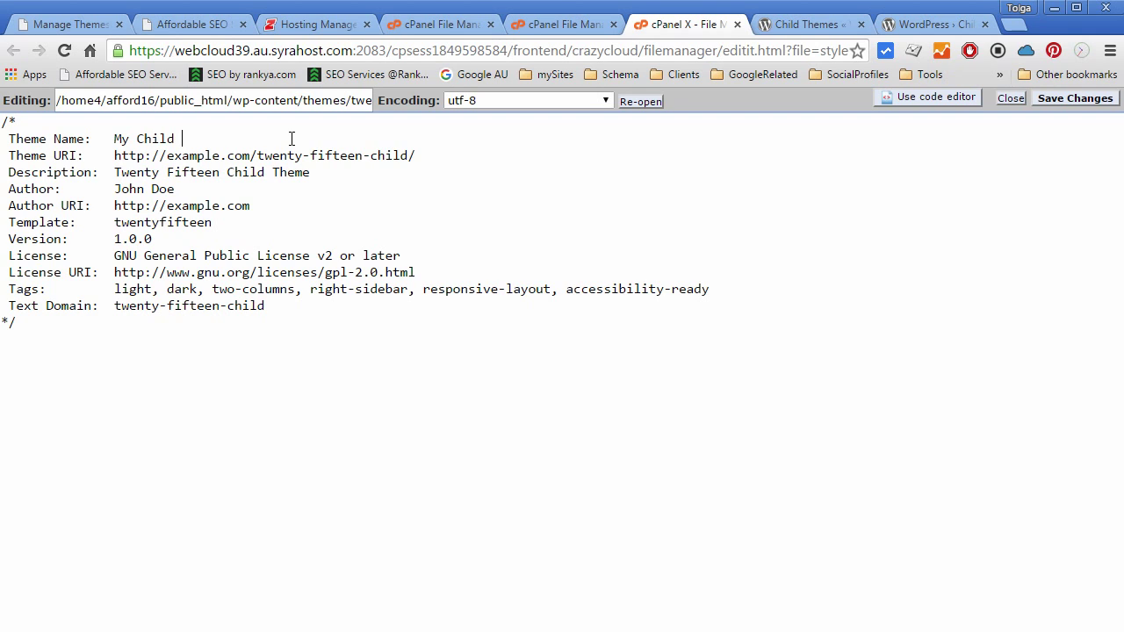
text(Theme)
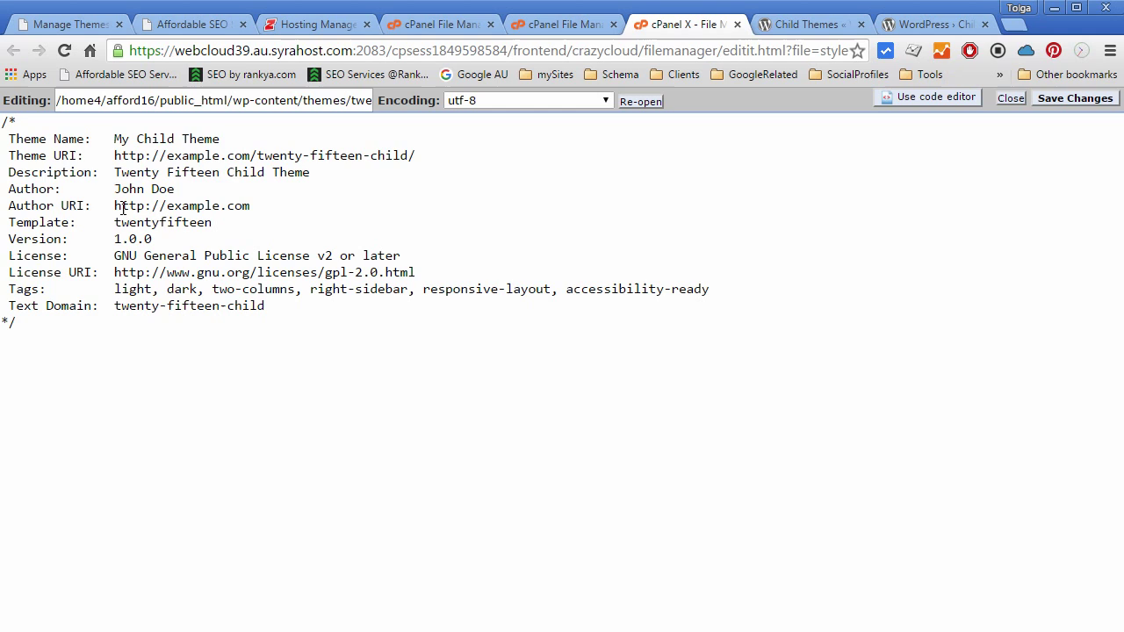
Step: Confirm Template stays twentyfifteen and save style.css
double_click(162, 221)
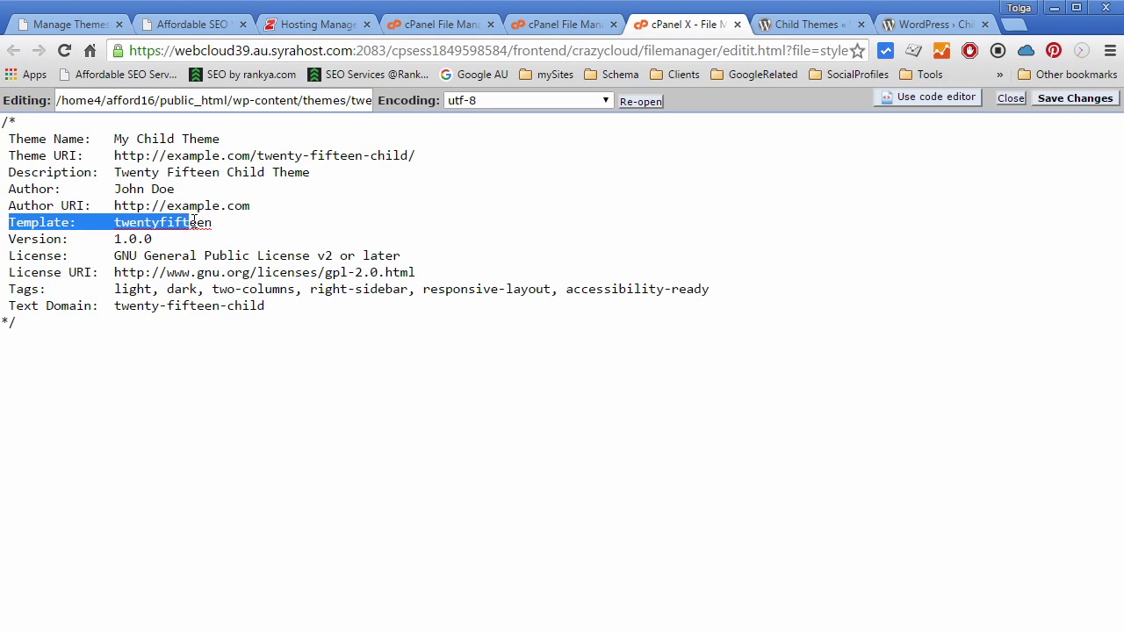
double_click(162, 222)
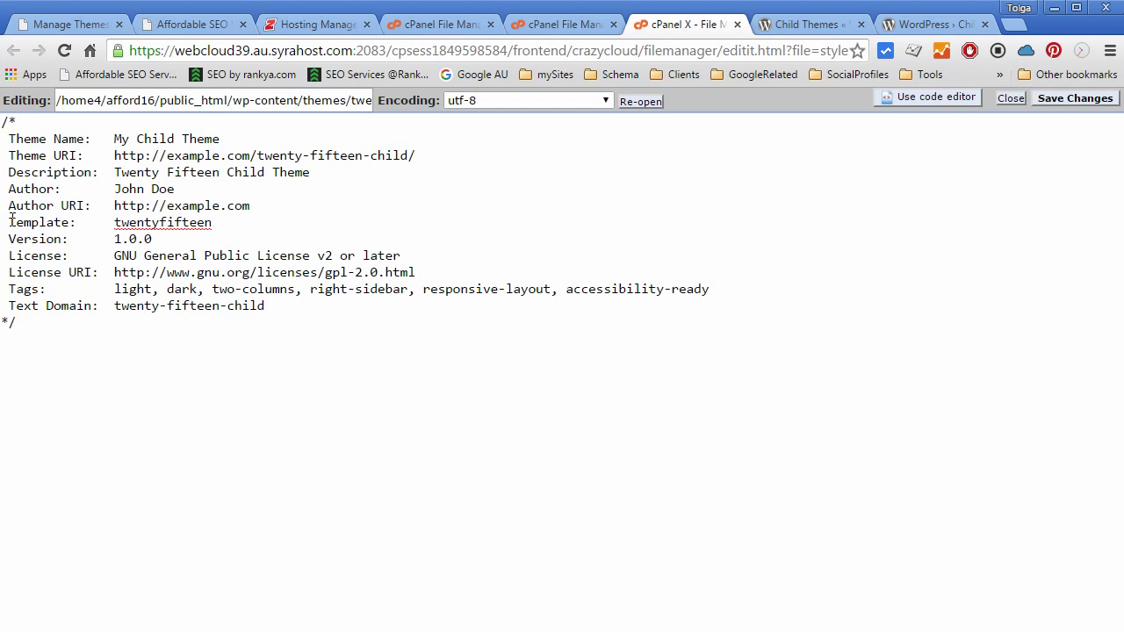
double_click(41, 221)
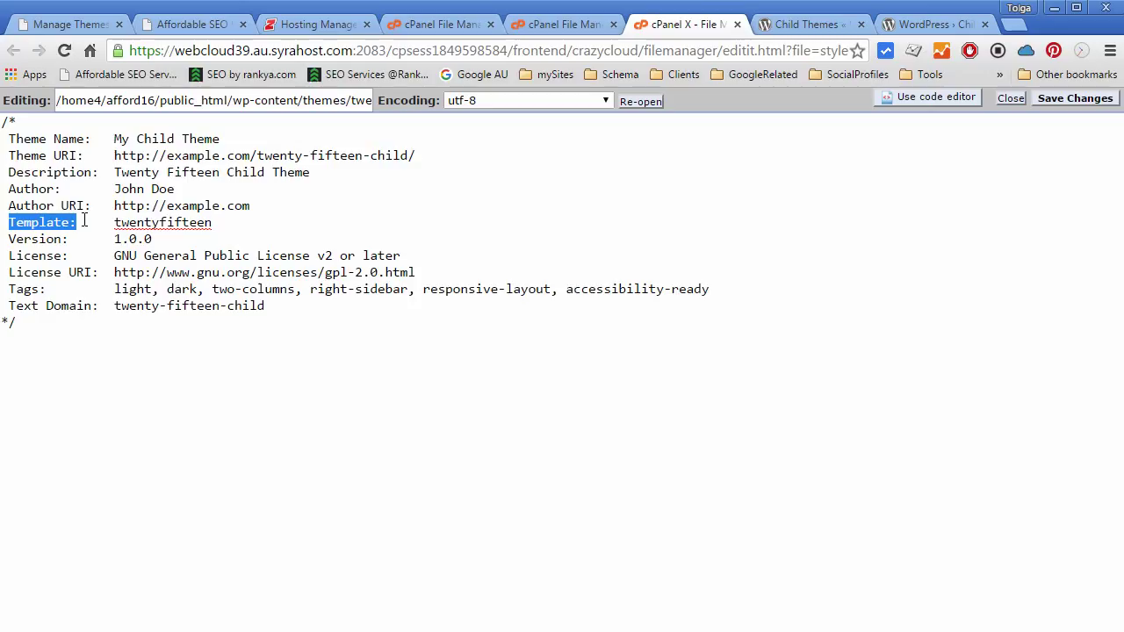
double_click(161, 221)
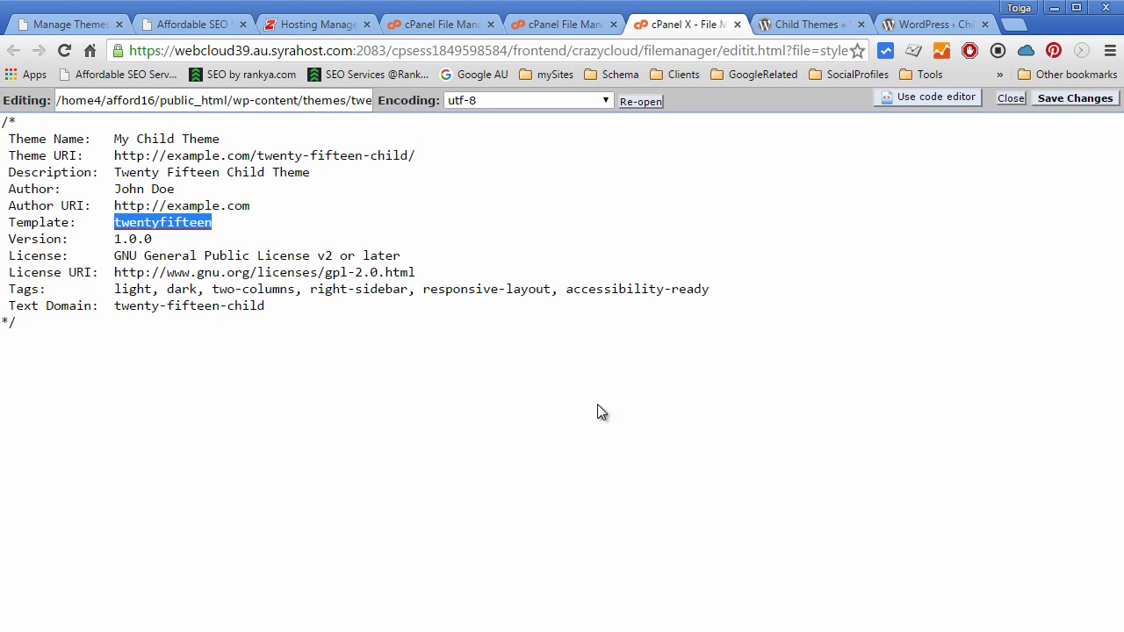
click(1073, 98)
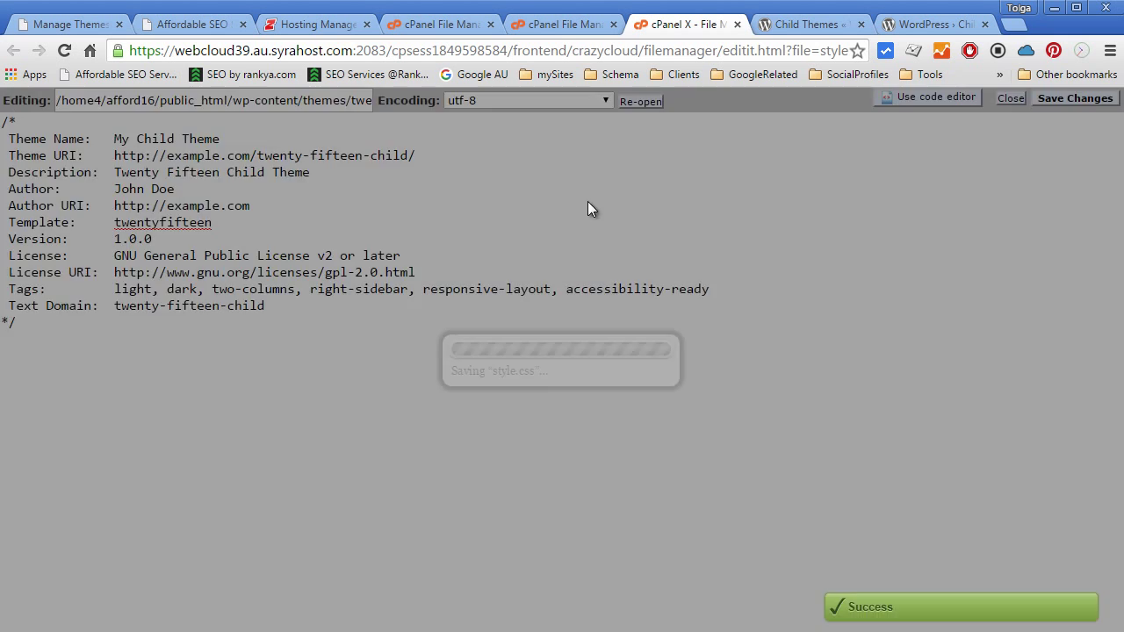
Step: Open functions.php for editing, then return to the Codex enqueue example
click(682, 25)
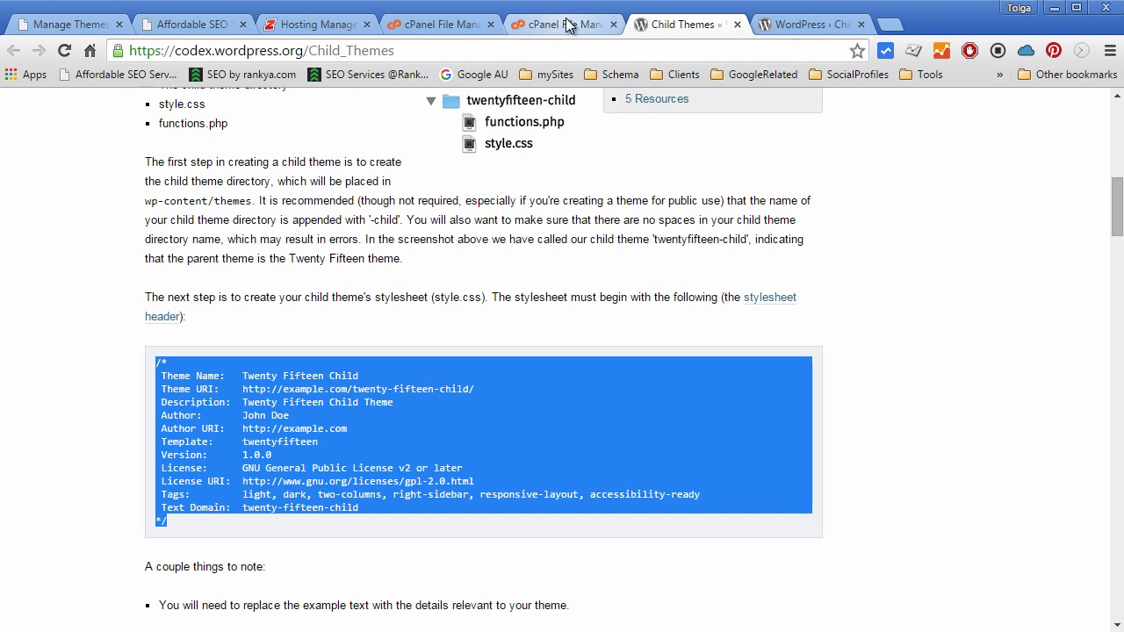
click(562, 24)
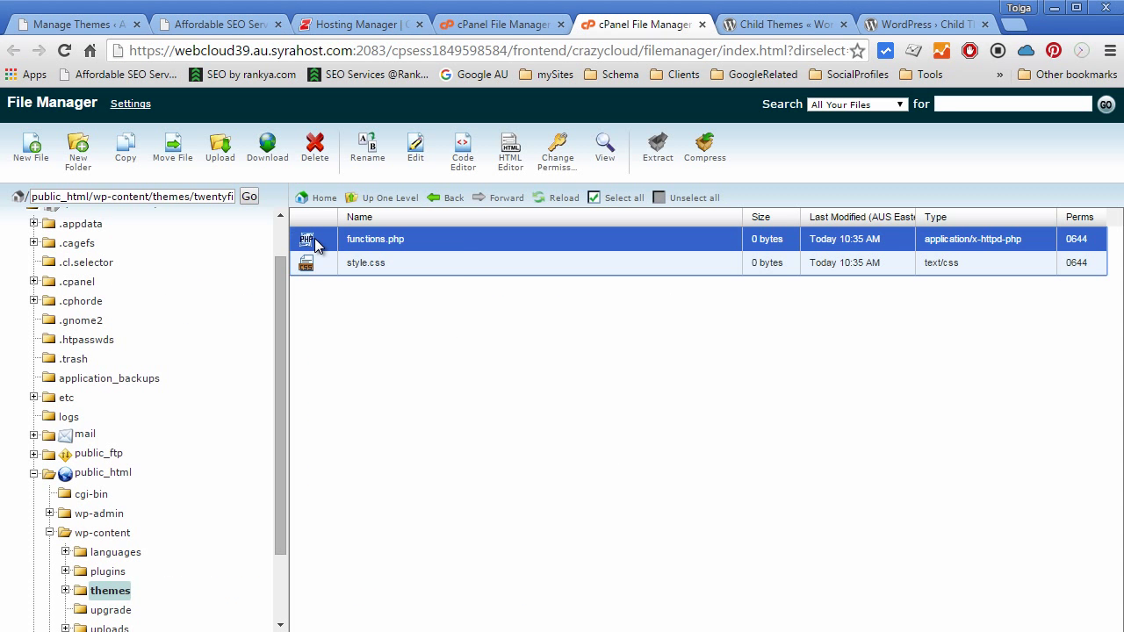
right_click(376, 239)
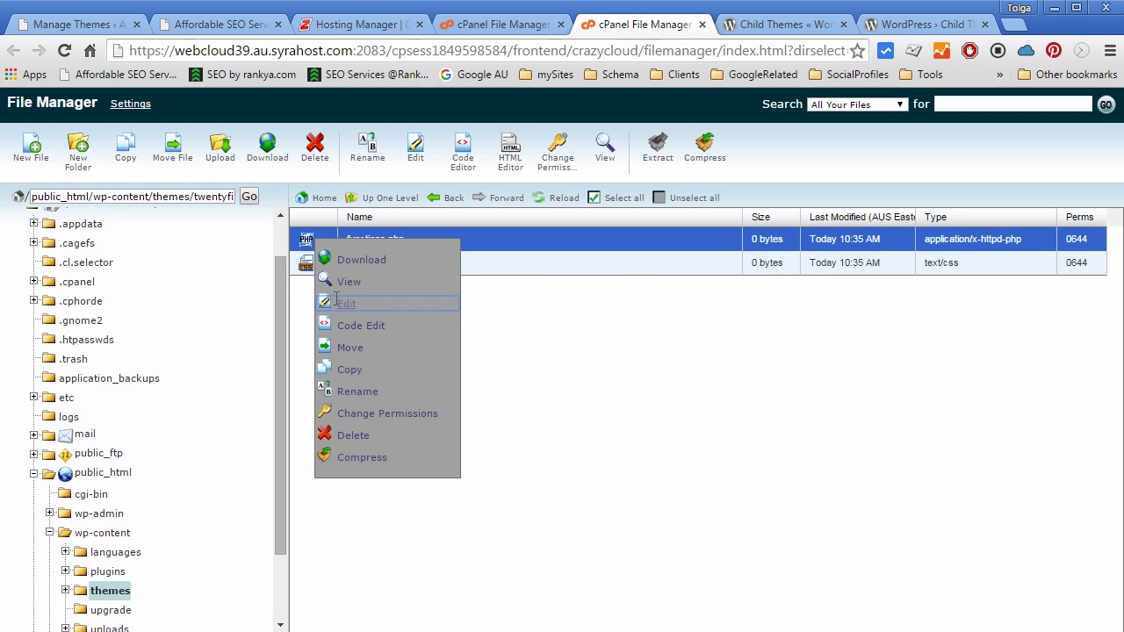
click(344, 302)
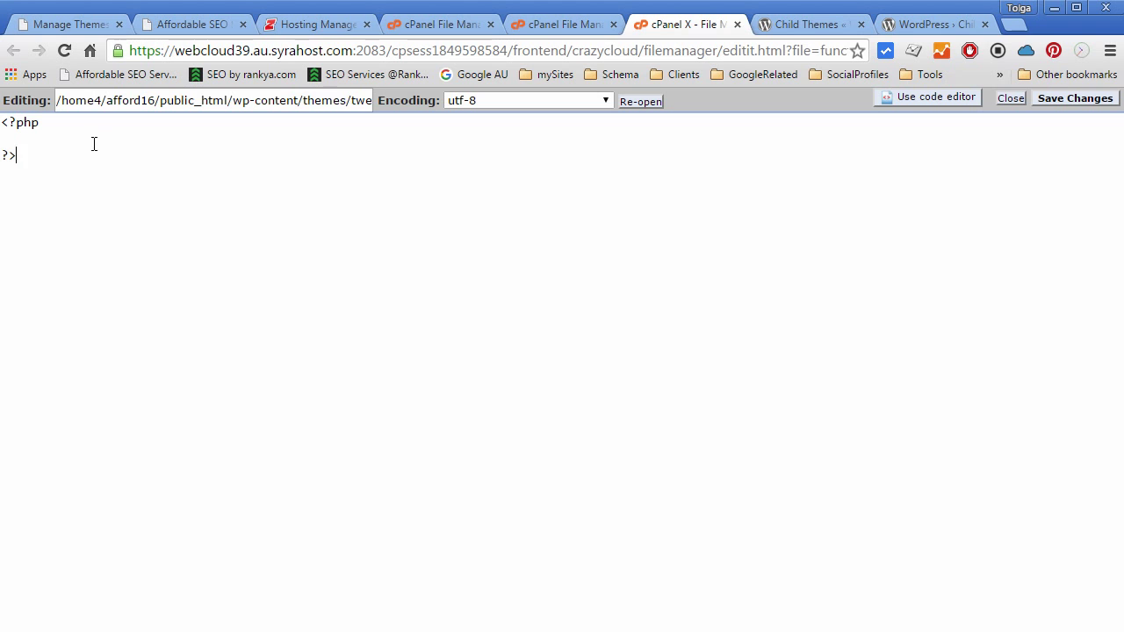
click(805, 24)
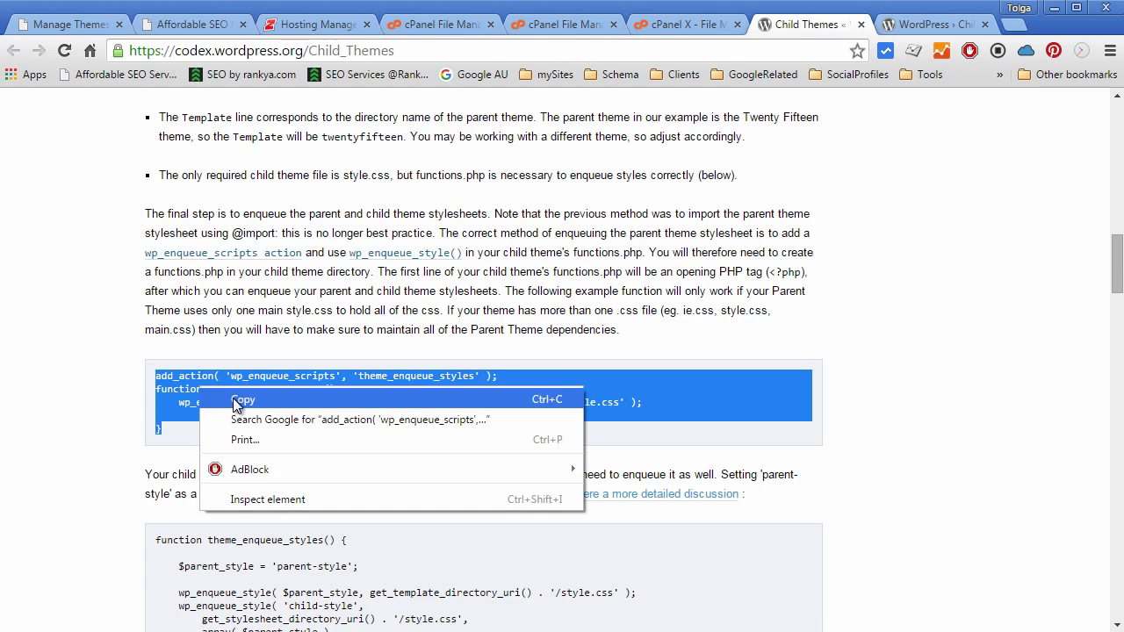
Step: Copy the wp_enqueue_style code from the Codex and paste it into functions.php
click(369, 428)
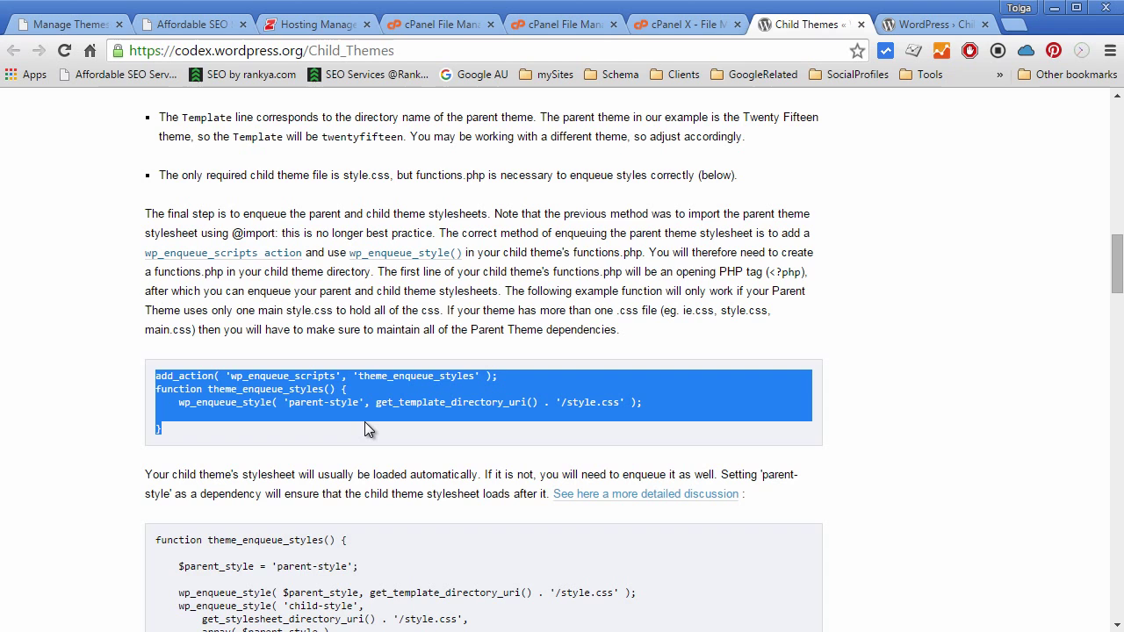
scroll(down, 3)
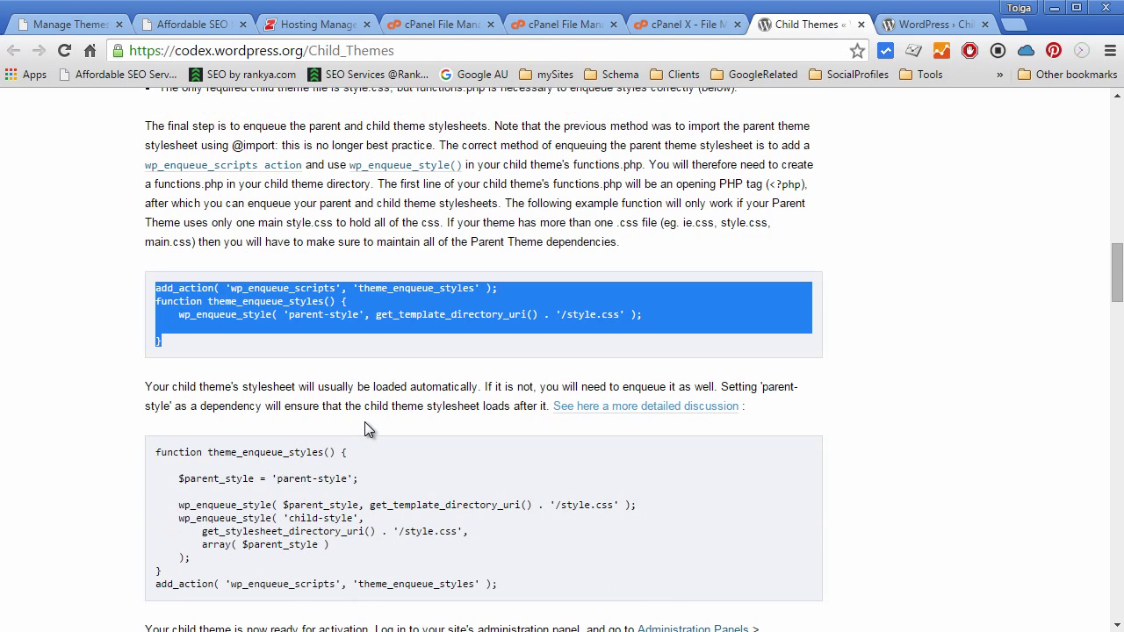
scroll(down, 3)
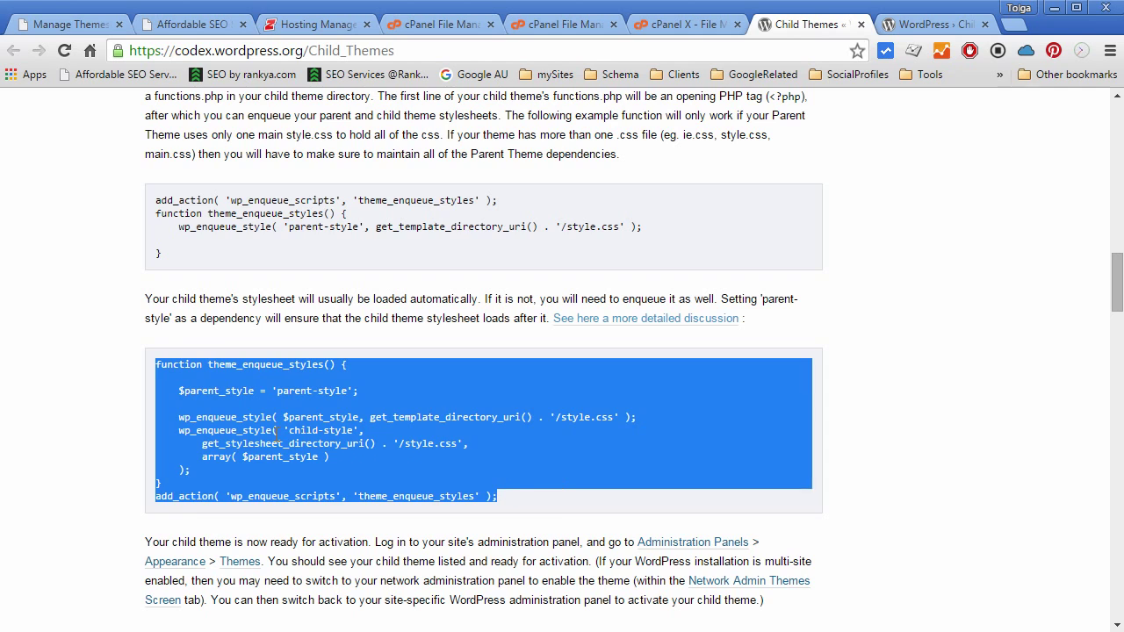
click(166, 212)
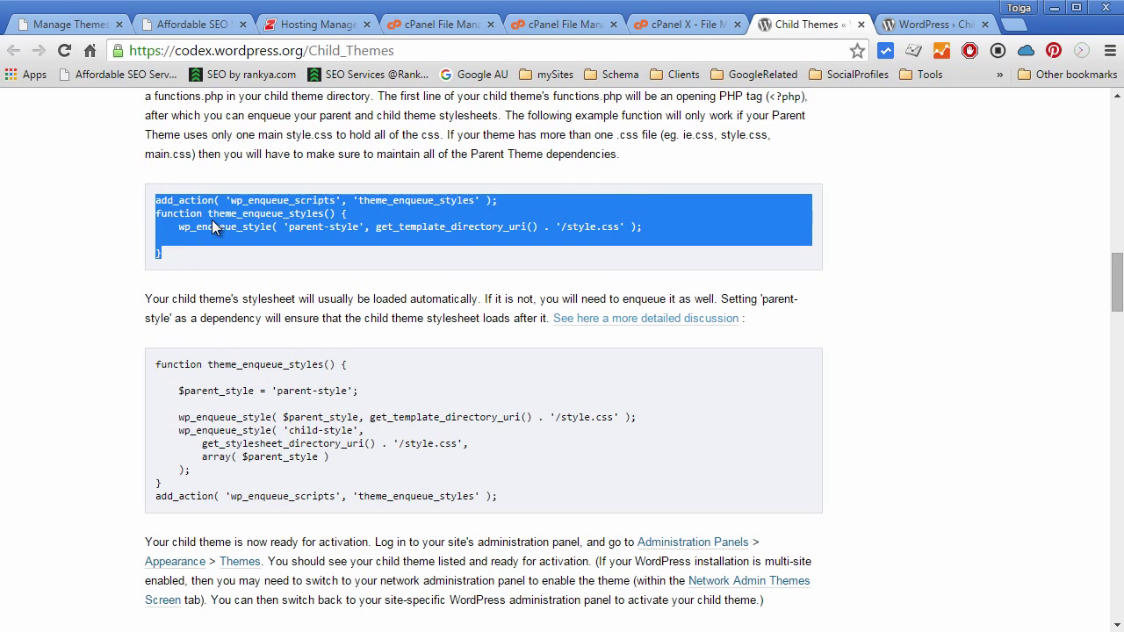
mouse_move(323, 260)
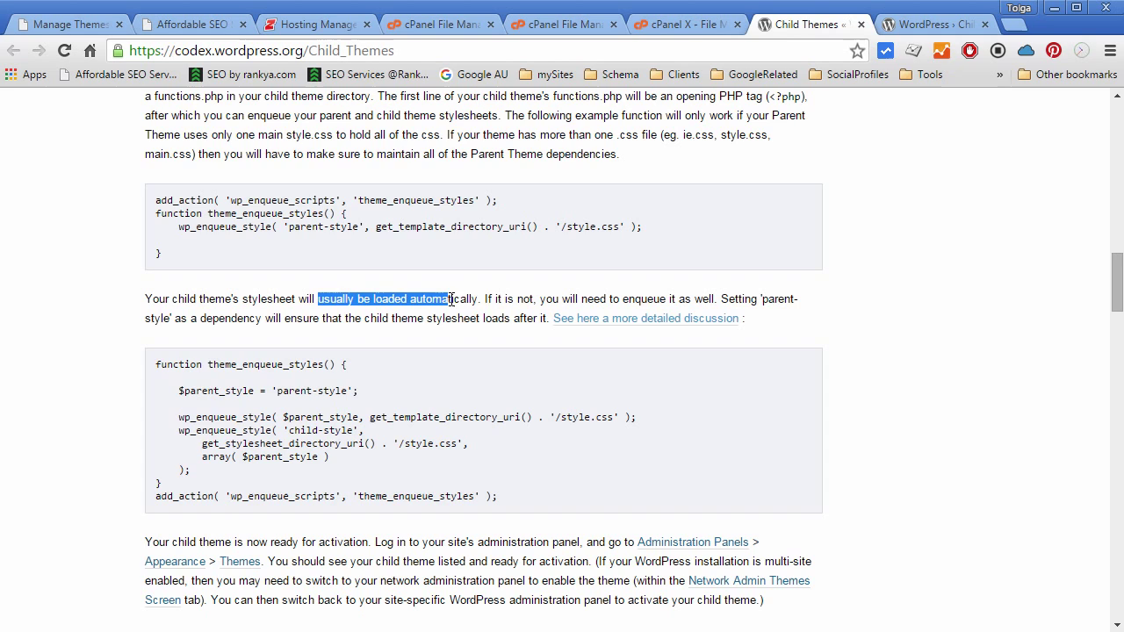
click(485, 364)
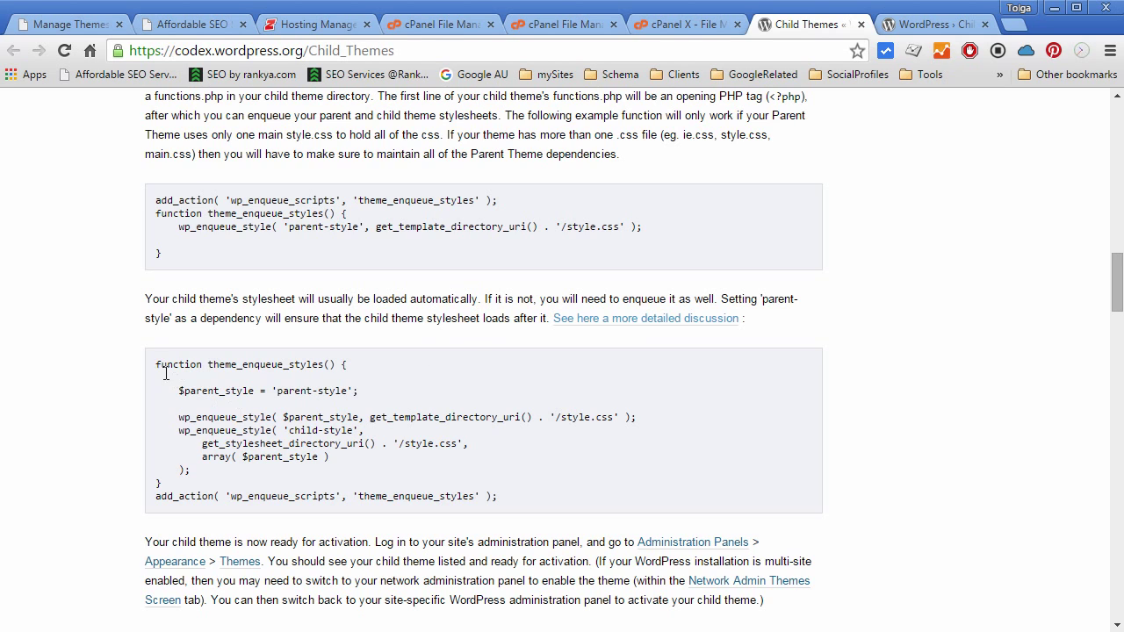
drag(156, 363, 497, 496)
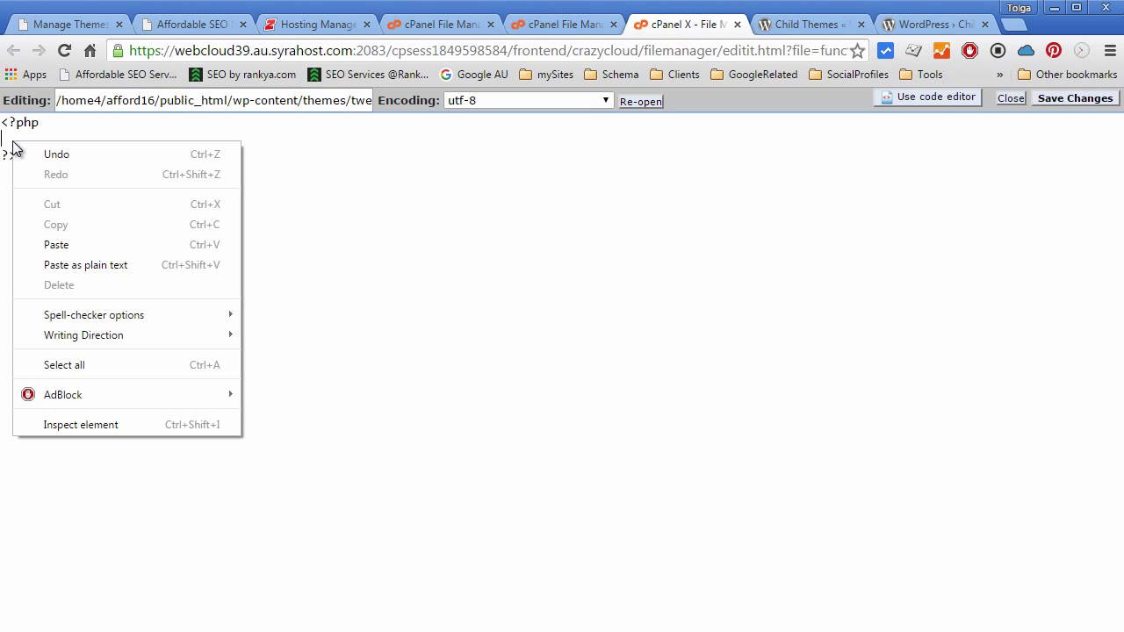
click(56, 244)
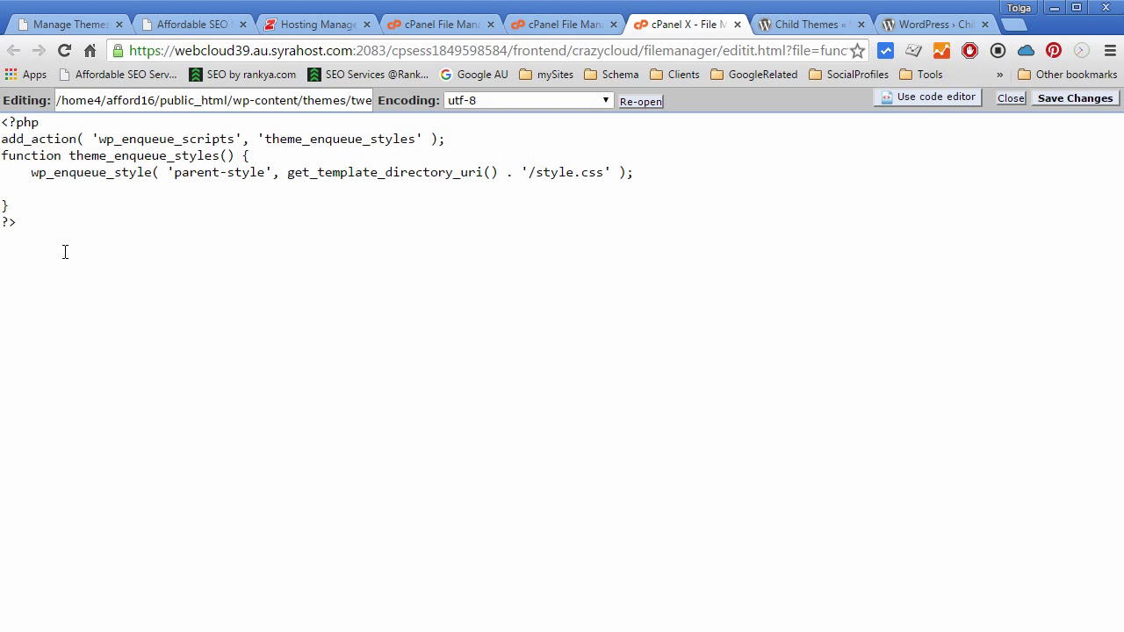
mouse_move(1040, 132)
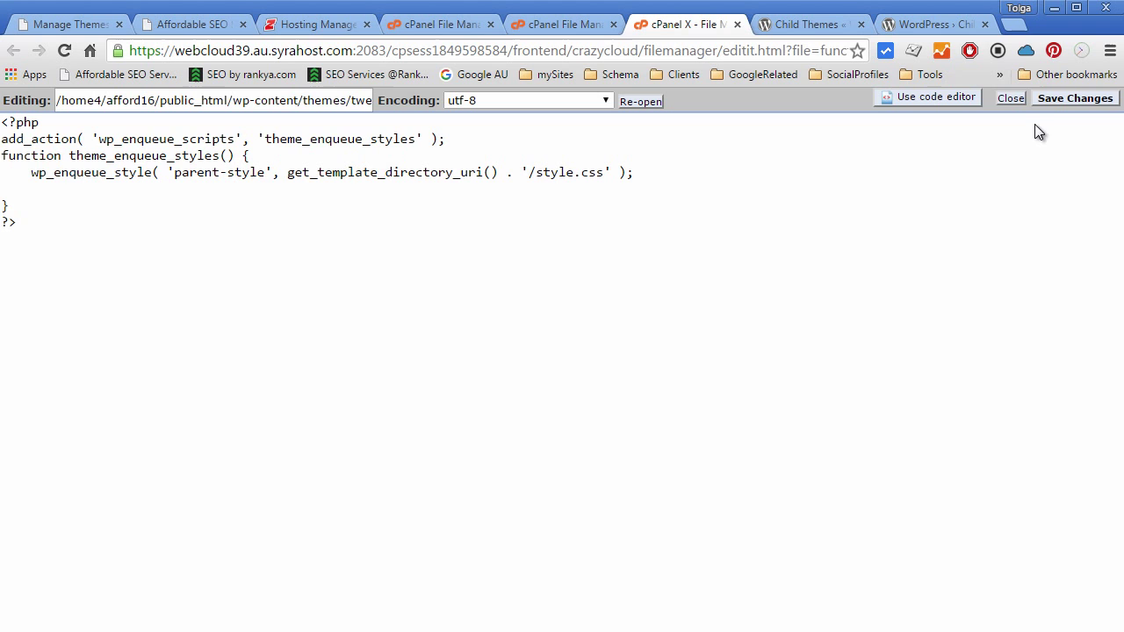
Step: Save functions.php and return to the Codex child themes documentation
click(1075, 98)
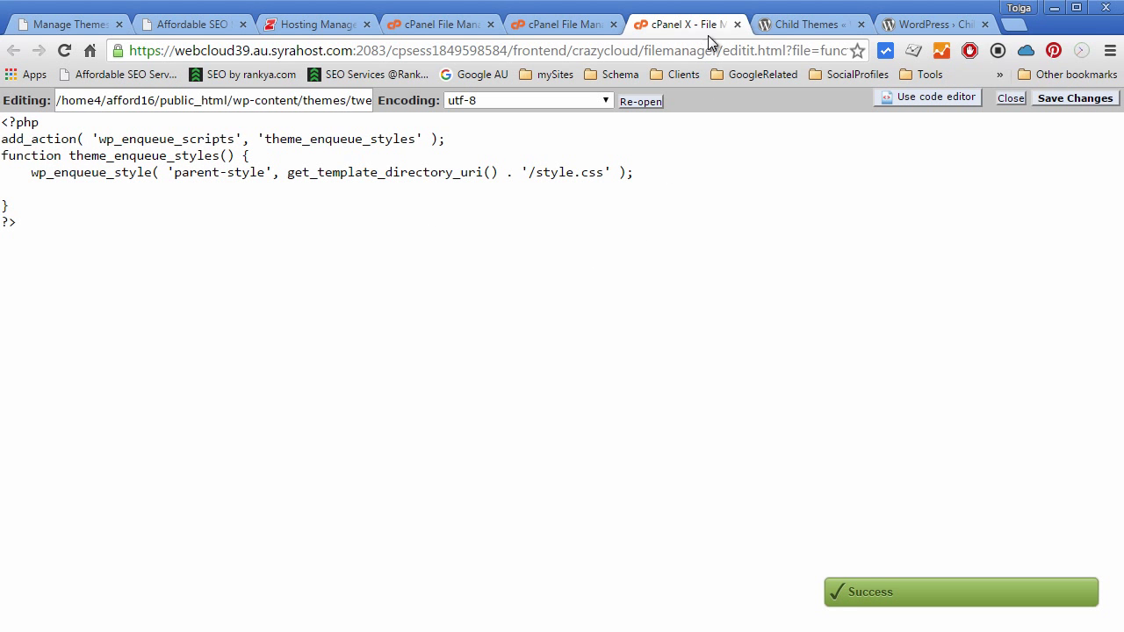
click(935, 25)
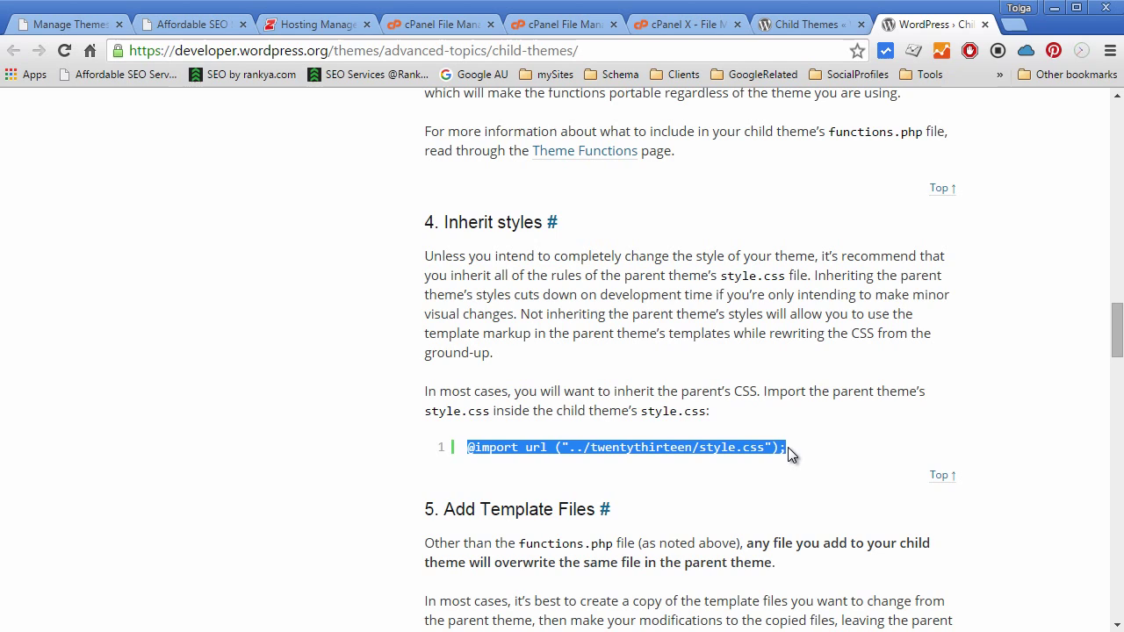
Step: Compare the enqueue code with the Codex example, then close the functions.php editor
click(460, 448)
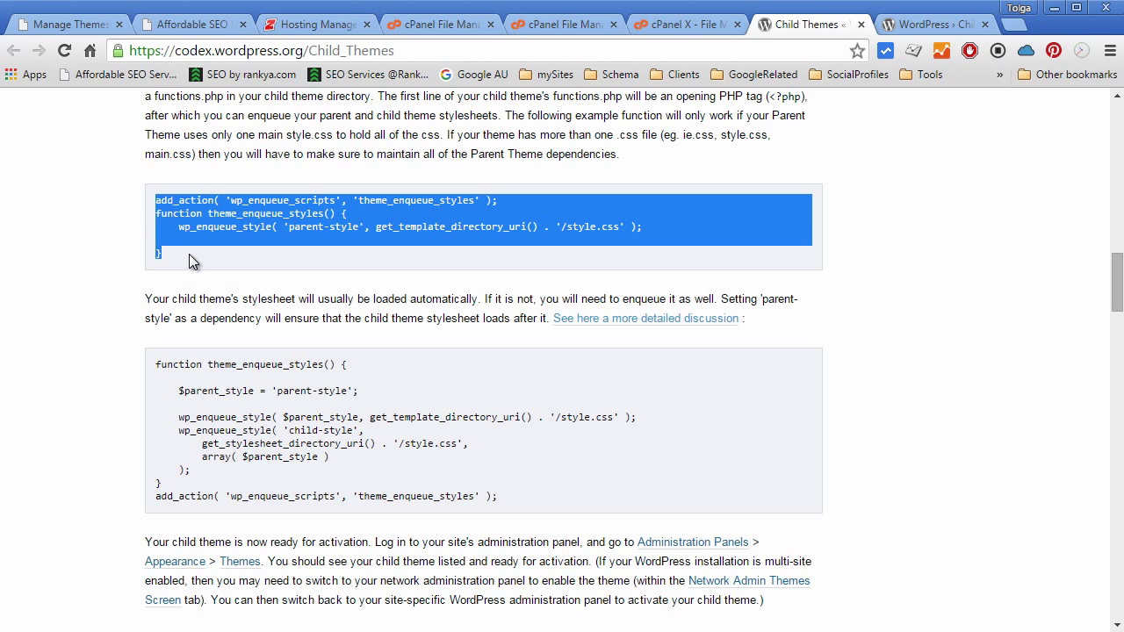
mouse_move(587, 236)
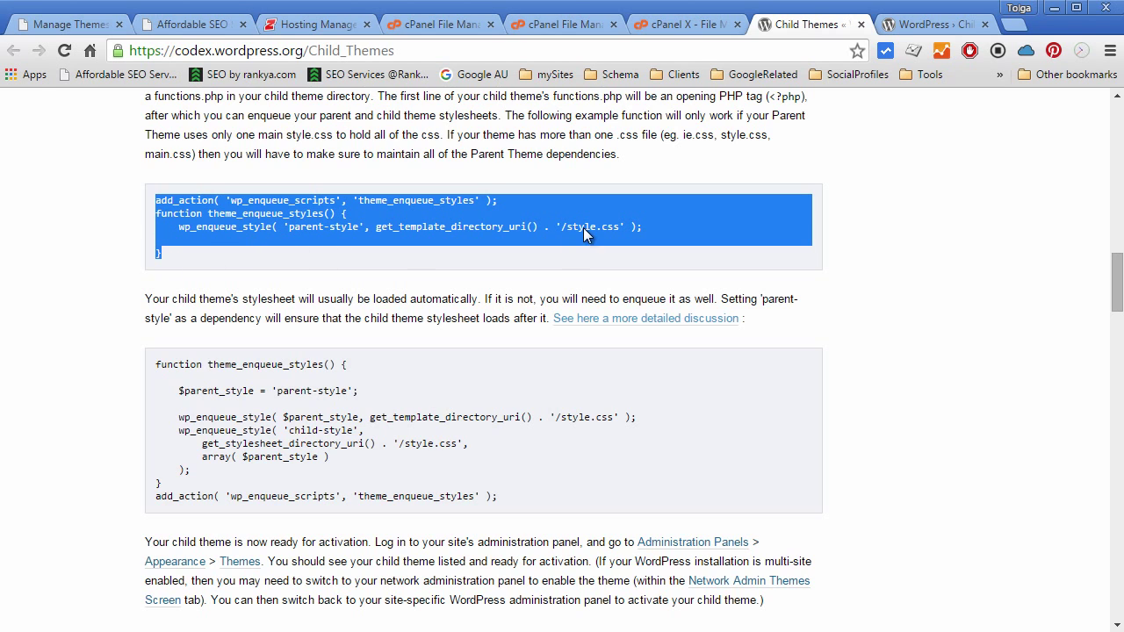
click(685, 25)
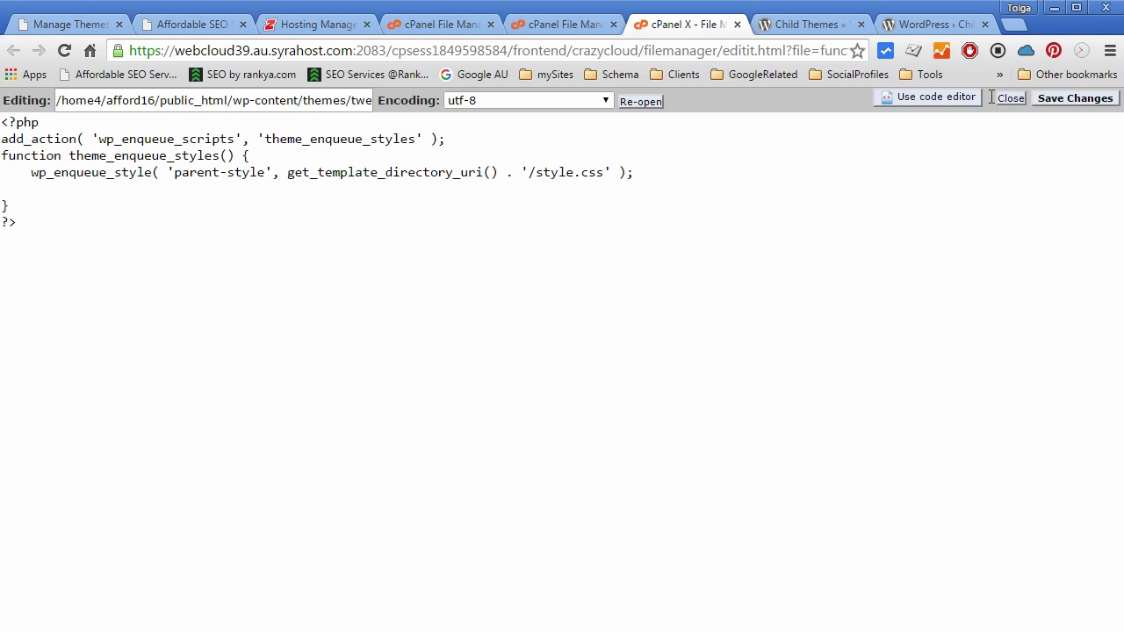
click(717, 25)
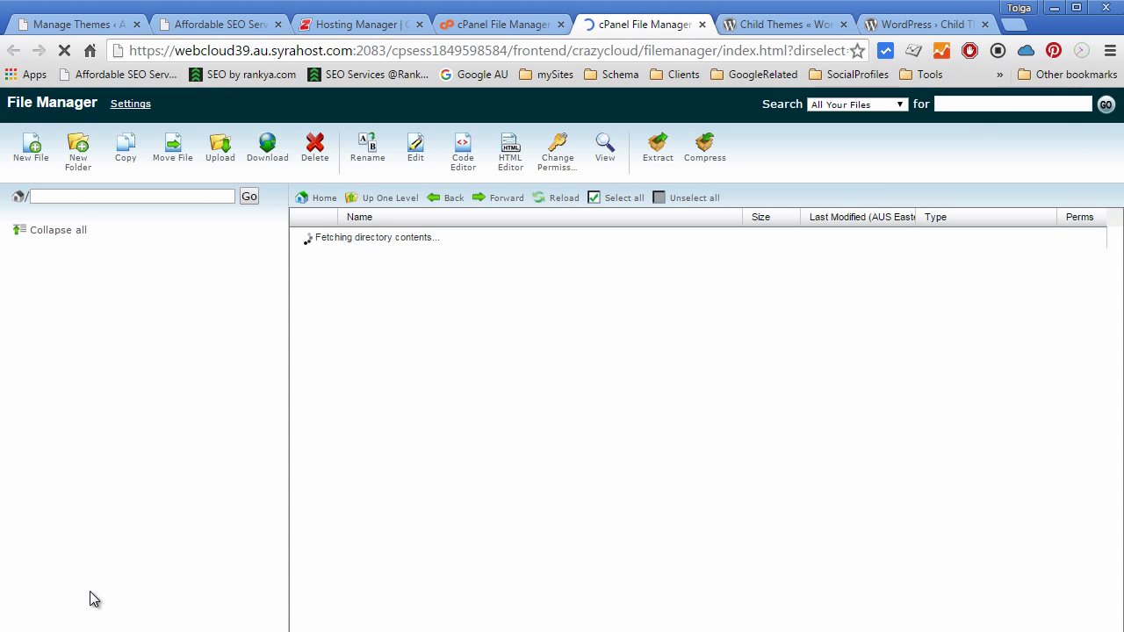
Step: Browse into public_html's twentyfifteen-child folder listing functions.php and style.css, then go to WordPress Themes
click(95, 523)
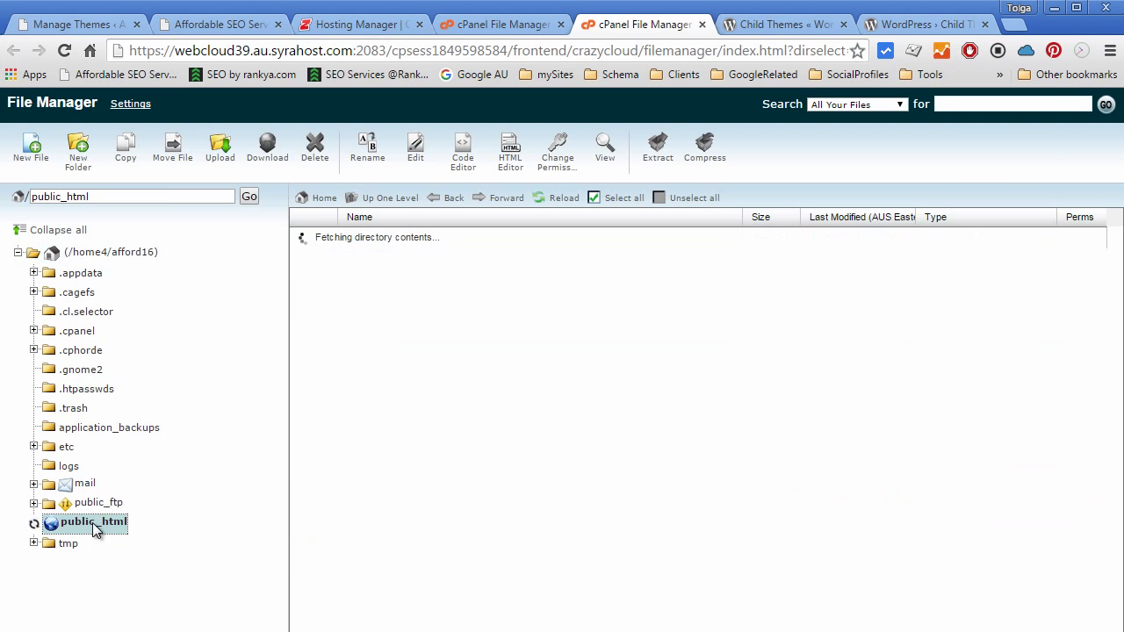
click(91, 581)
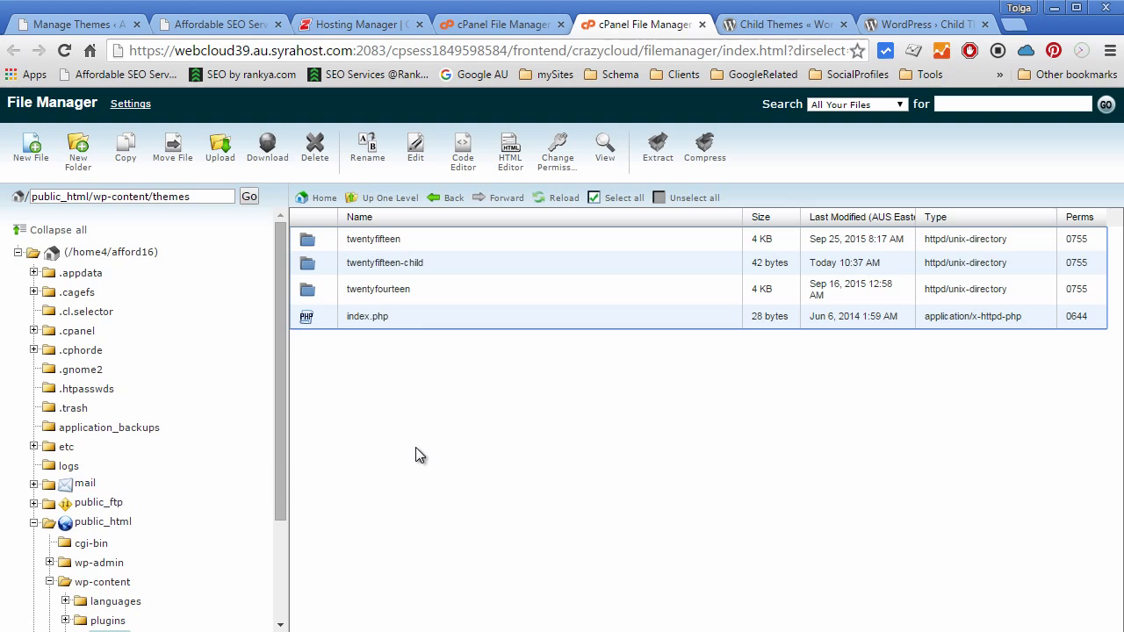
click(384, 264)
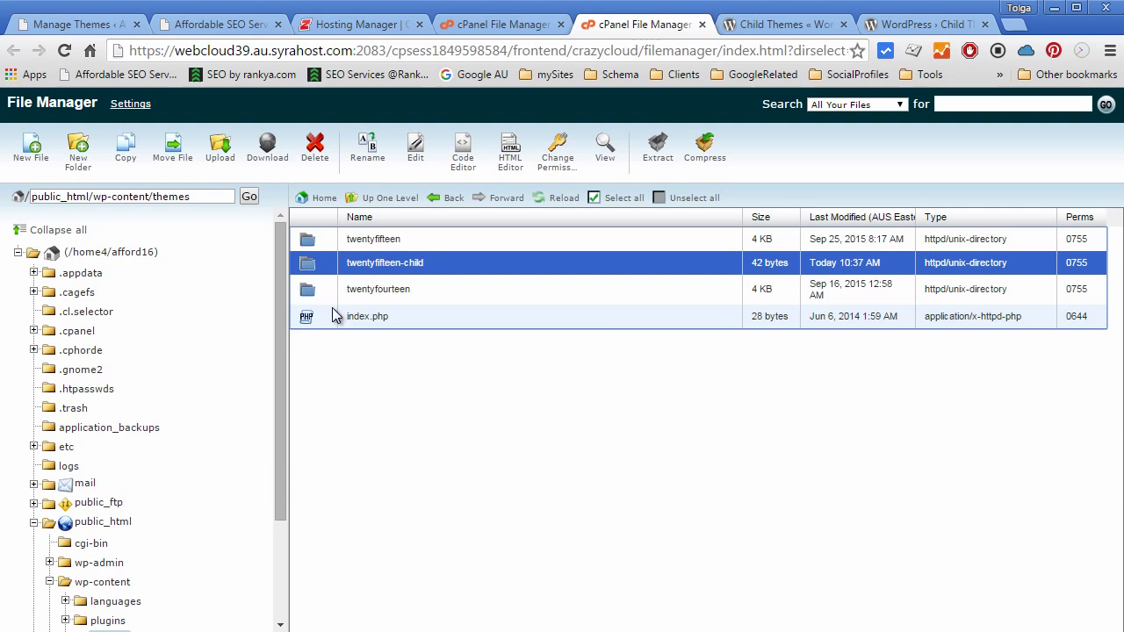
double_click(373, 239)
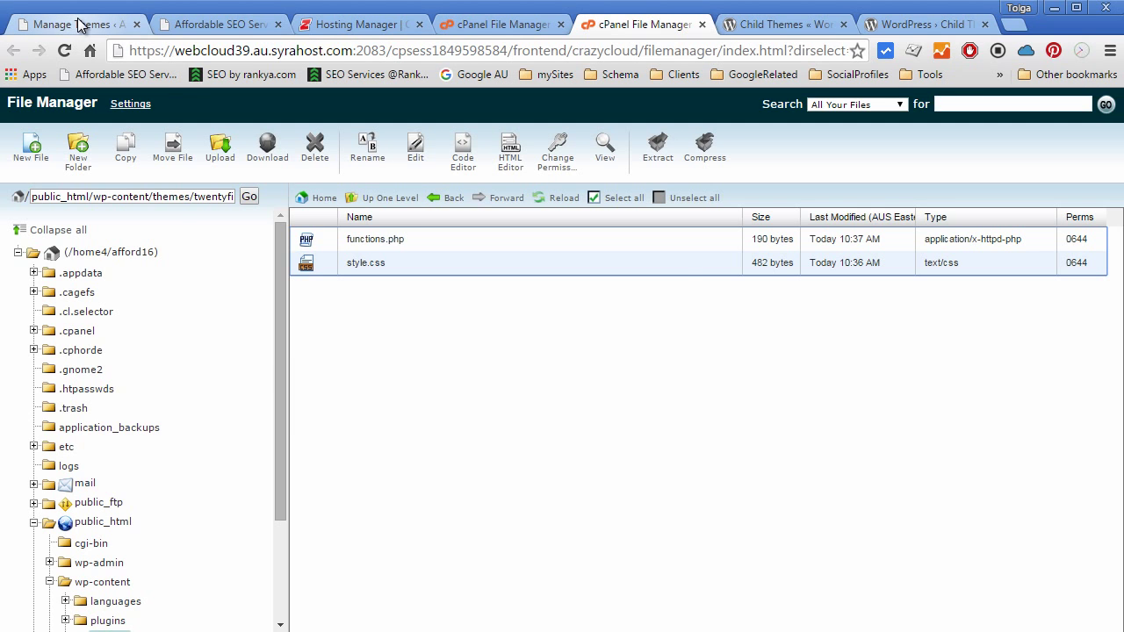
click(73, 24)
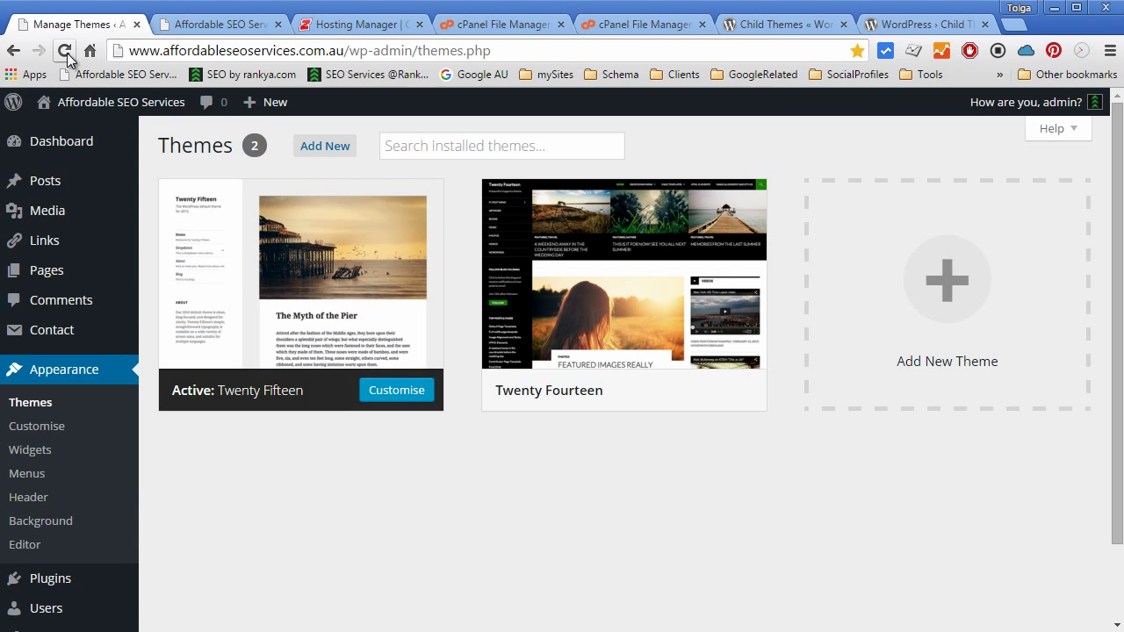
Step: Reload the WordPress Themes page to check whether the child theme appears
click(67, 50)
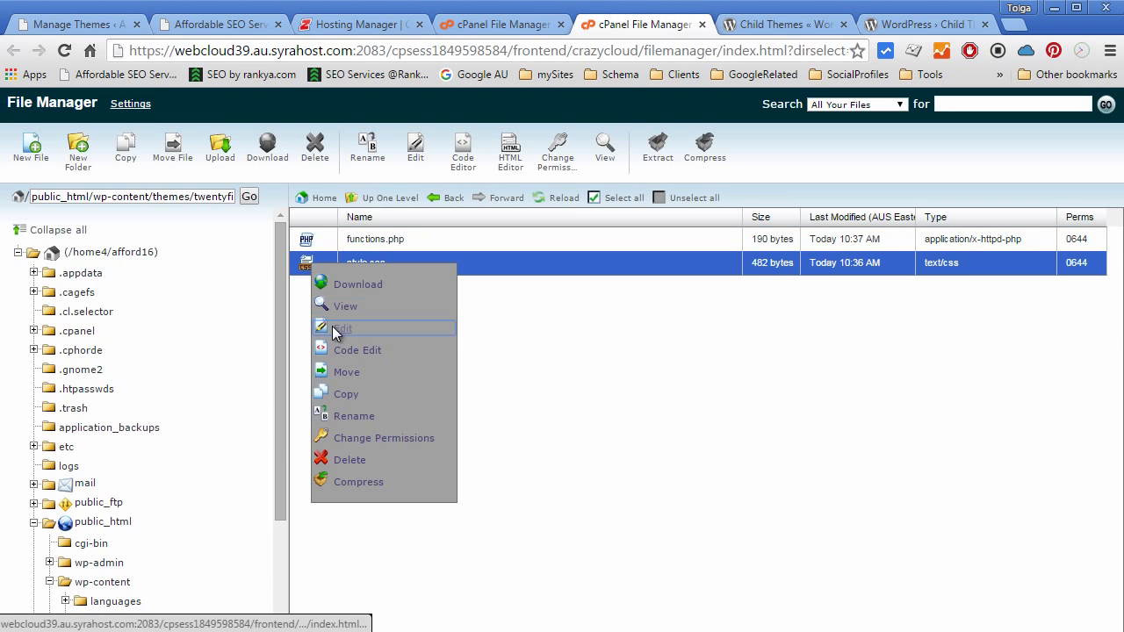
Step: Edit style.css and rewrite its Description header as a longer descriptive sentence
click(343, 329)
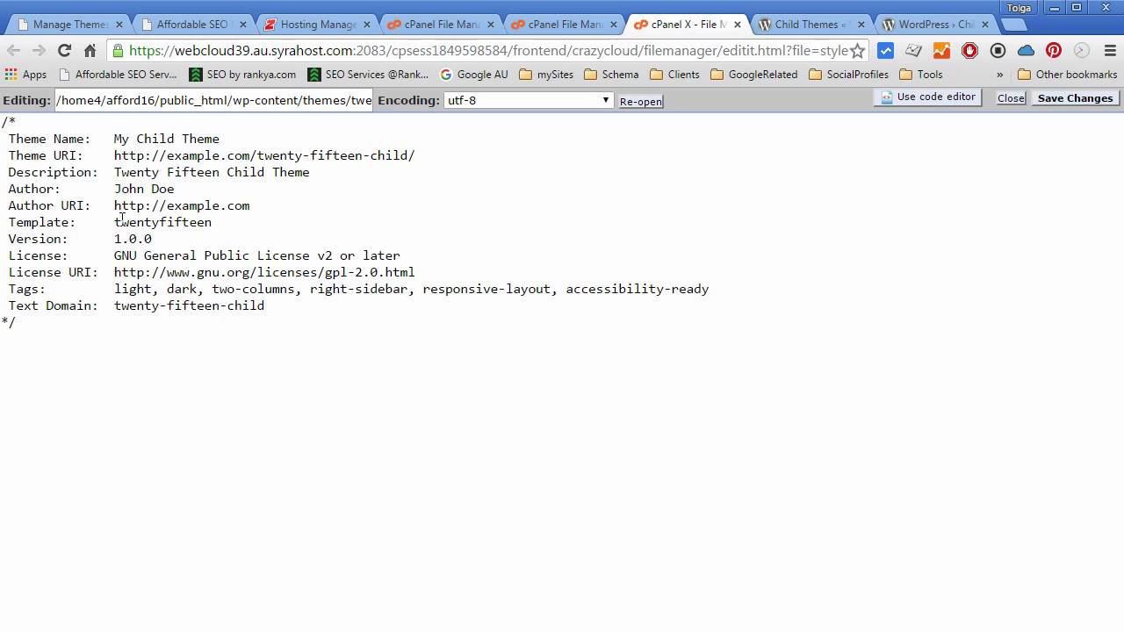
text(Here is the descrip)
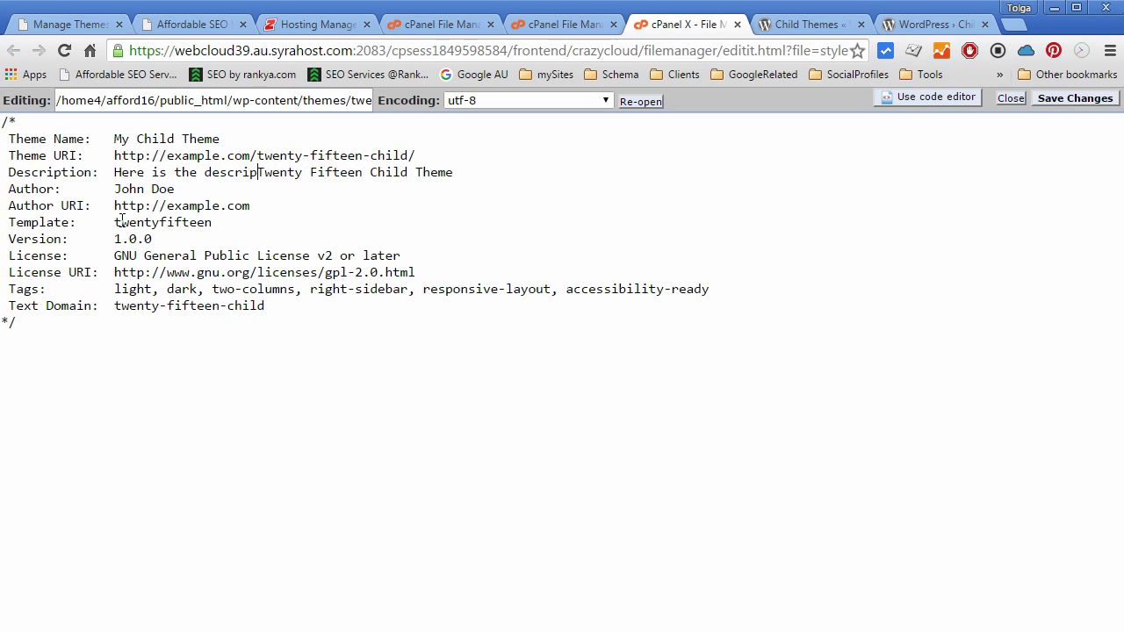
text(tion for)
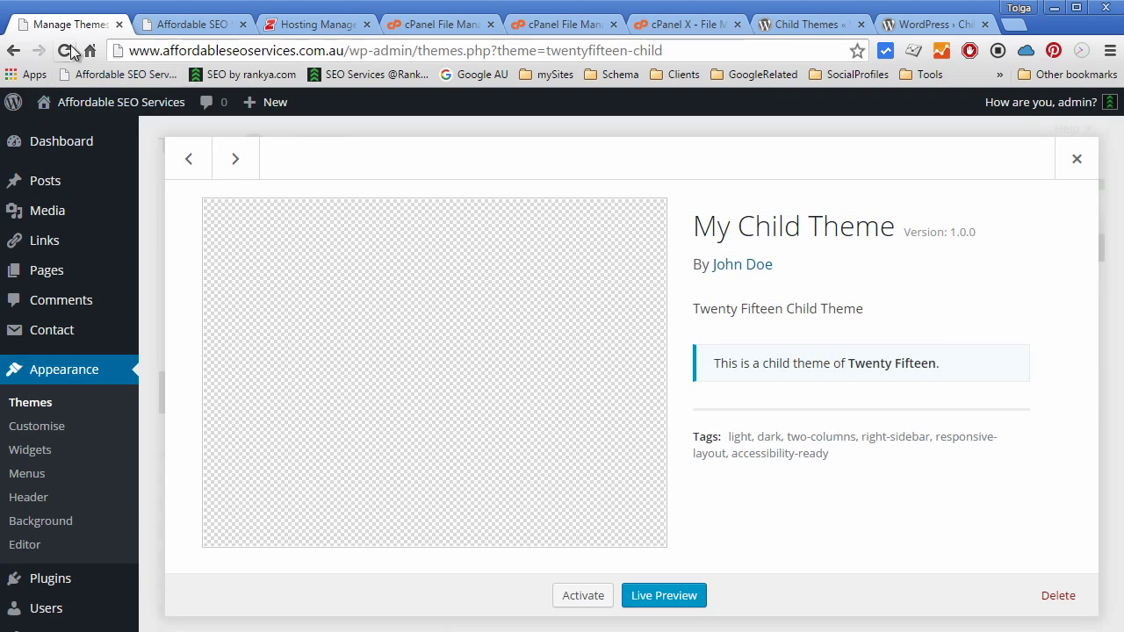
Step: Reload the My Child Theme details page to pick up the edited description
click(67, 50)
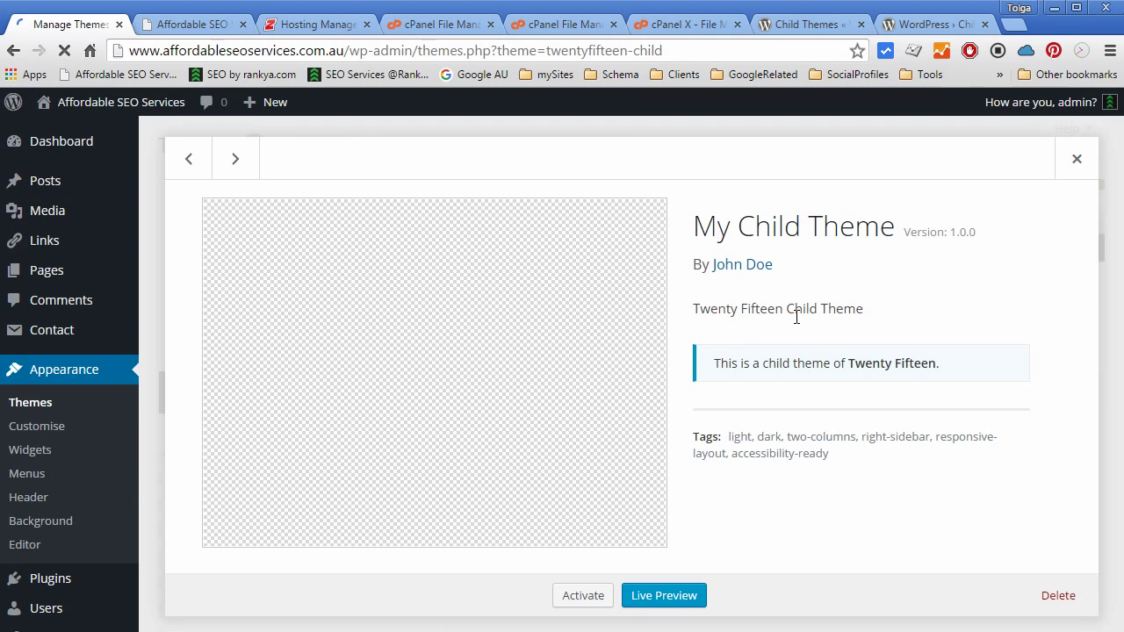
mouse_move(713, 318)
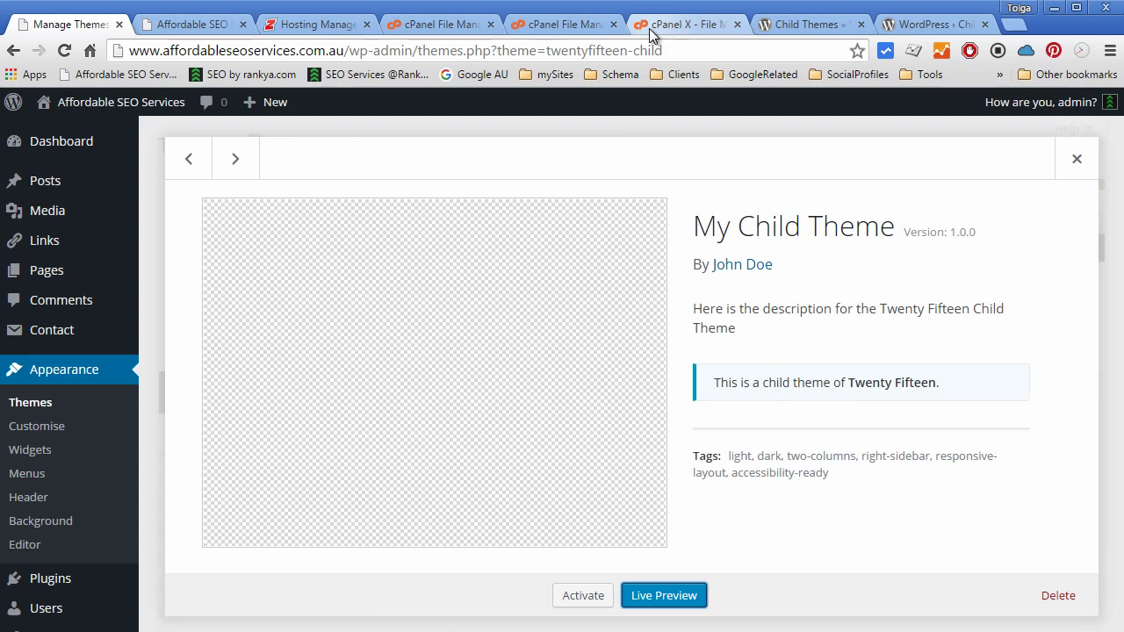
Step: Upload screenshot.png from the local disk into the twentyfifteen-child theme folder
click(686, 25)
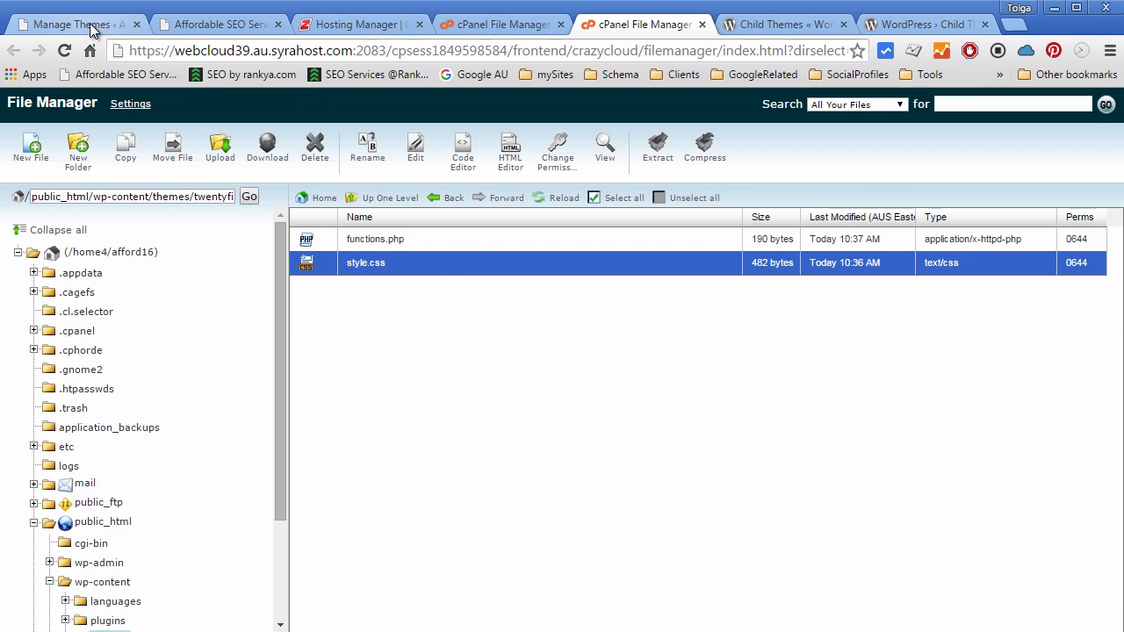
click(70, 25)
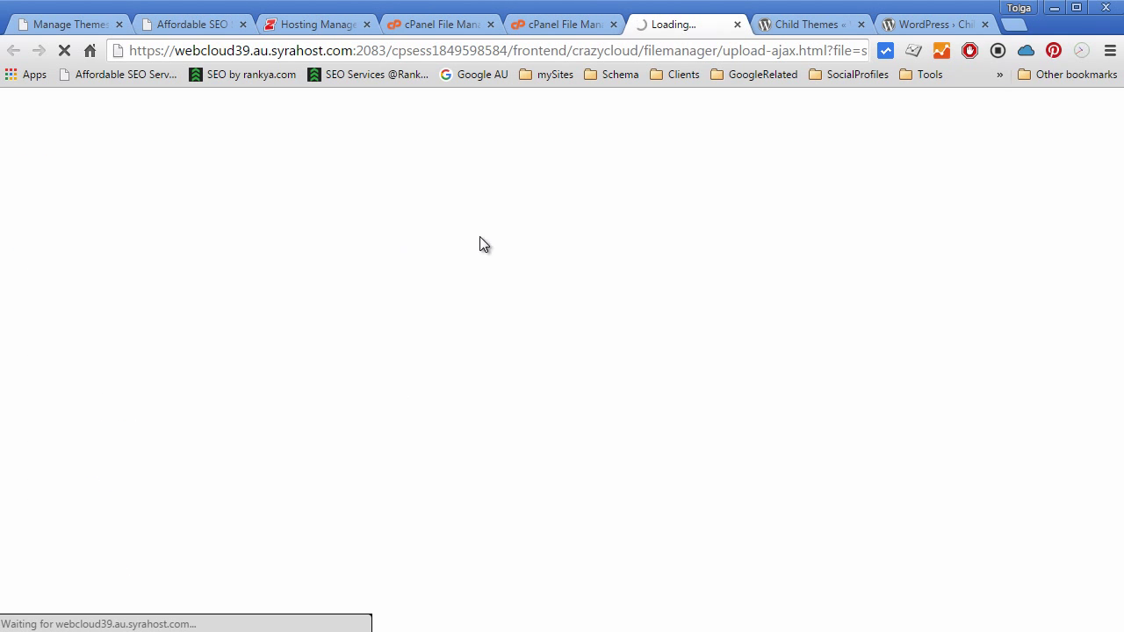
click(483, 243)
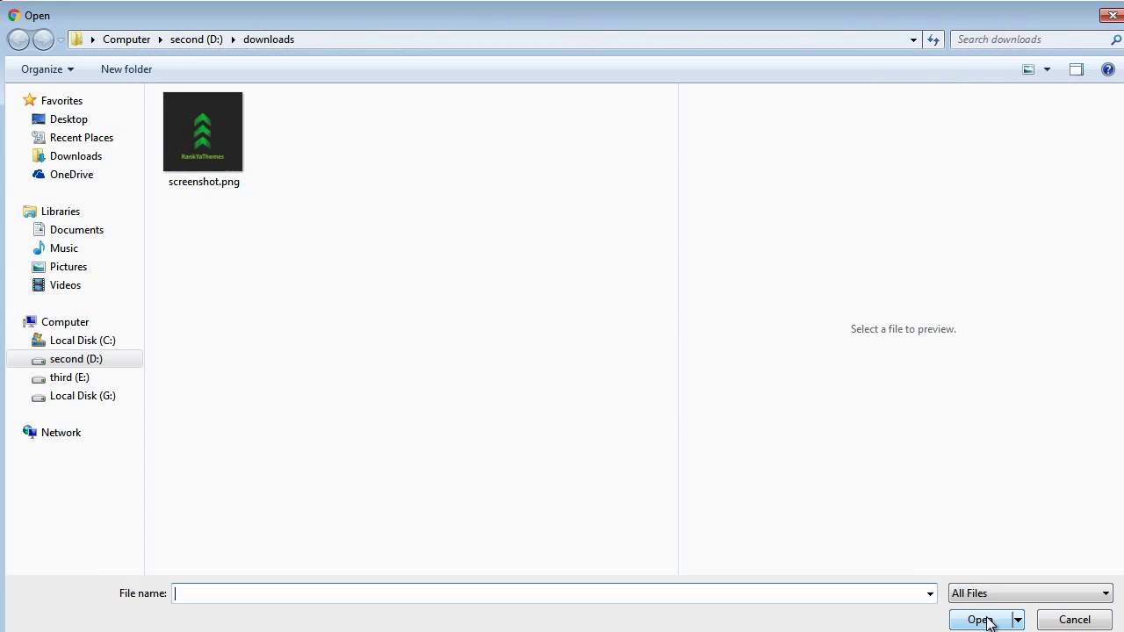
click(978, 618)
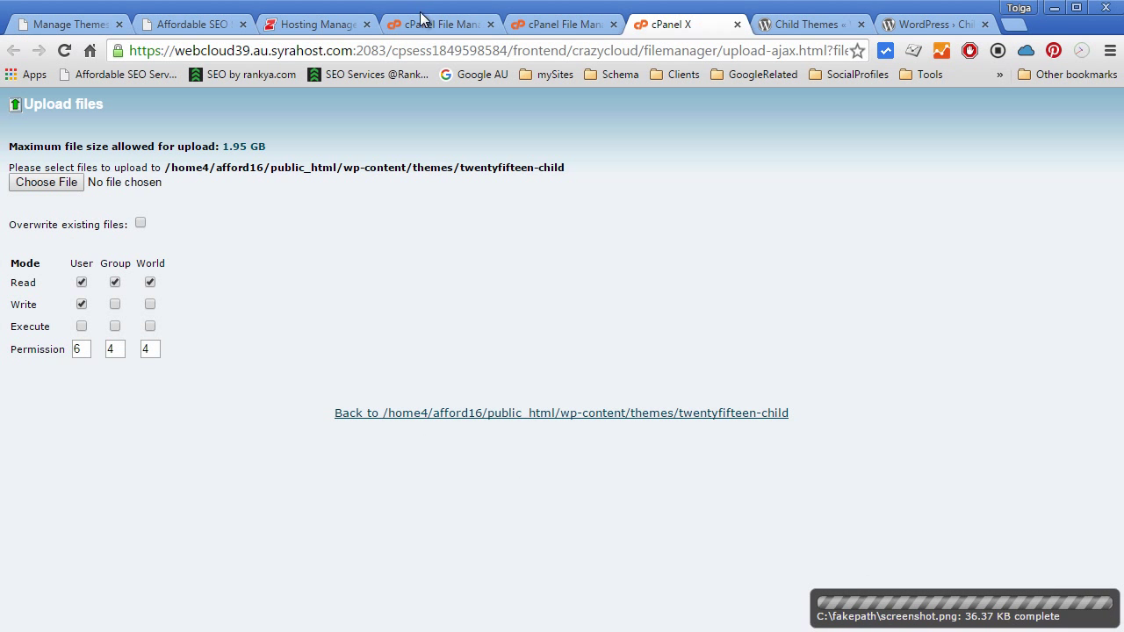
mouse_move(614, 40)
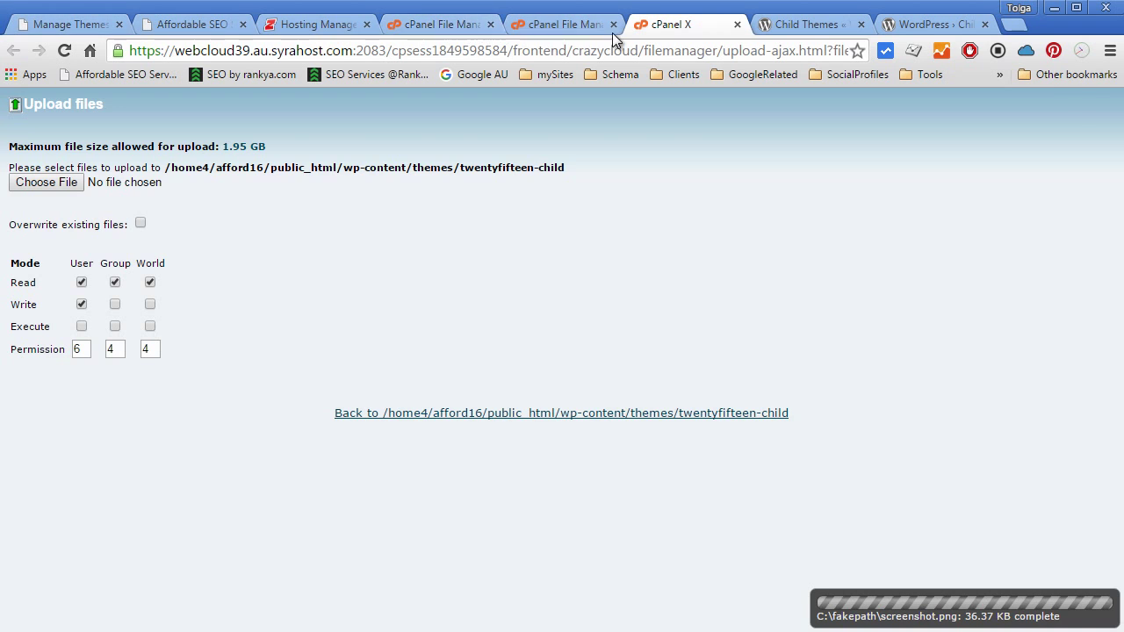
Step: Reload Themes, view My Child Theme's details and activate it as the site theme
click(66, 24)
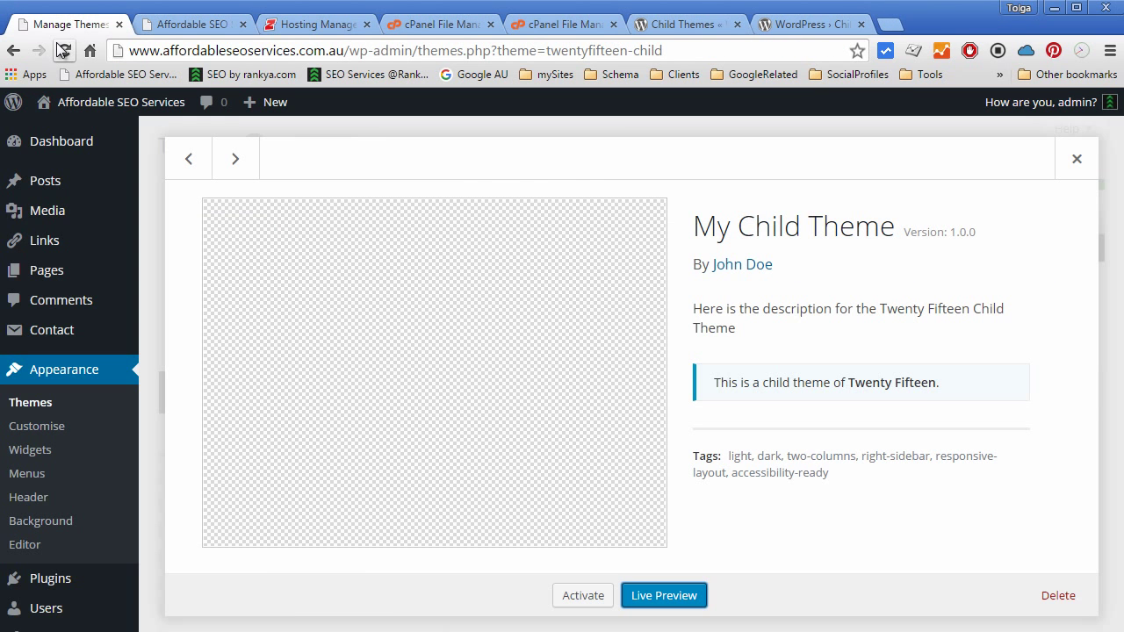
click(1077, 158)
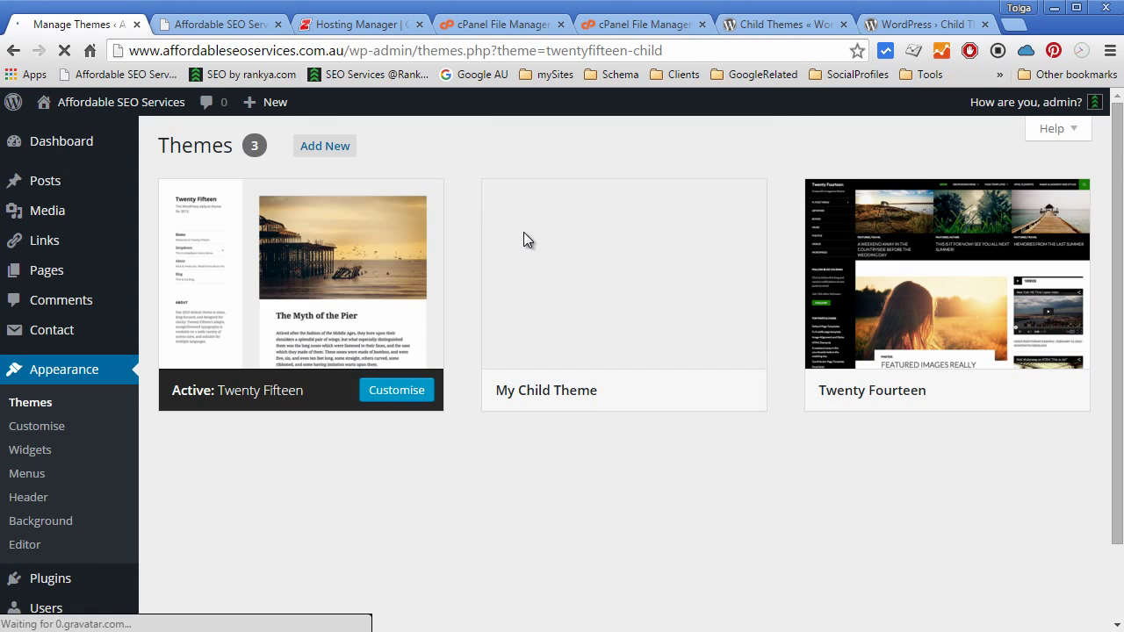
click(623, 272)
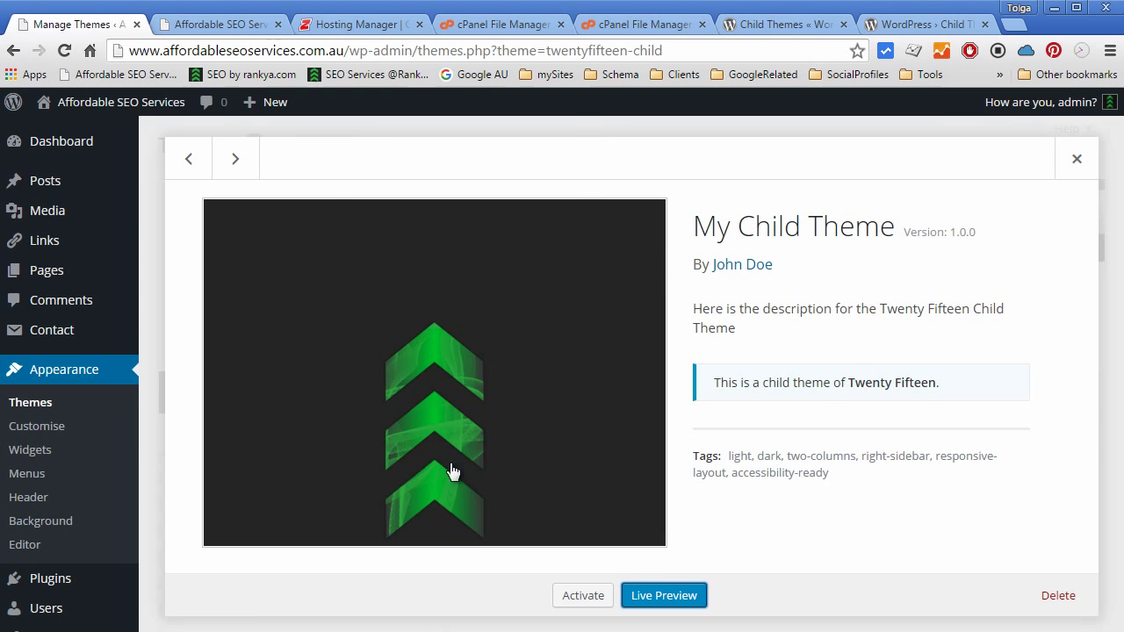
mouse_move(604, 583)
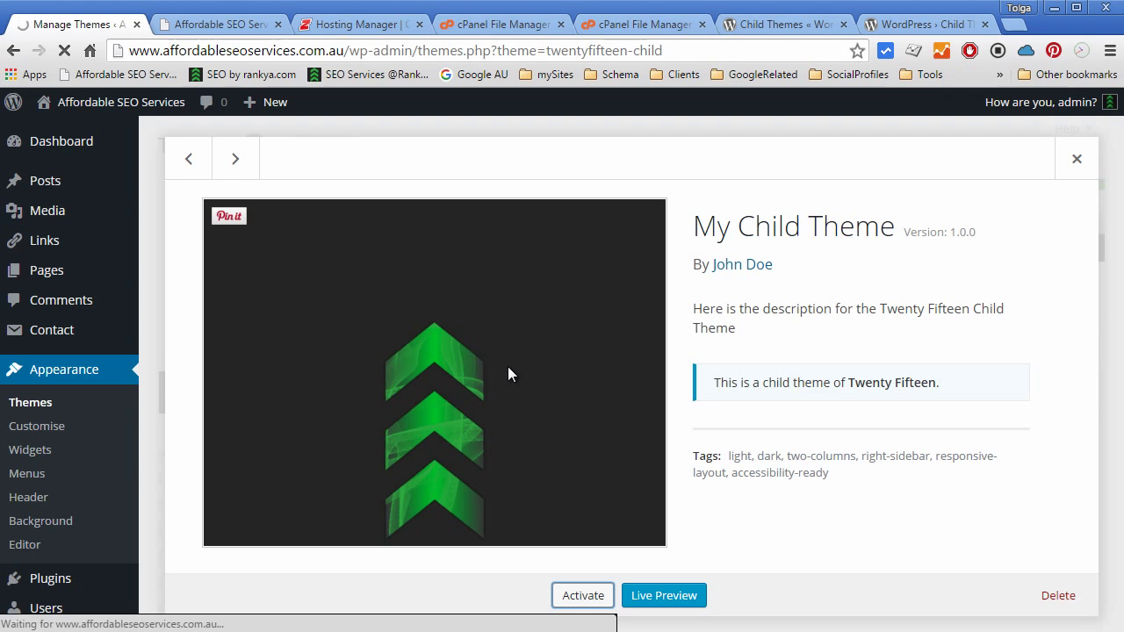
click(583, 595)
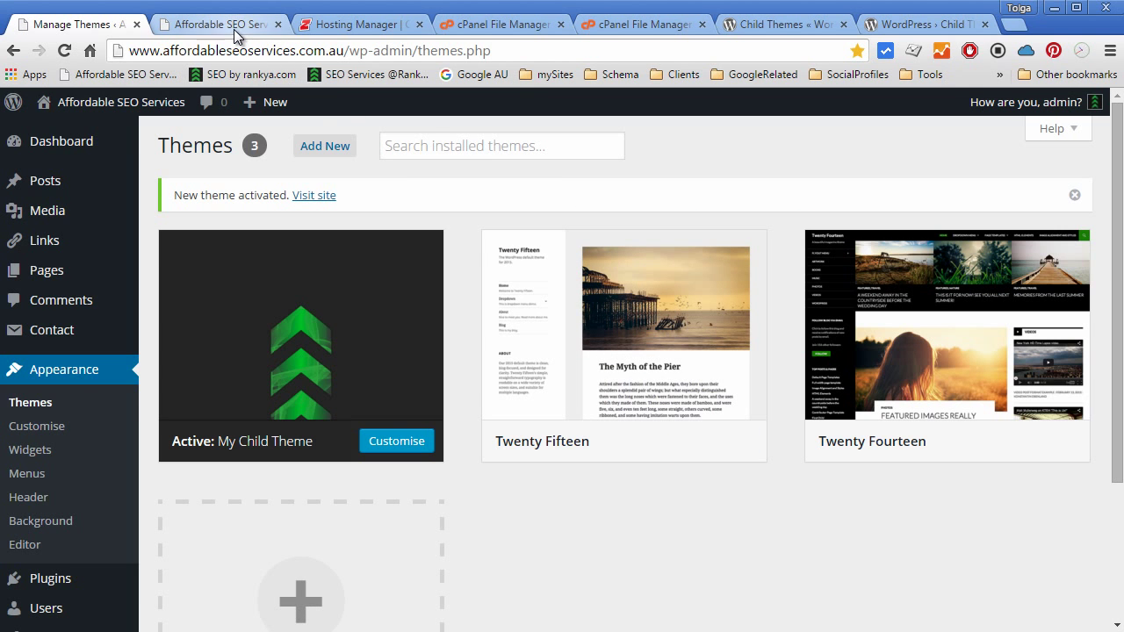
mouse_move(233, 32)
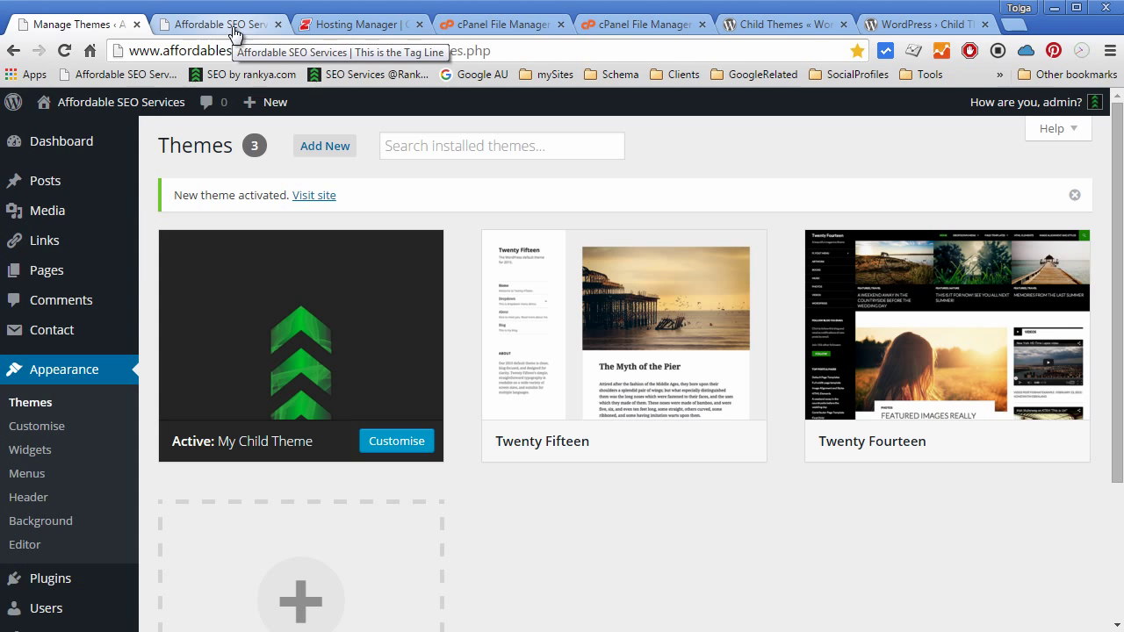
Step: View the live site's HTML source to confirm twentyfifteen-child style.css loads, then return to the site
click(219, 24)
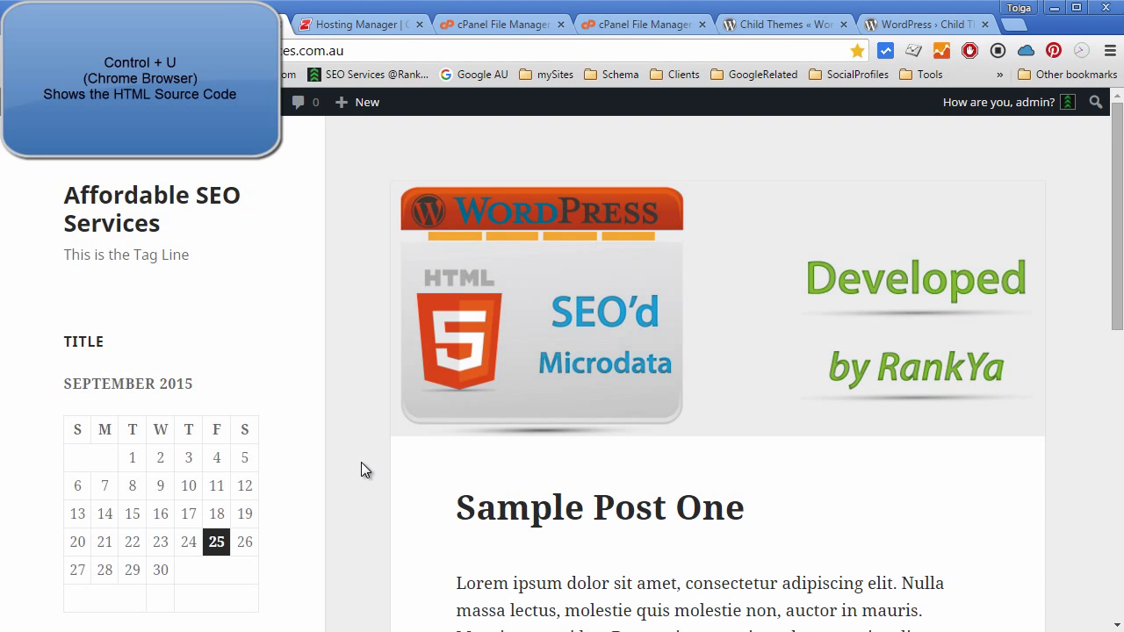
key(ctrl+u)
text(.css)
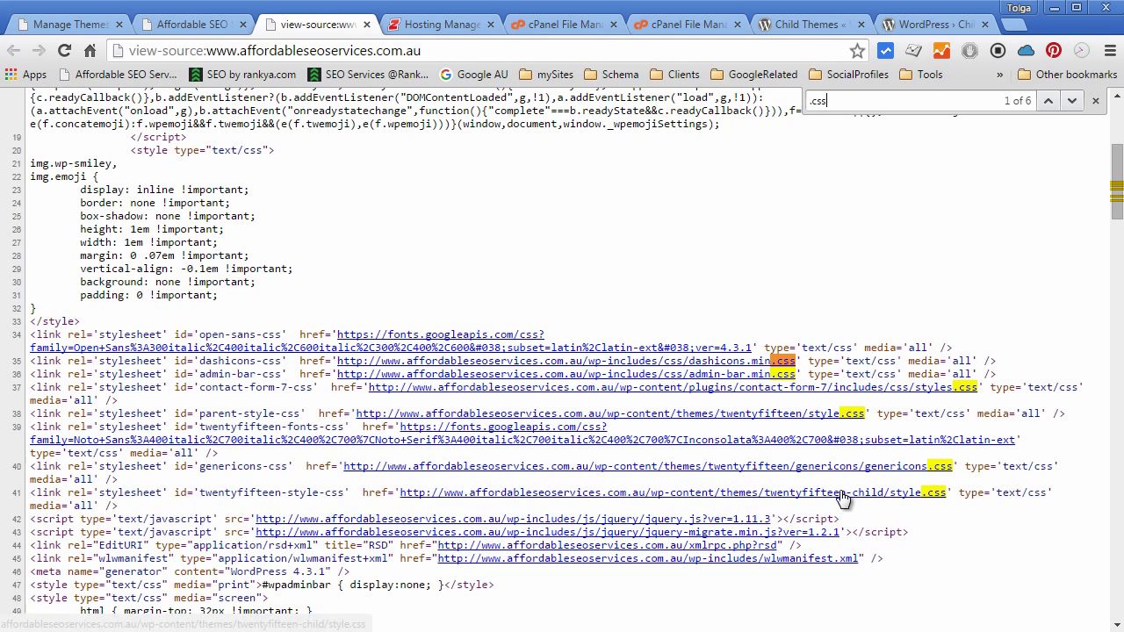
mouse_move(893, 501)
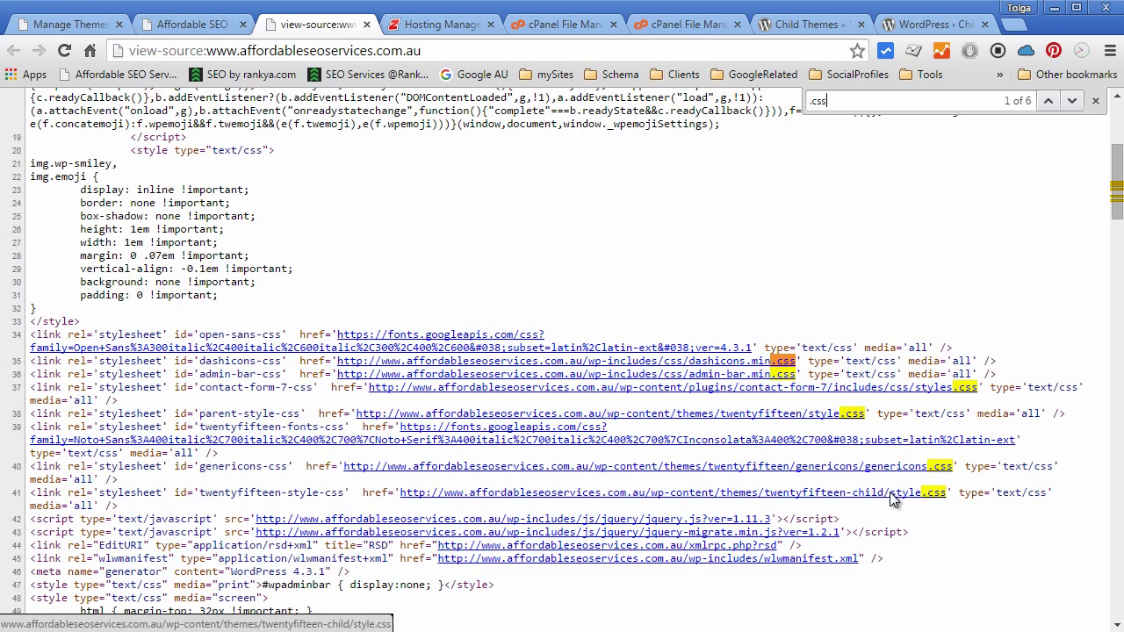
mouse_move(379, 496)
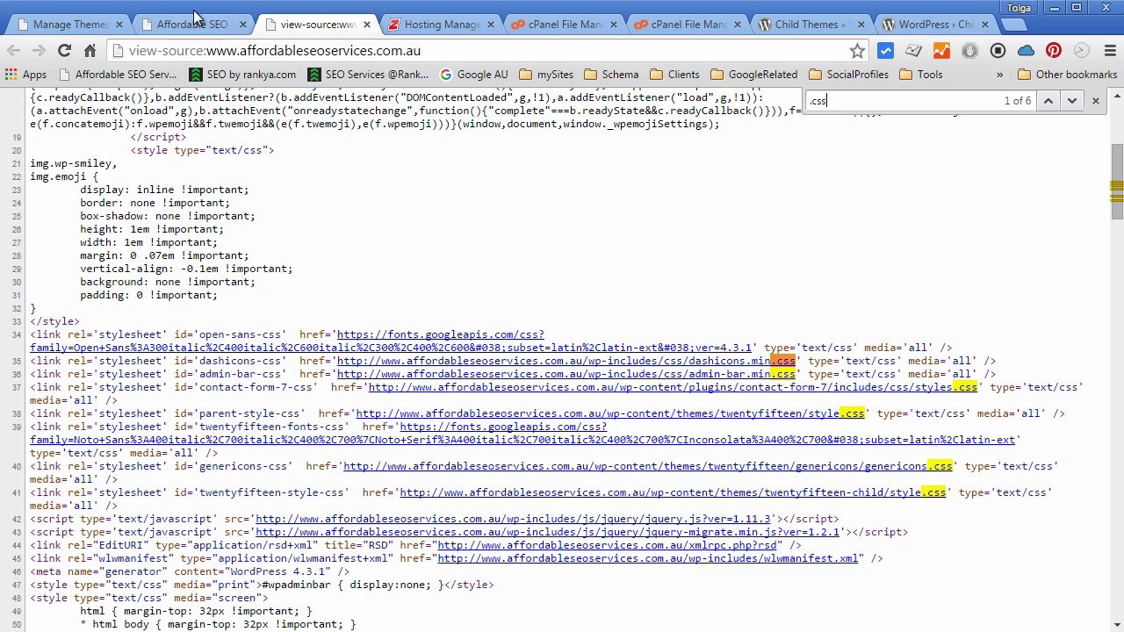
click(184, 25)
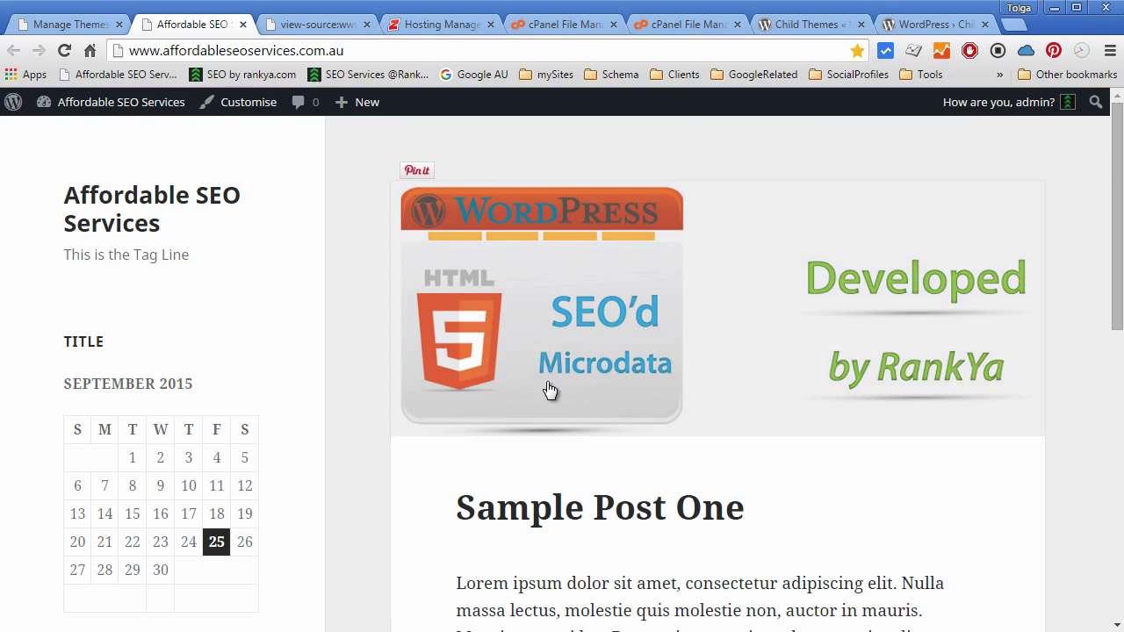
mouse_move(689, 25)
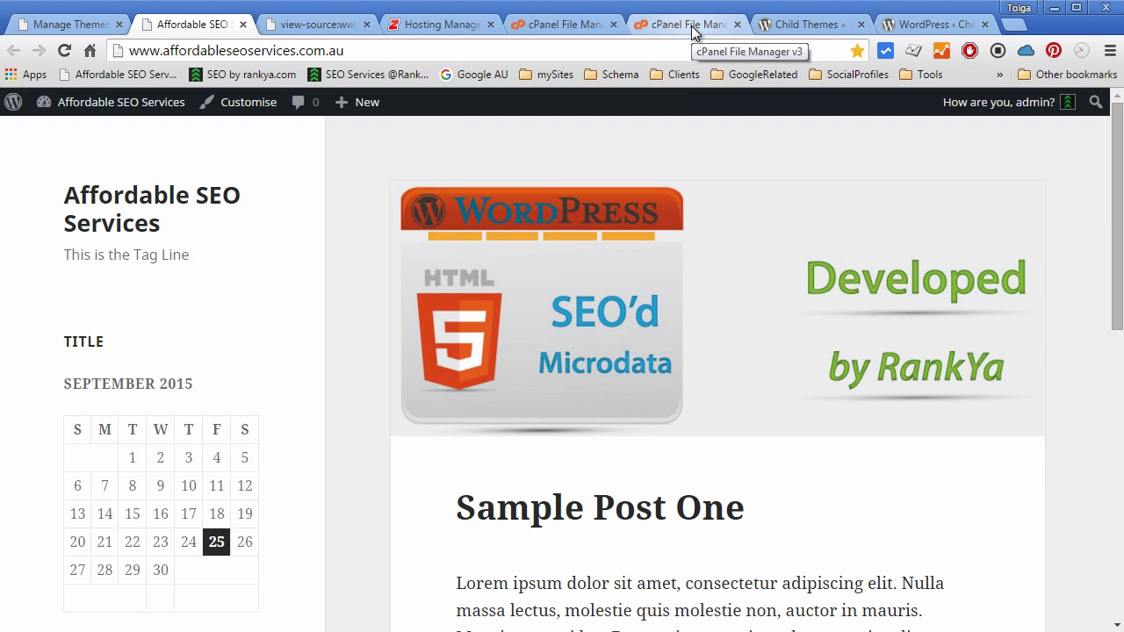
Step: Add an .entry-content { background-color:green; } rule to the child theme's style.css
right_click(365, 264)
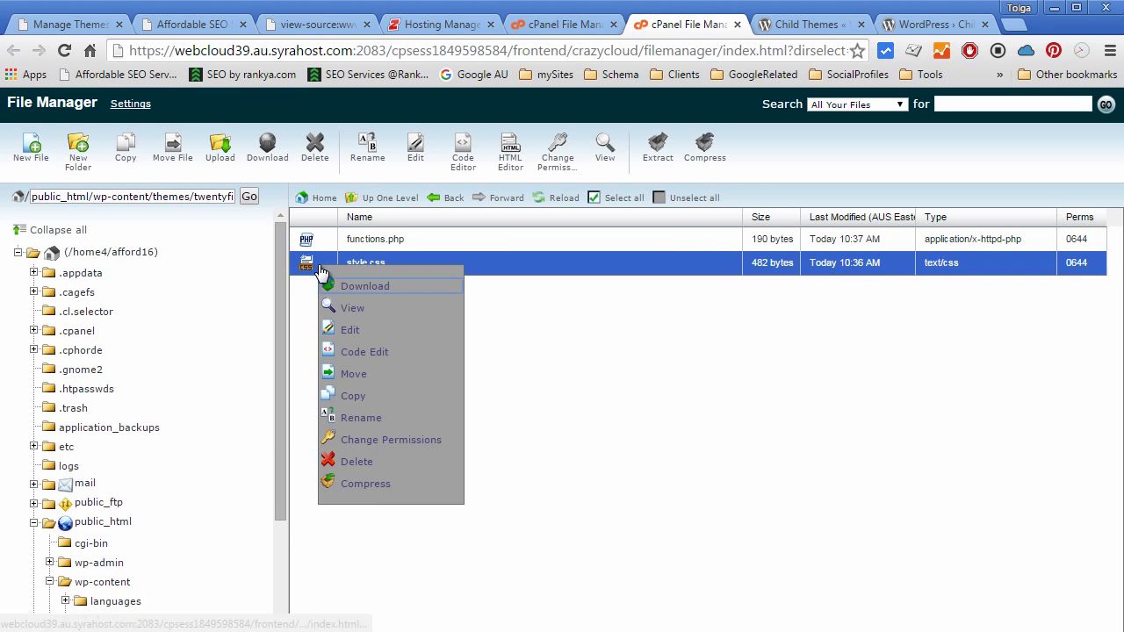
click(350, 331)
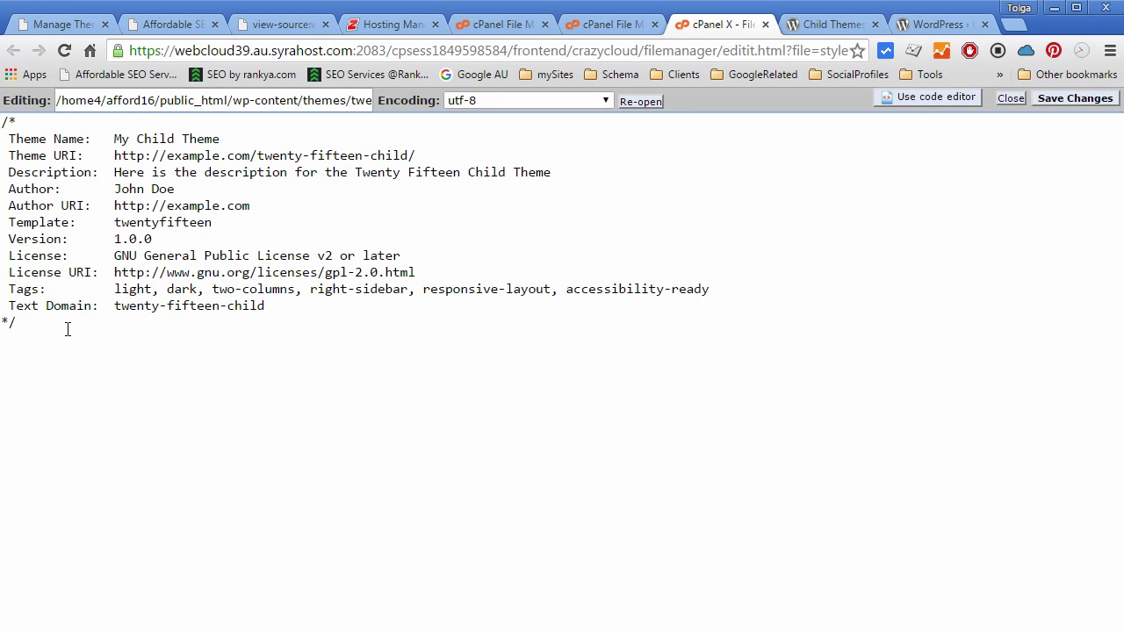
text(en)
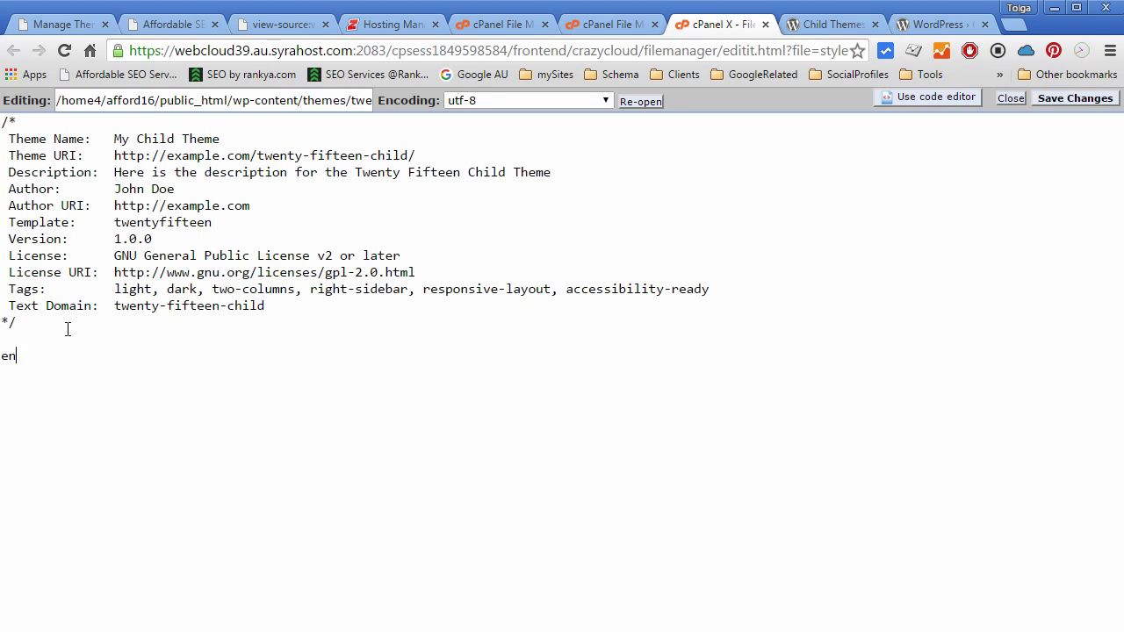
text(.entry-co)
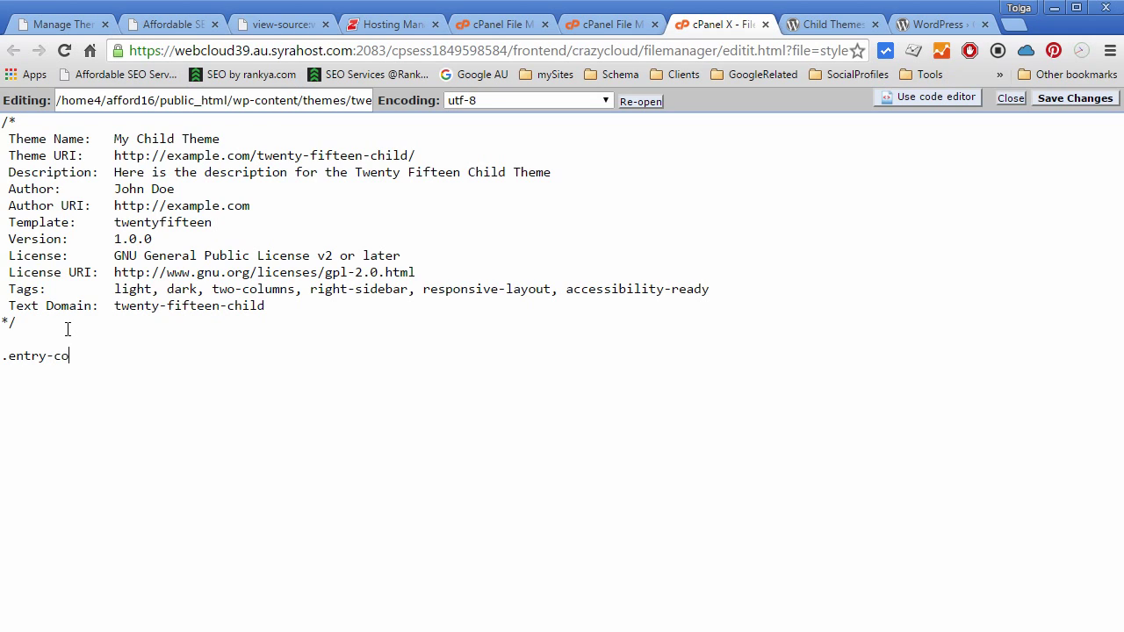
text(ntent)
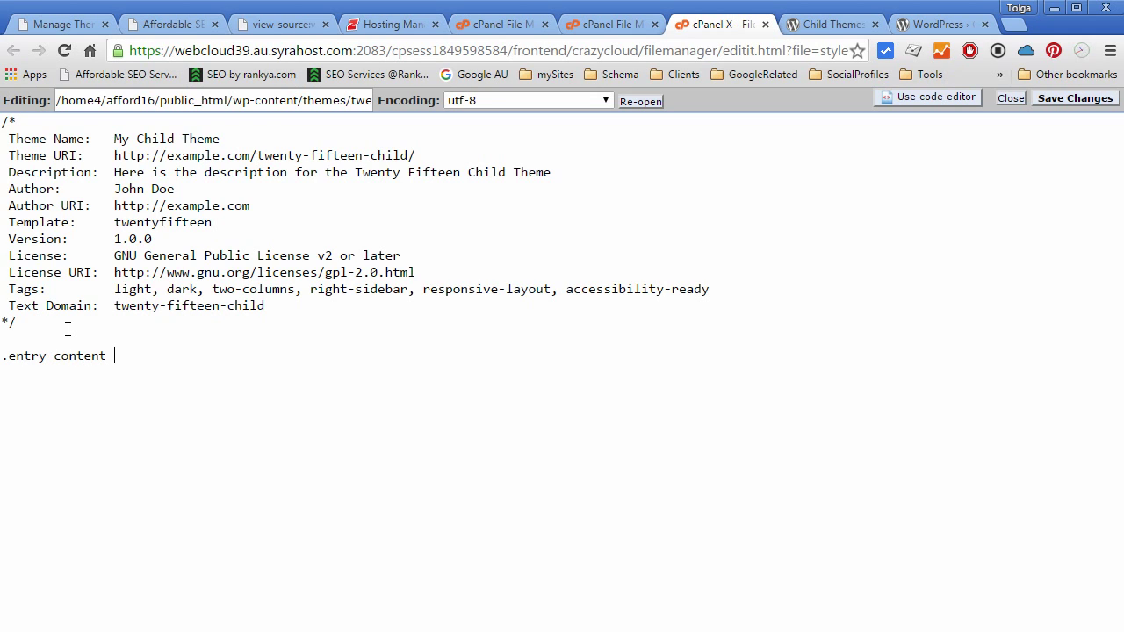
text({)
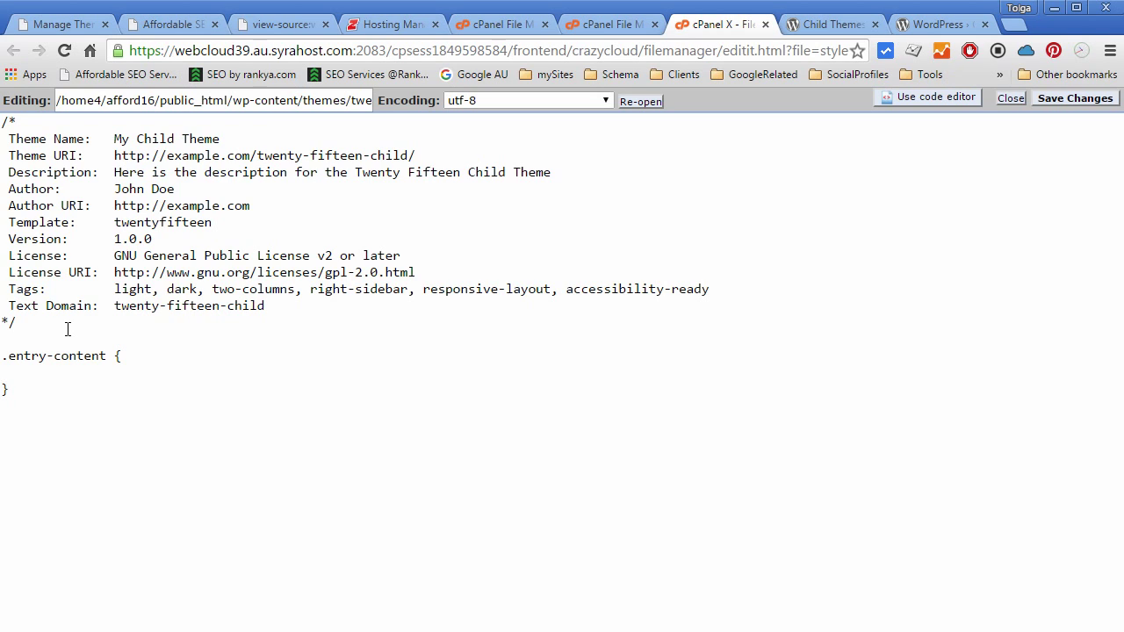
text(background-)
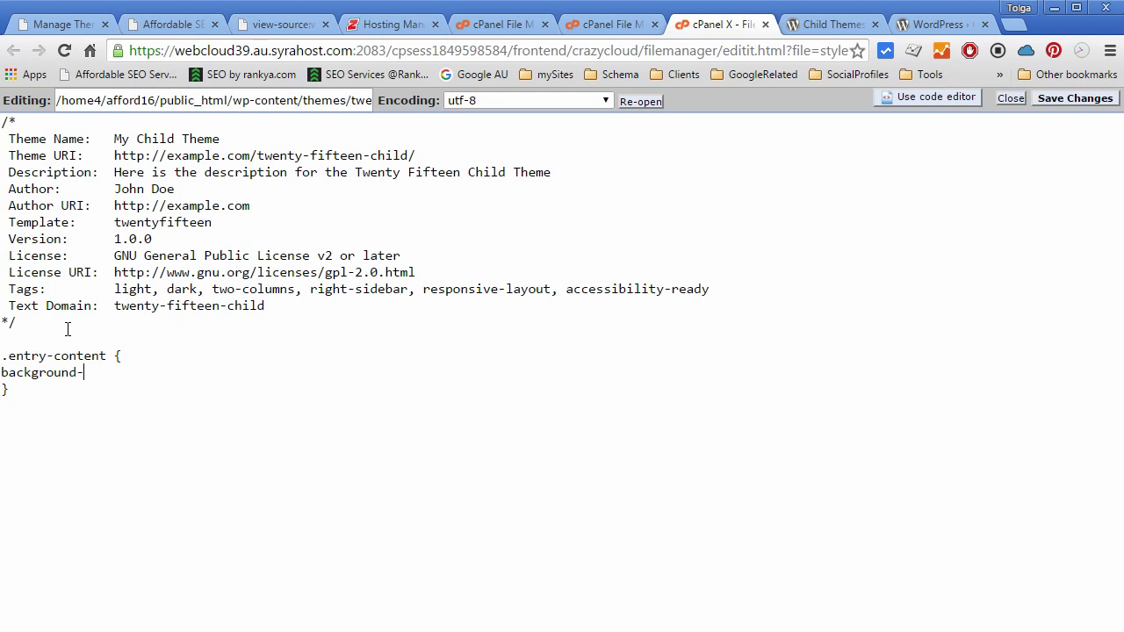
text(color:gr)
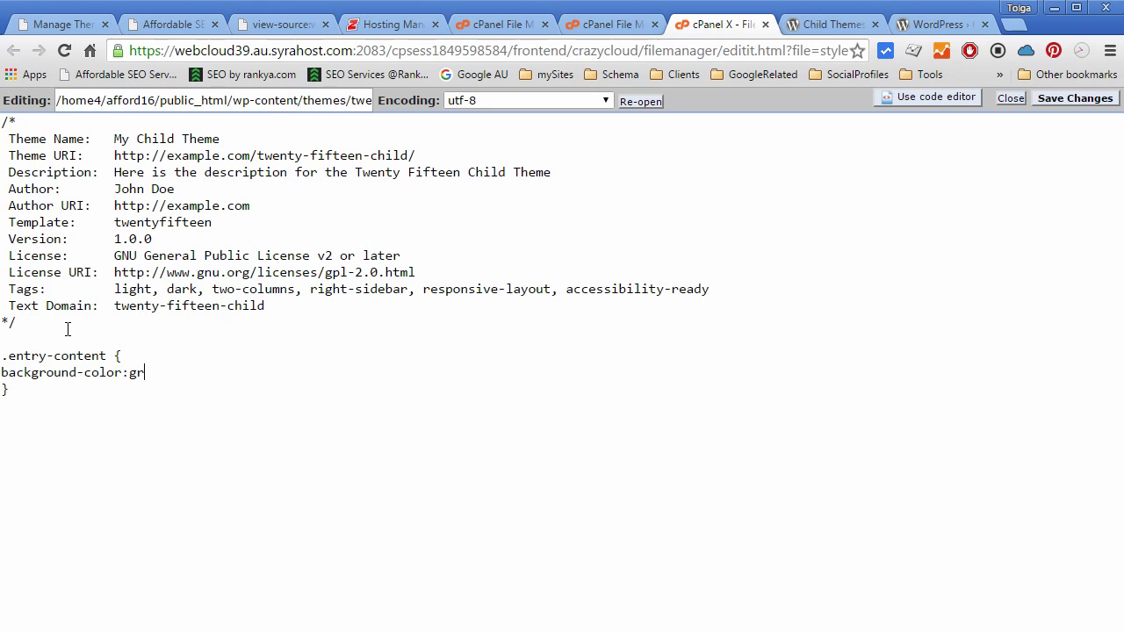
text(een;)
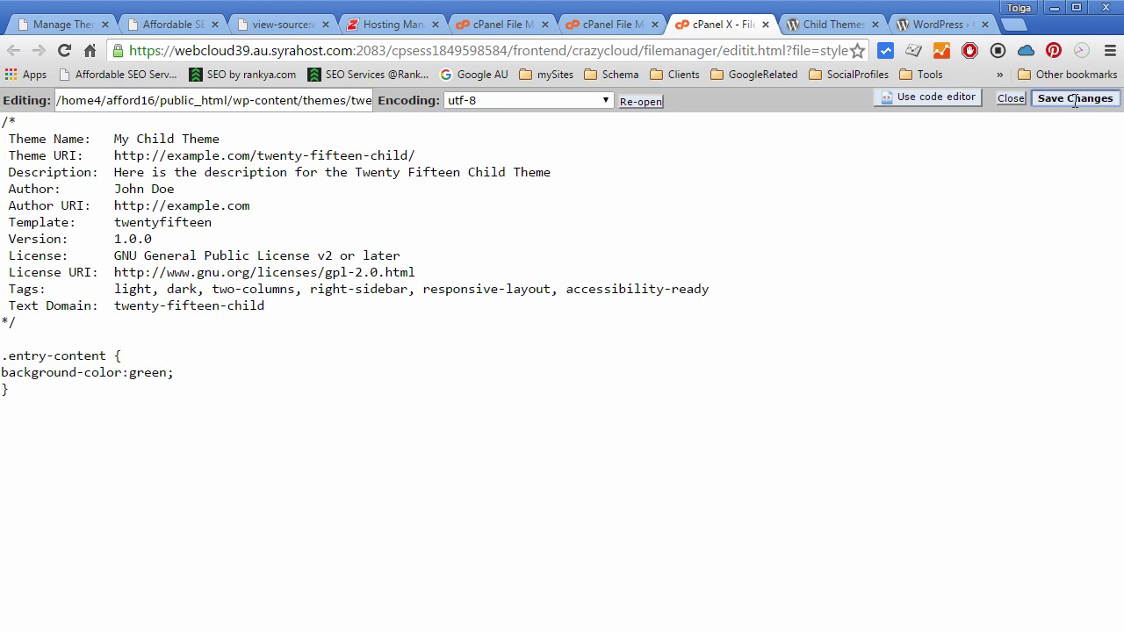
Step: Save the edited stylesheet and move on to the Child Themes documentation page
click(167, 25)
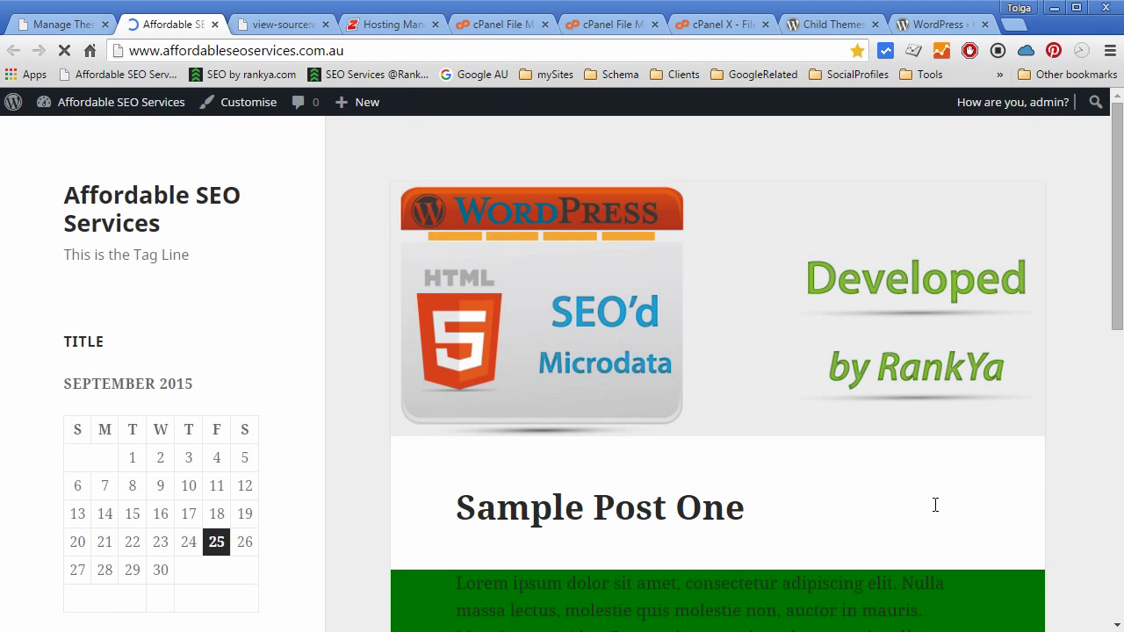
scroll(down, 3)
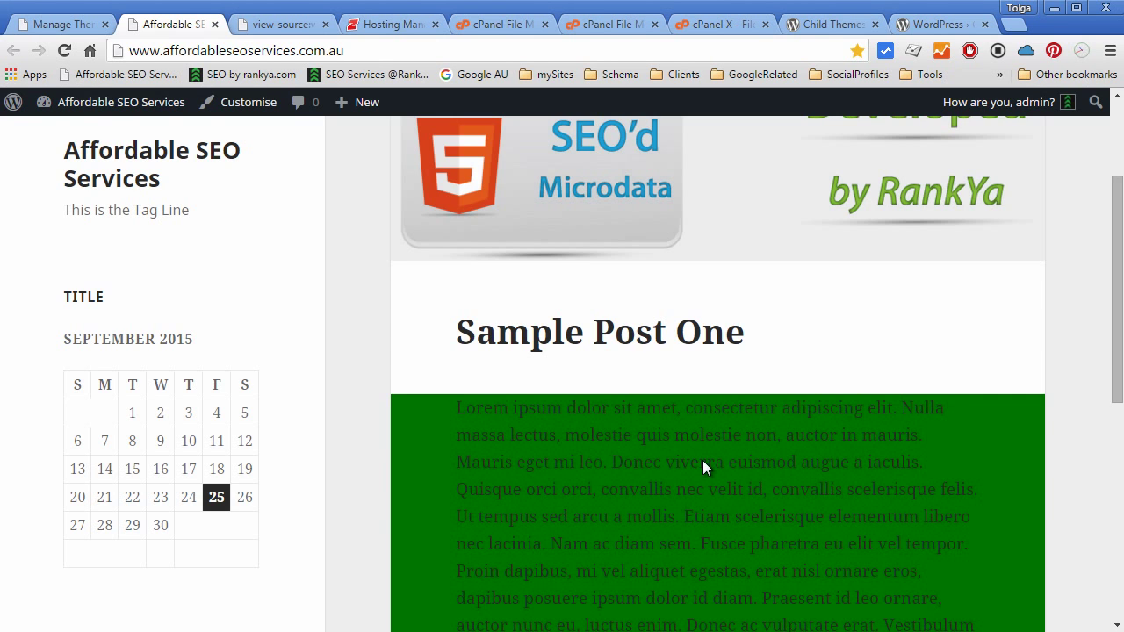
click(829, 25)
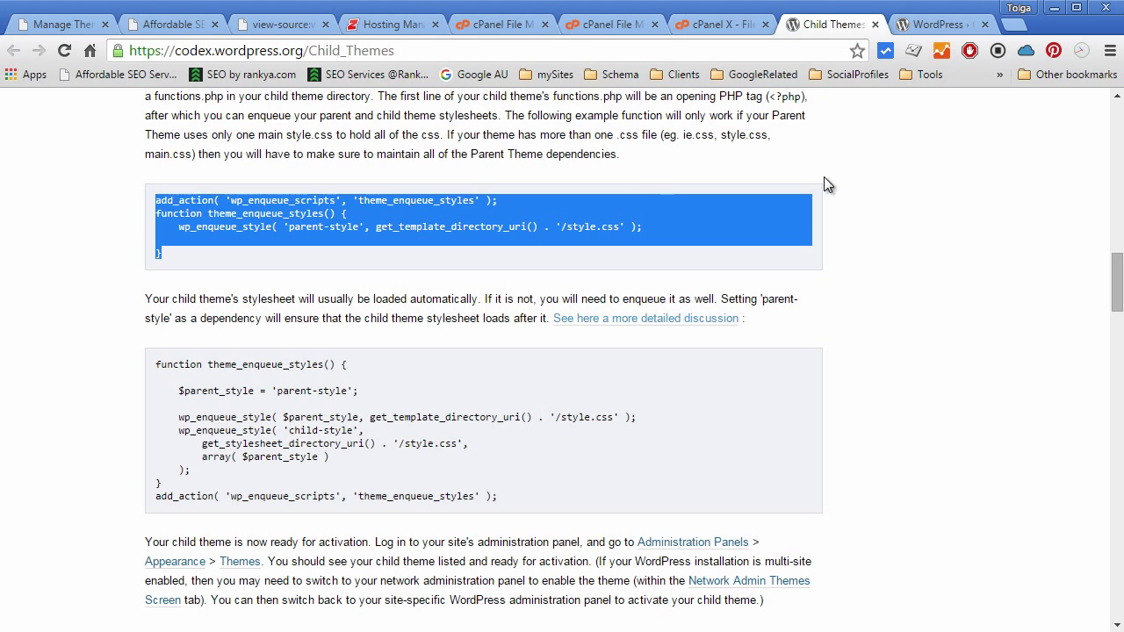
Step: Review the Codex enqueue section, selecting the wp_enqueue_style parent-style line, then return to the site
click(907, 388)
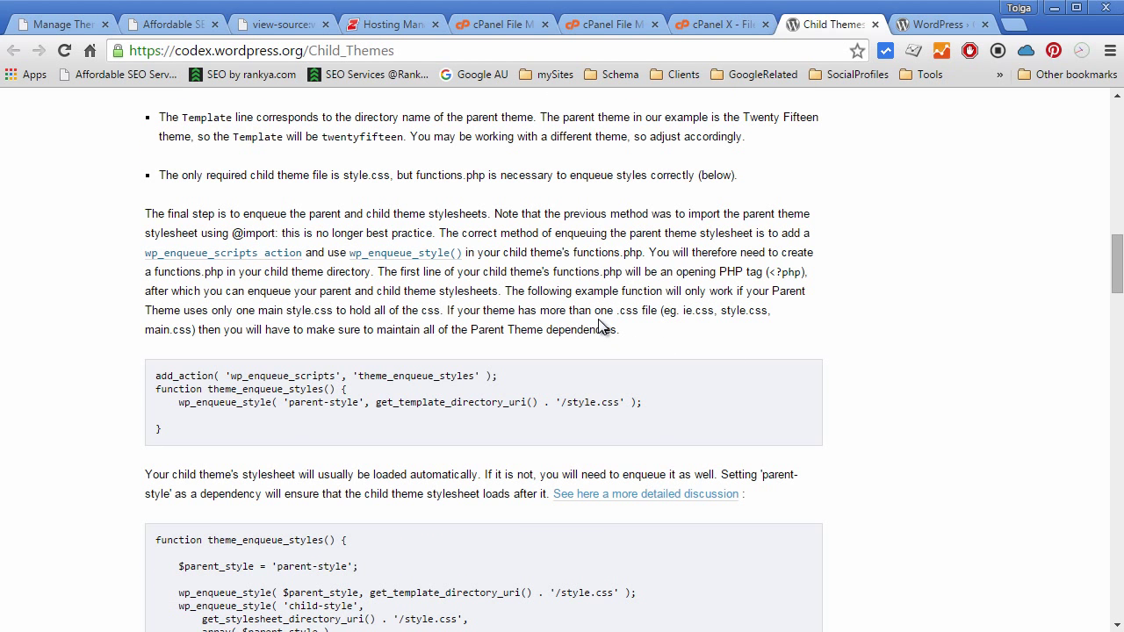
mouse_move(506, 292)
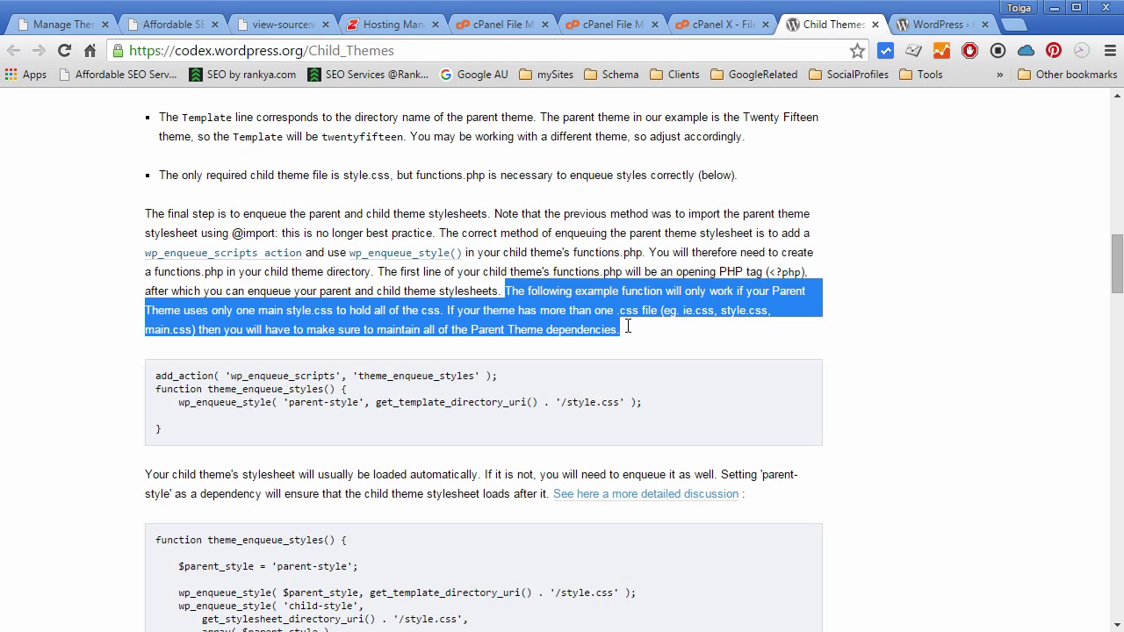
mouse_move(654, 332)
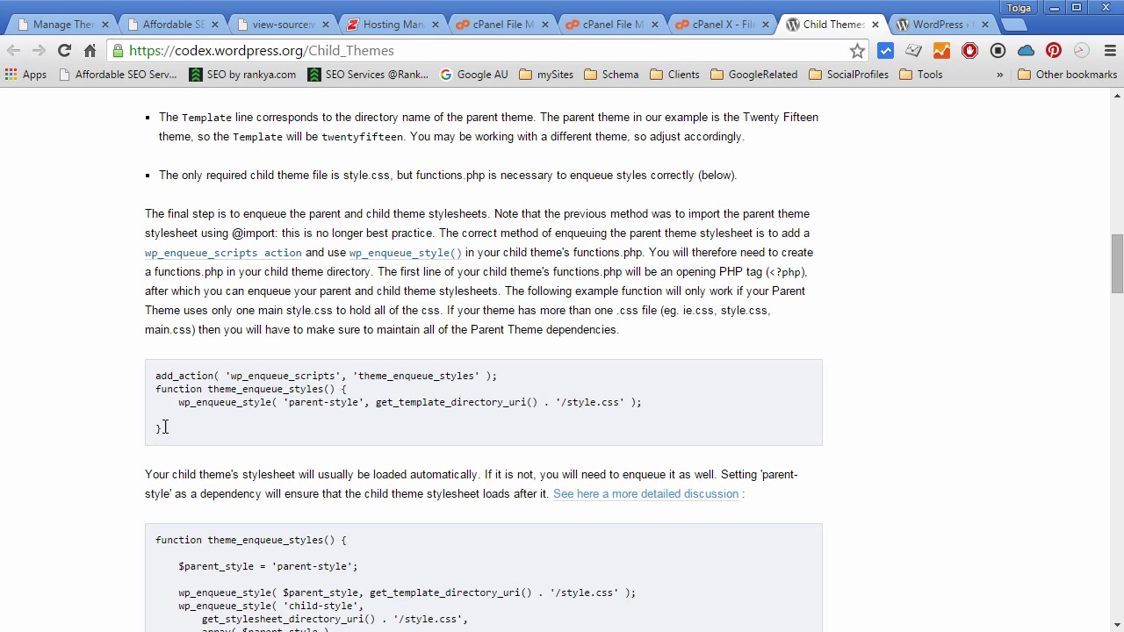
drag(177, 402, 643, 402)
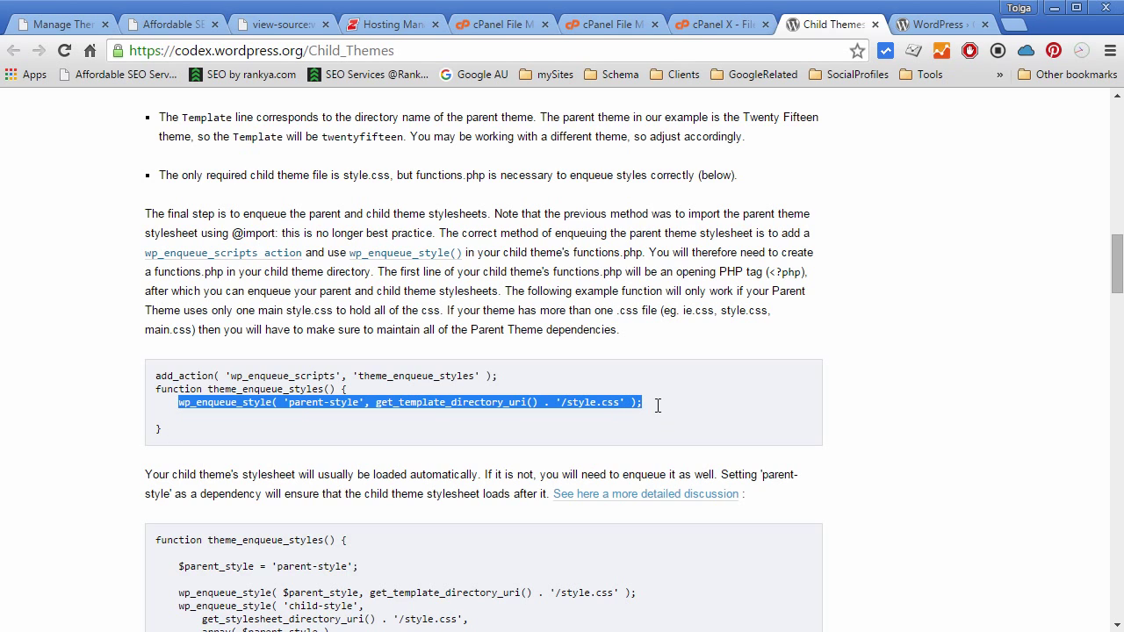
click(162, 25)
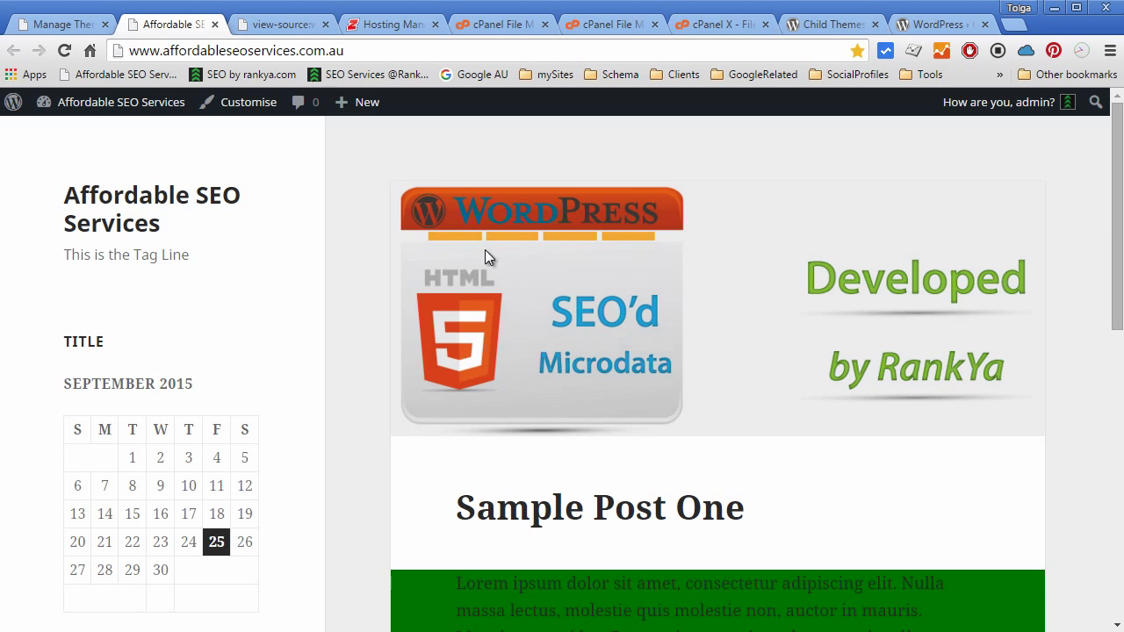
mouse_move(366, 464)
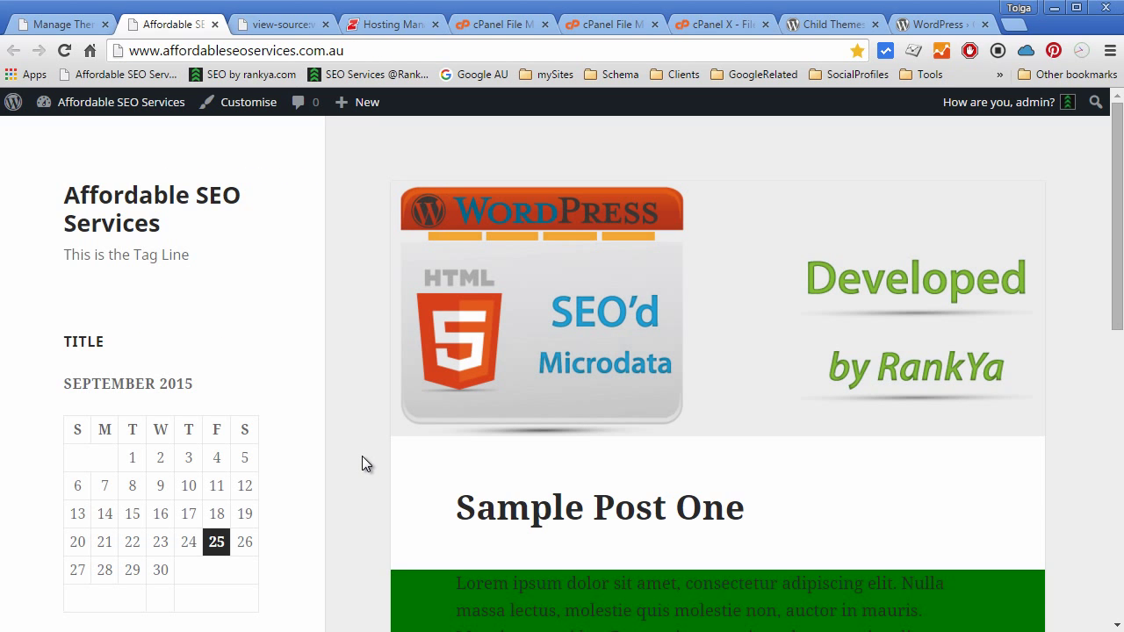